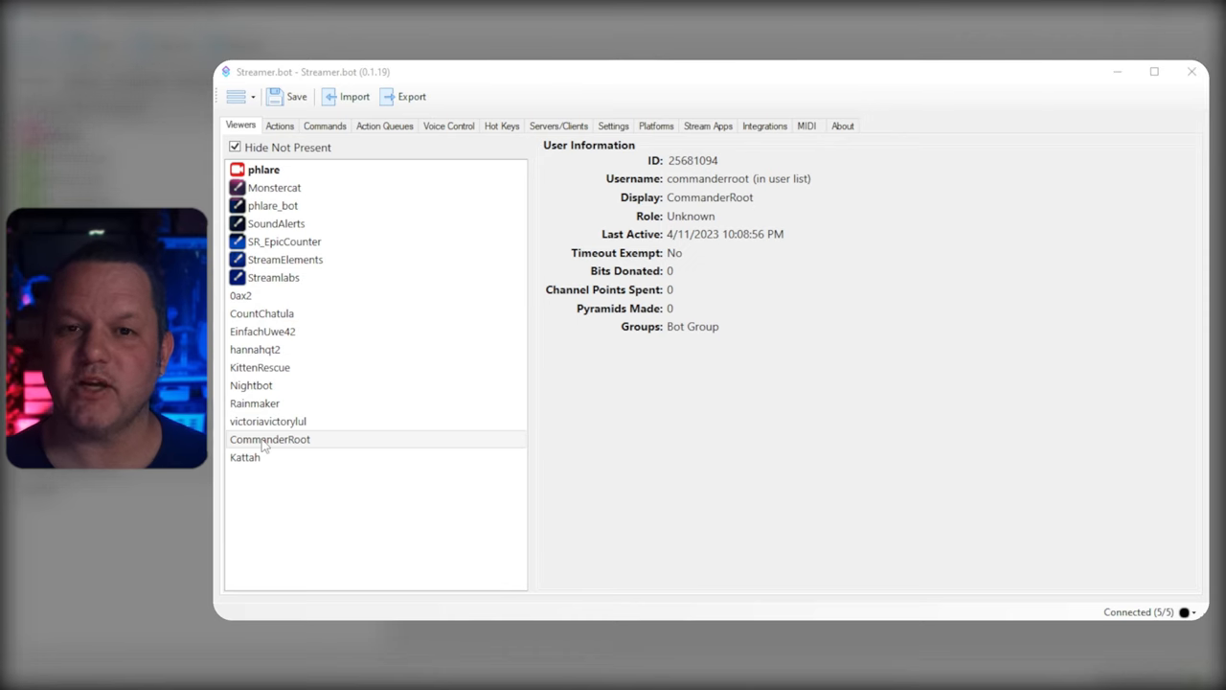
- Bring up the Groups settings listing Players, Test Group and Bot Group with members
right_click(268, 439)
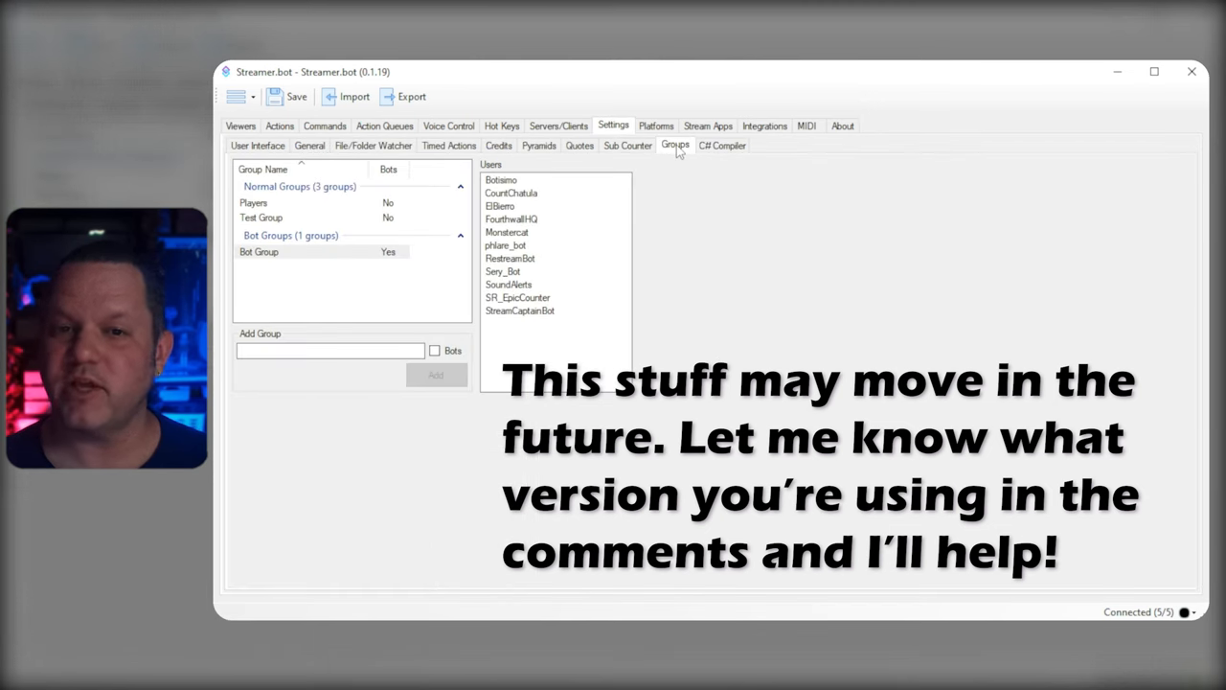
click(330, 349)
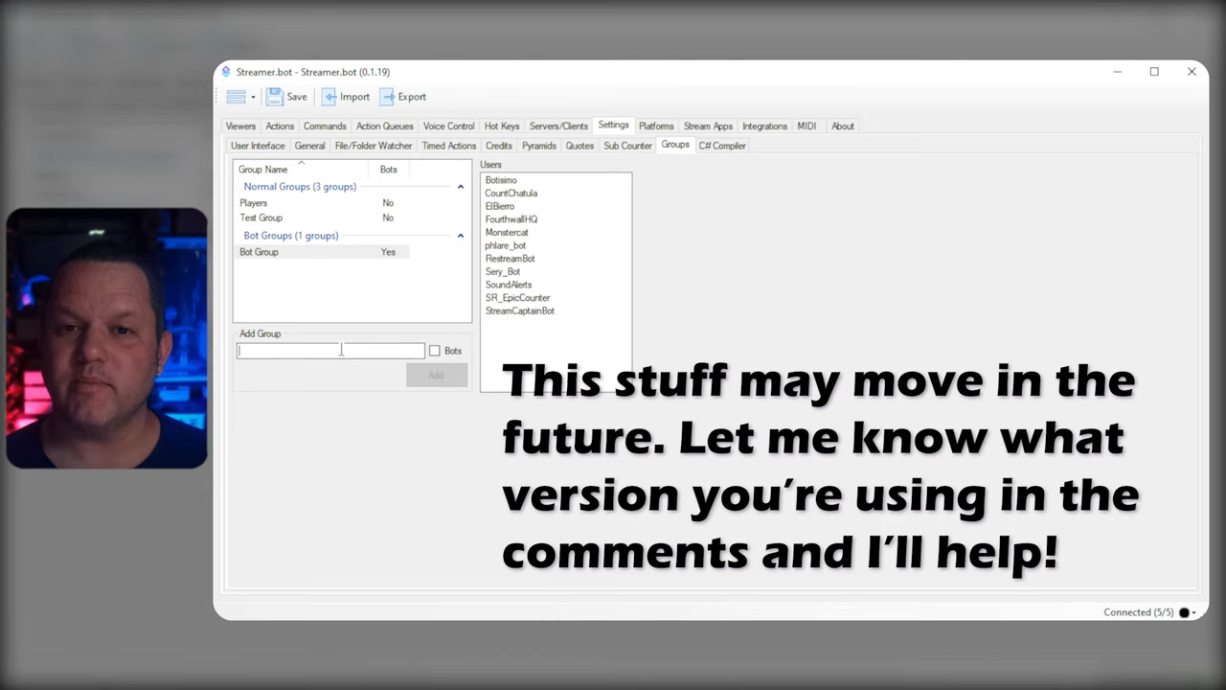
text(new group!)
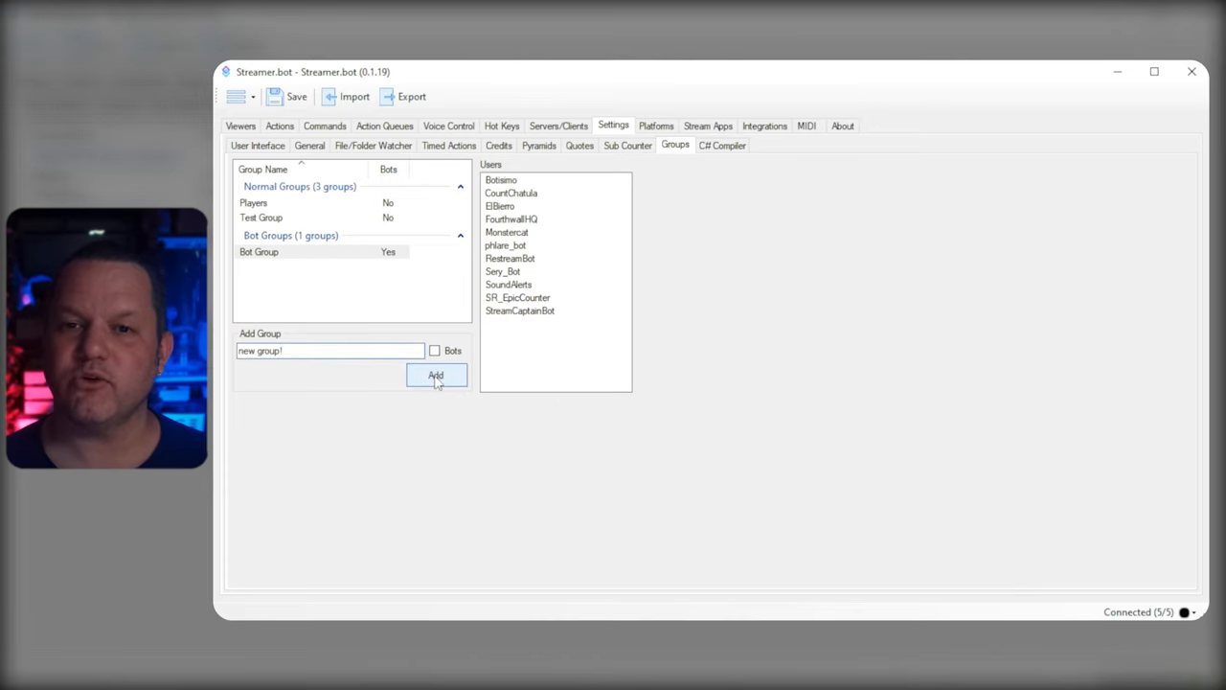
click(437, 373)
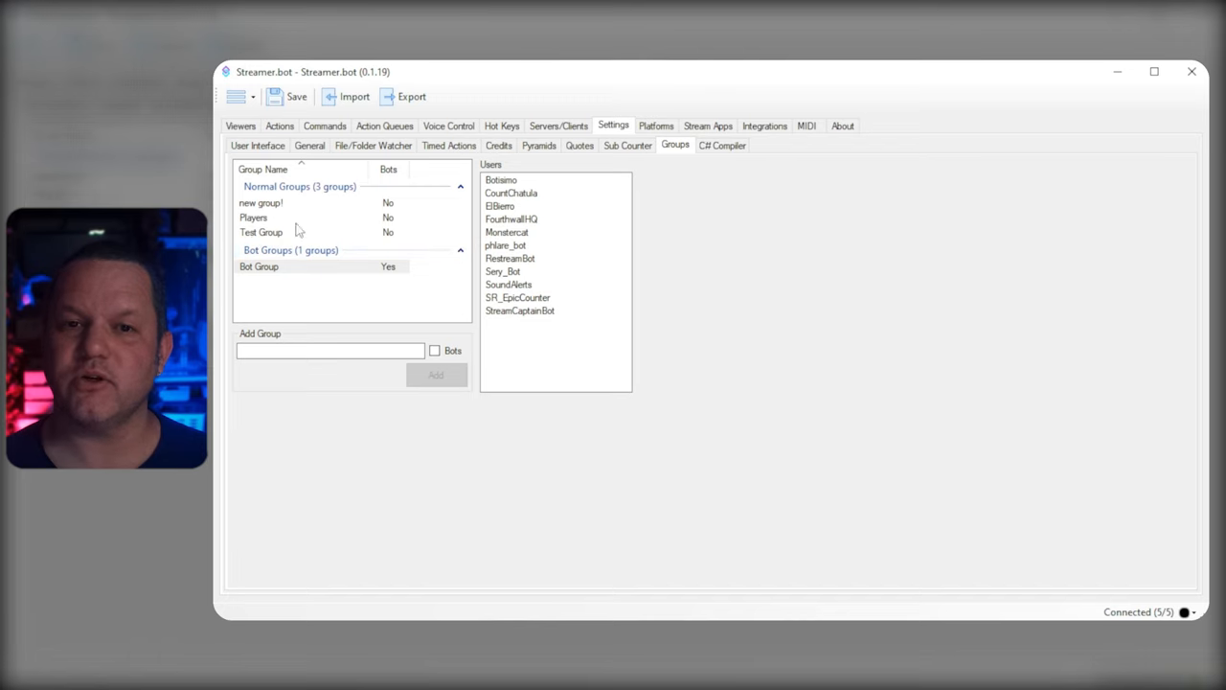
click(261, 203)
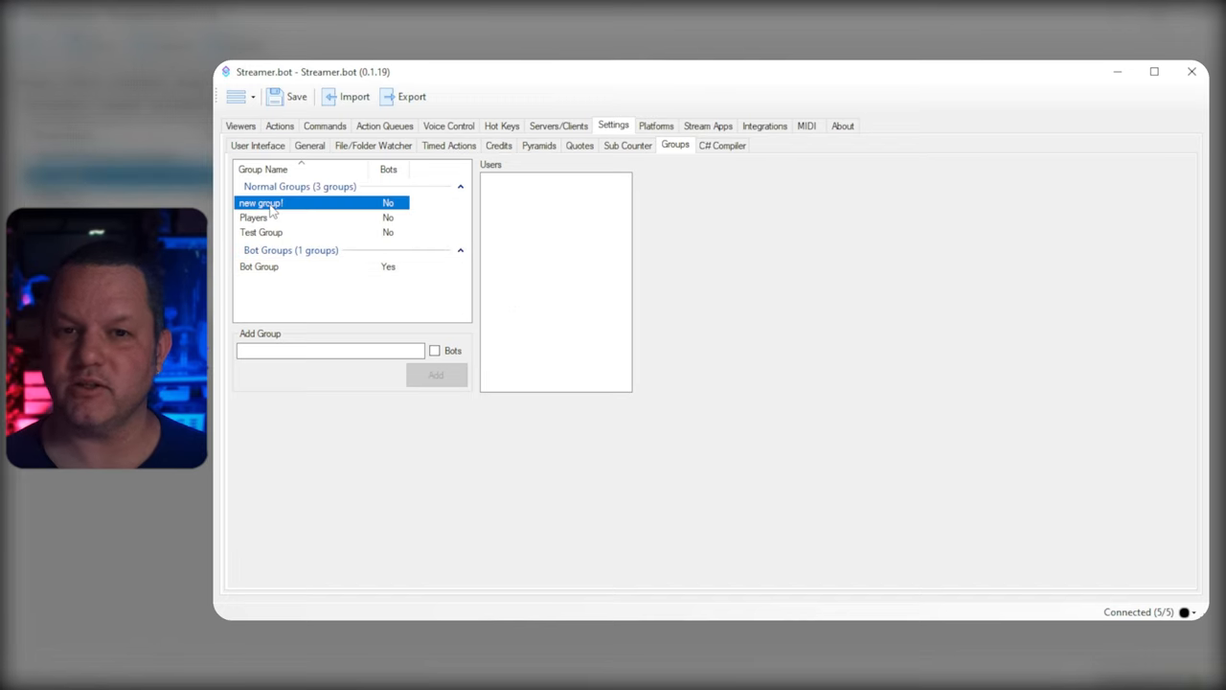
right_click(261, 204)
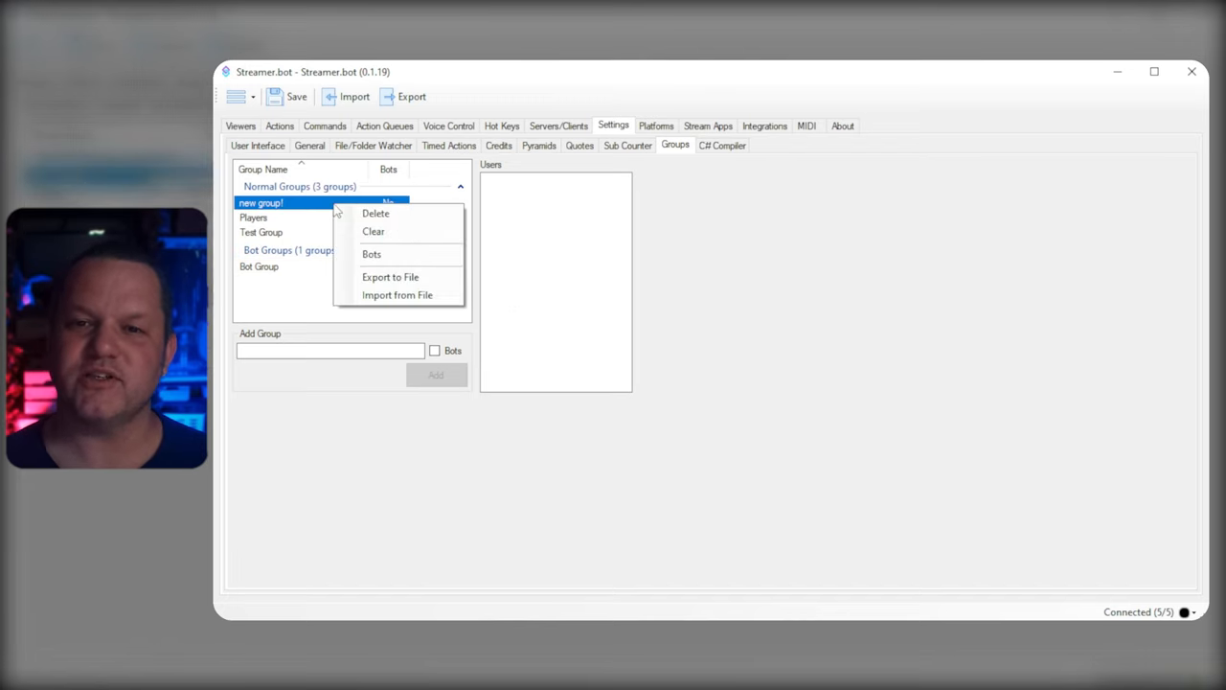
mouse_move(391, 276)
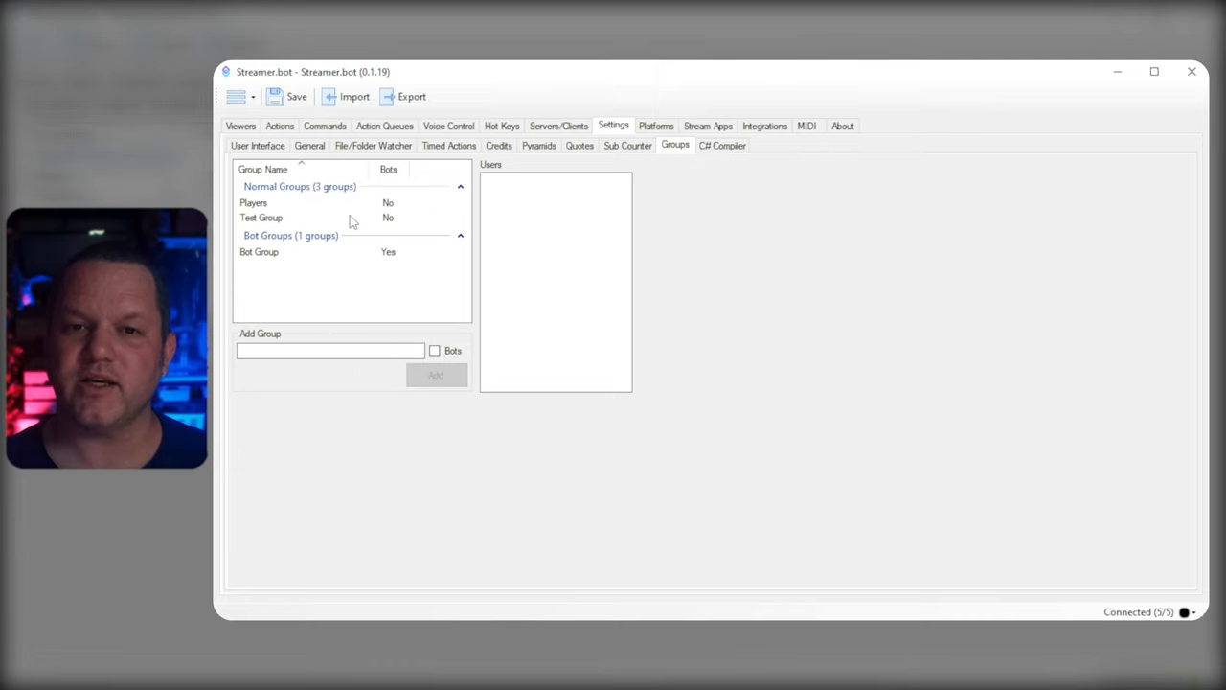
click(260, 219)
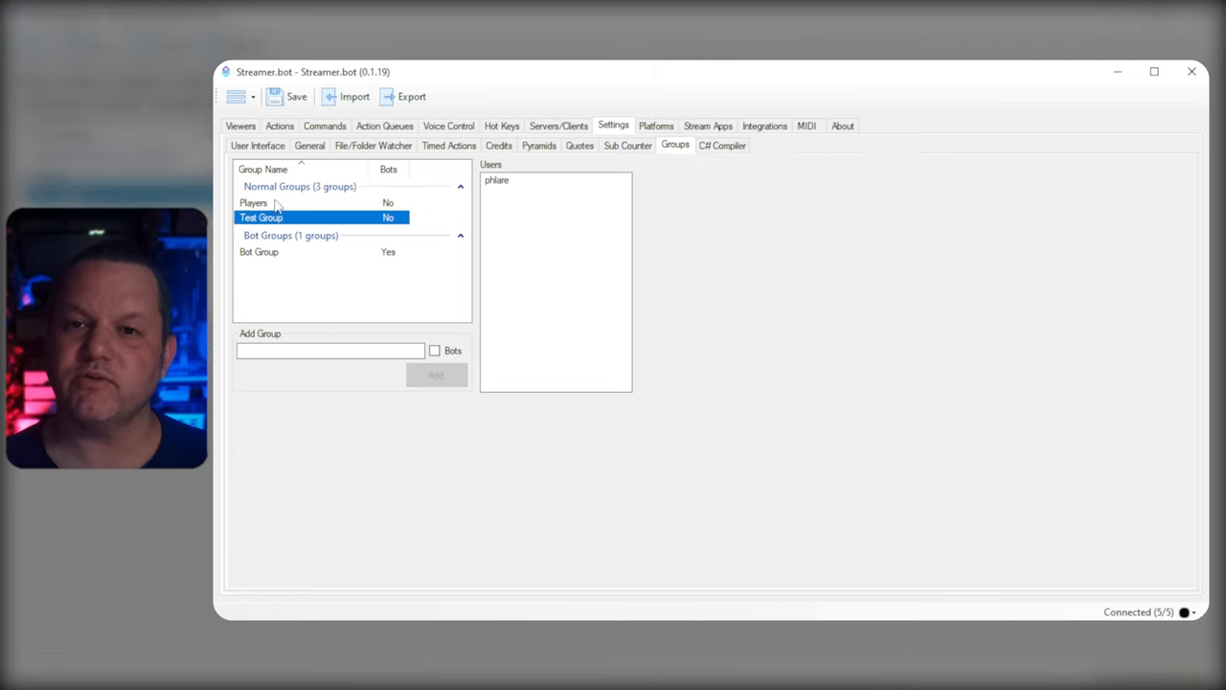
click(259, 251)
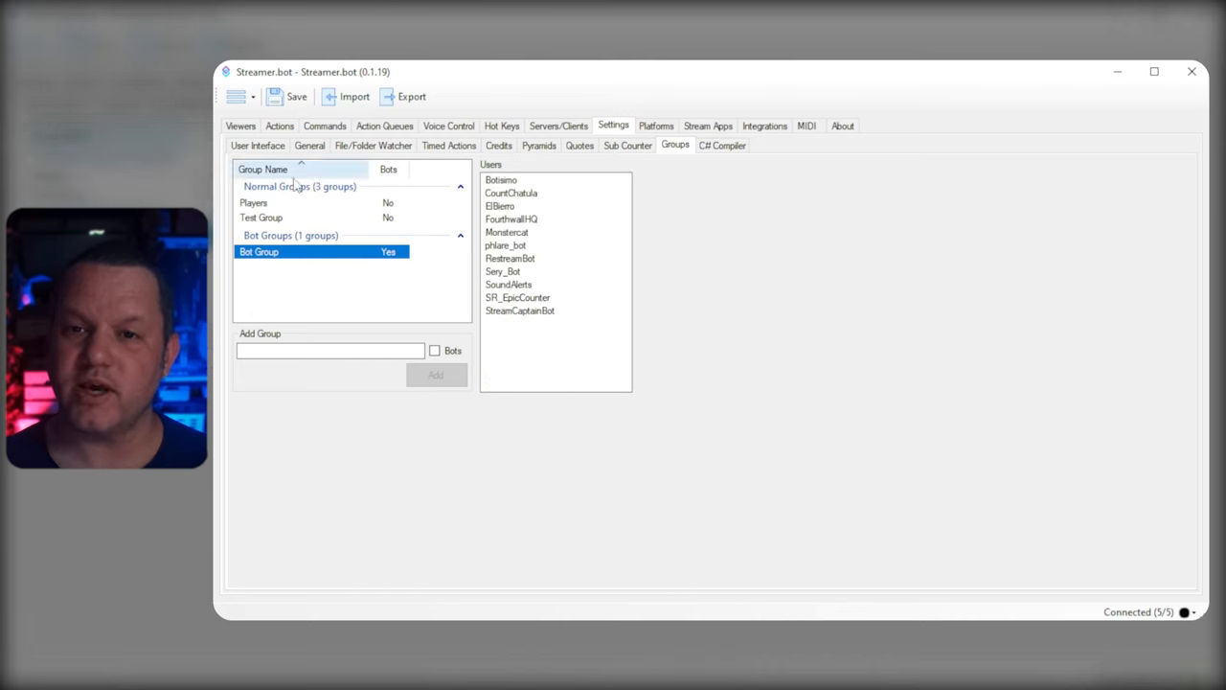
right_click(260, 251)
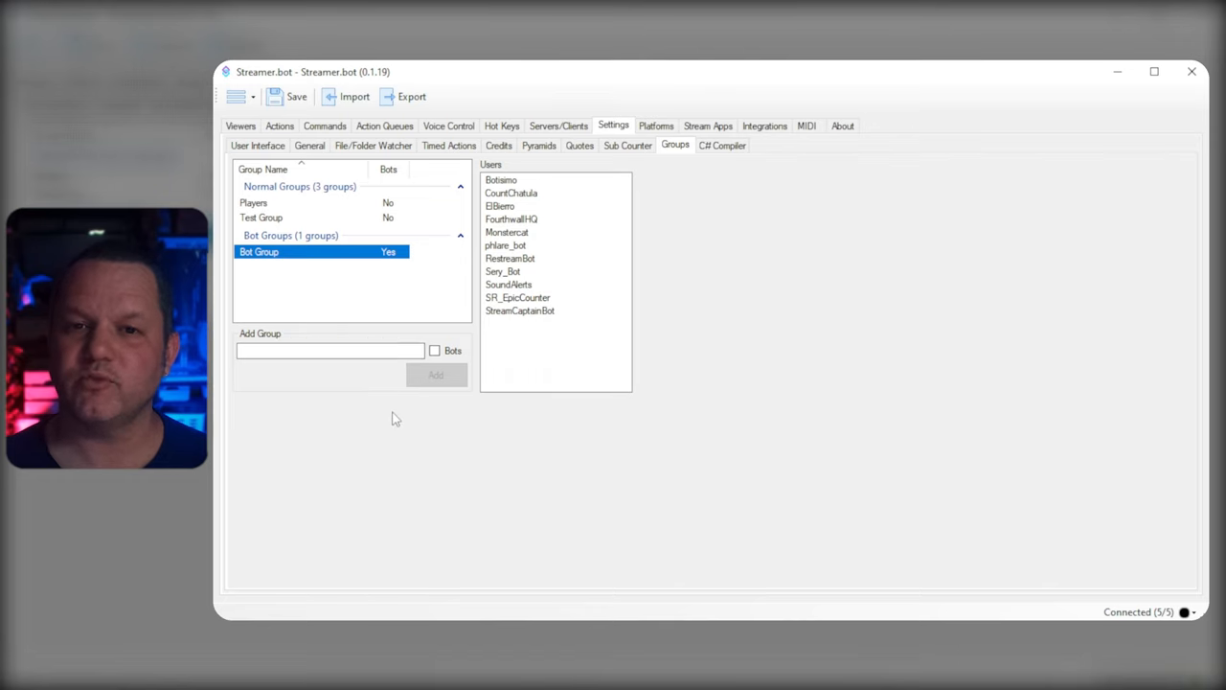
click(242, 127)
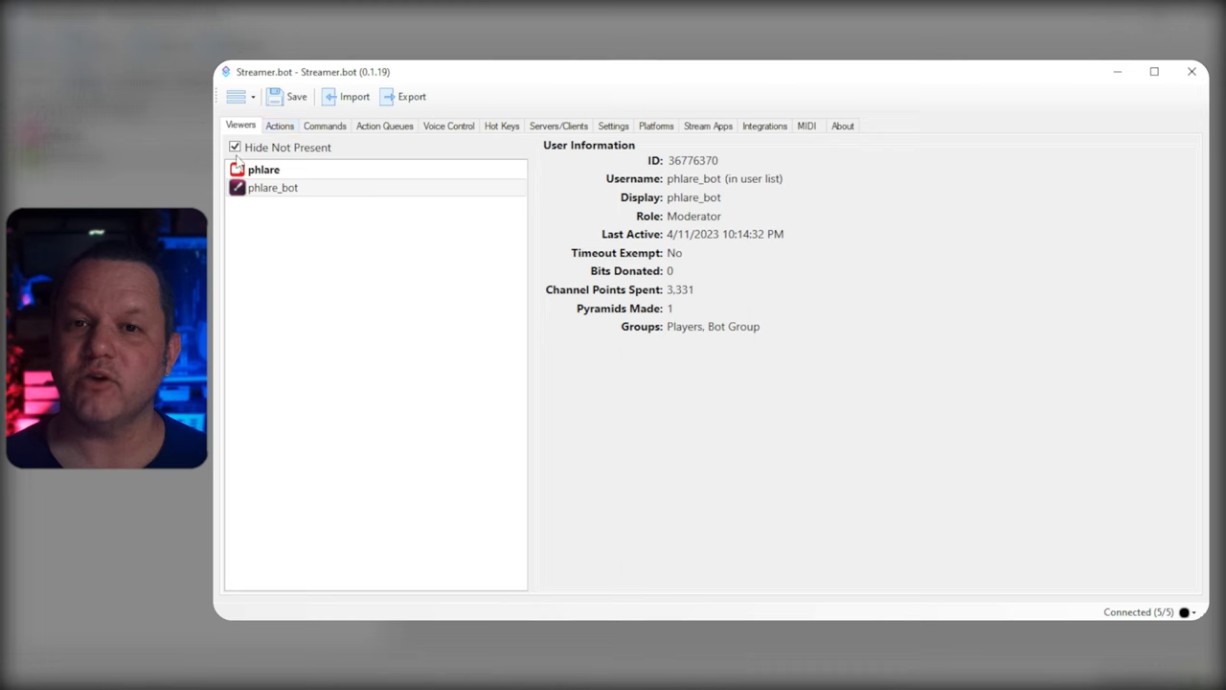
- Show all known viewers including absent ones and check phlare_bot's groups Players and Bot Group
click(234, 145)
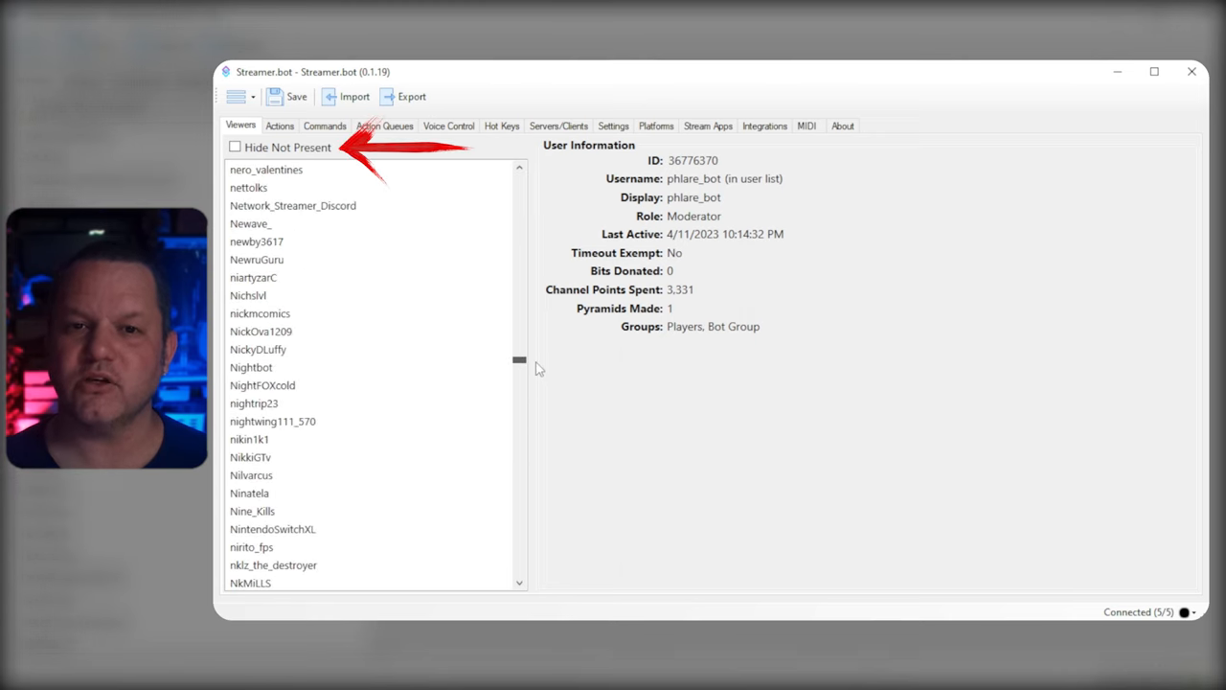
click(253, 368)
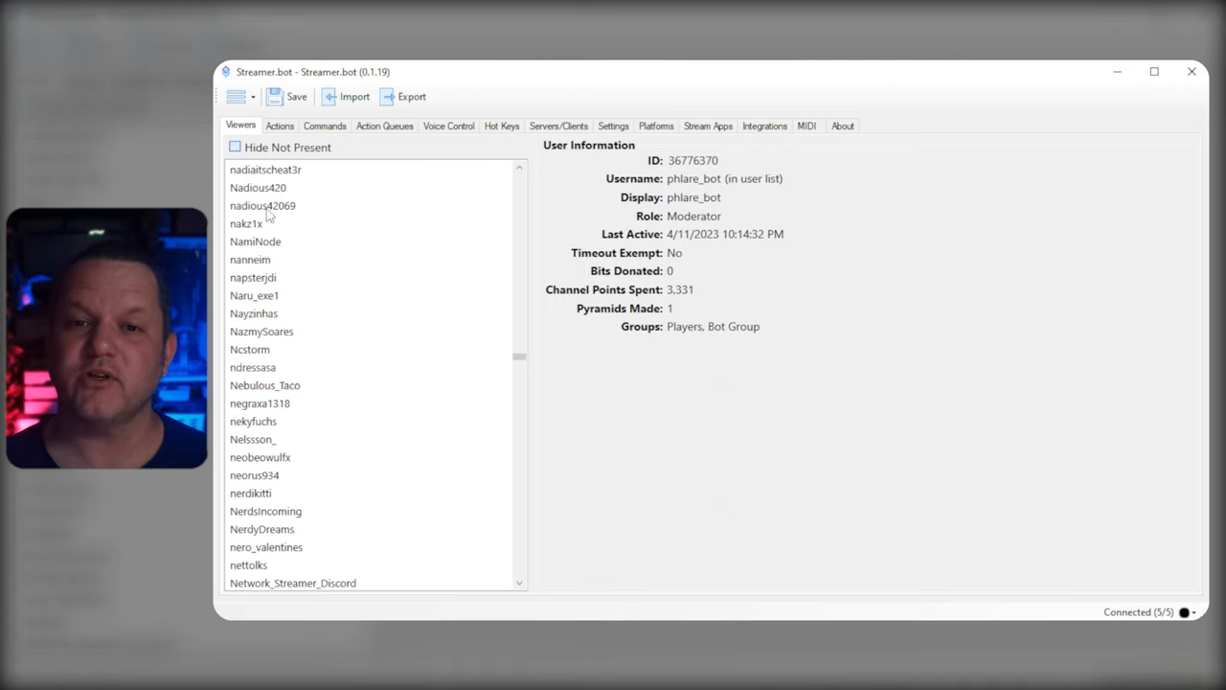
click(280, 126)
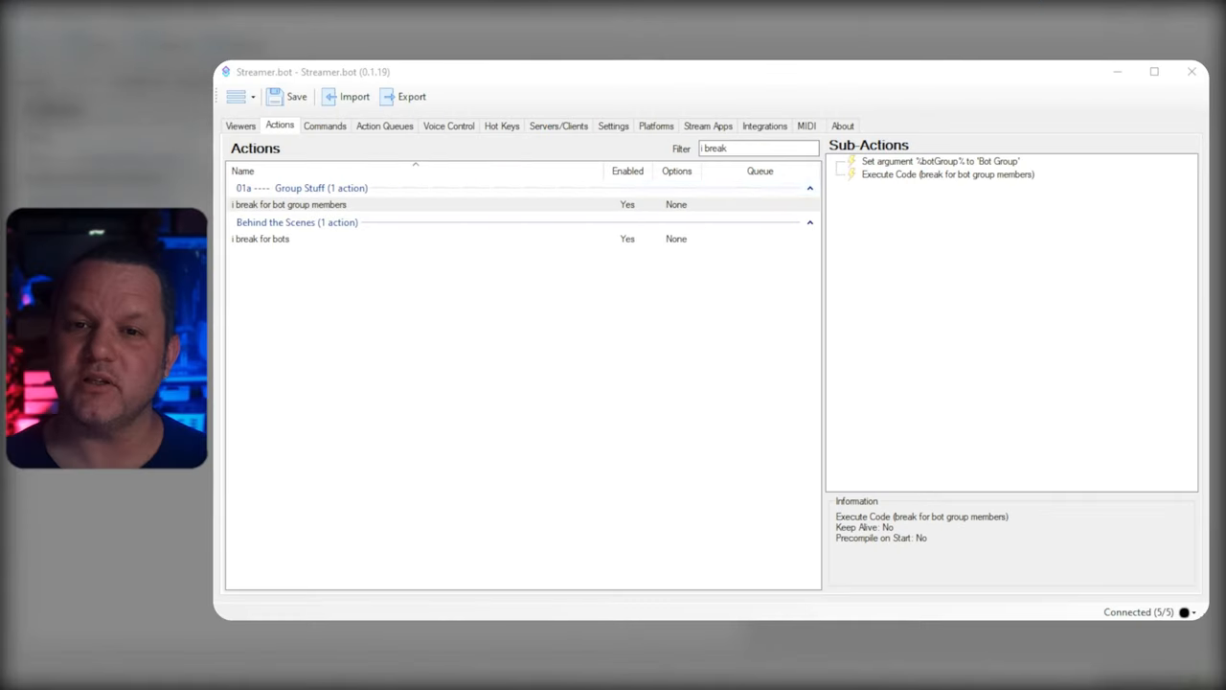
- Open the edit dialog of the !test, !test2, !testerony command from the Commands list
click(326, 127)
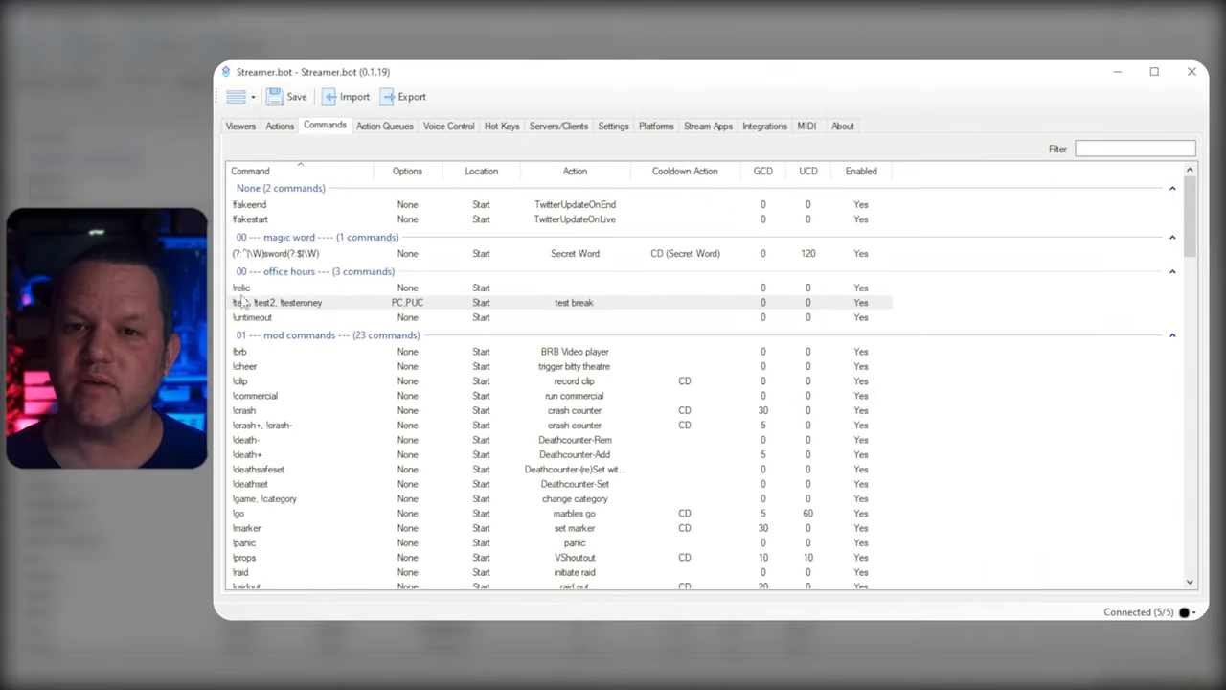
click(287, 303)
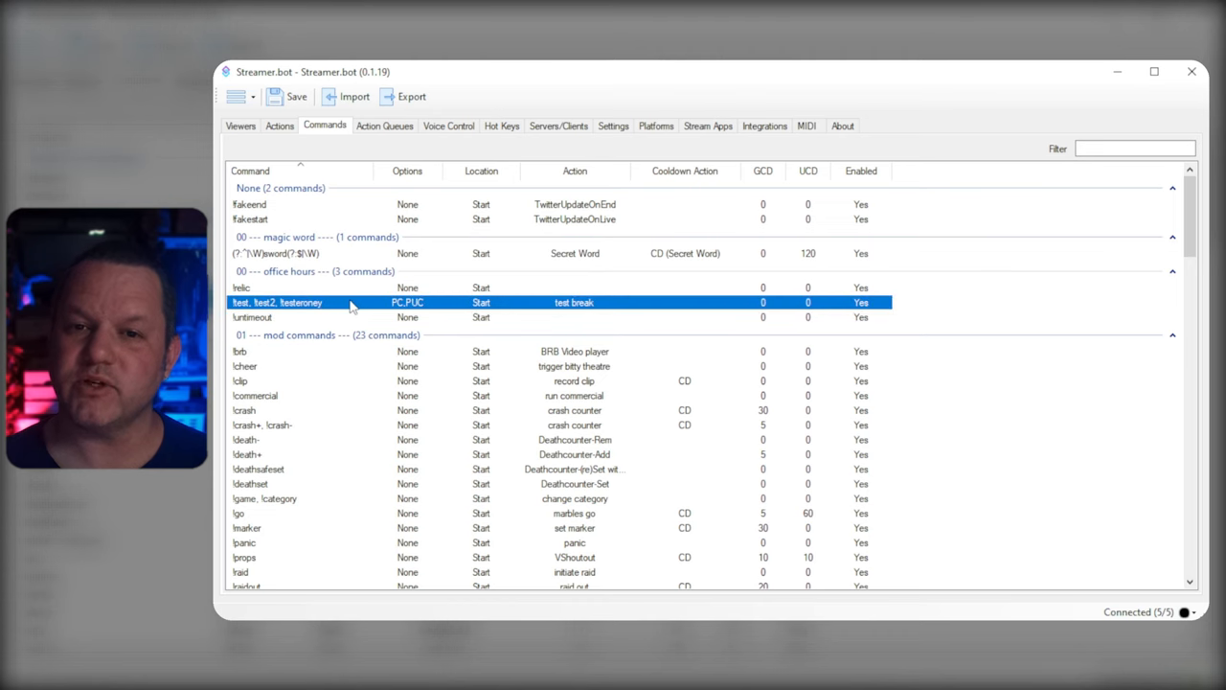
double_click(277, 303)
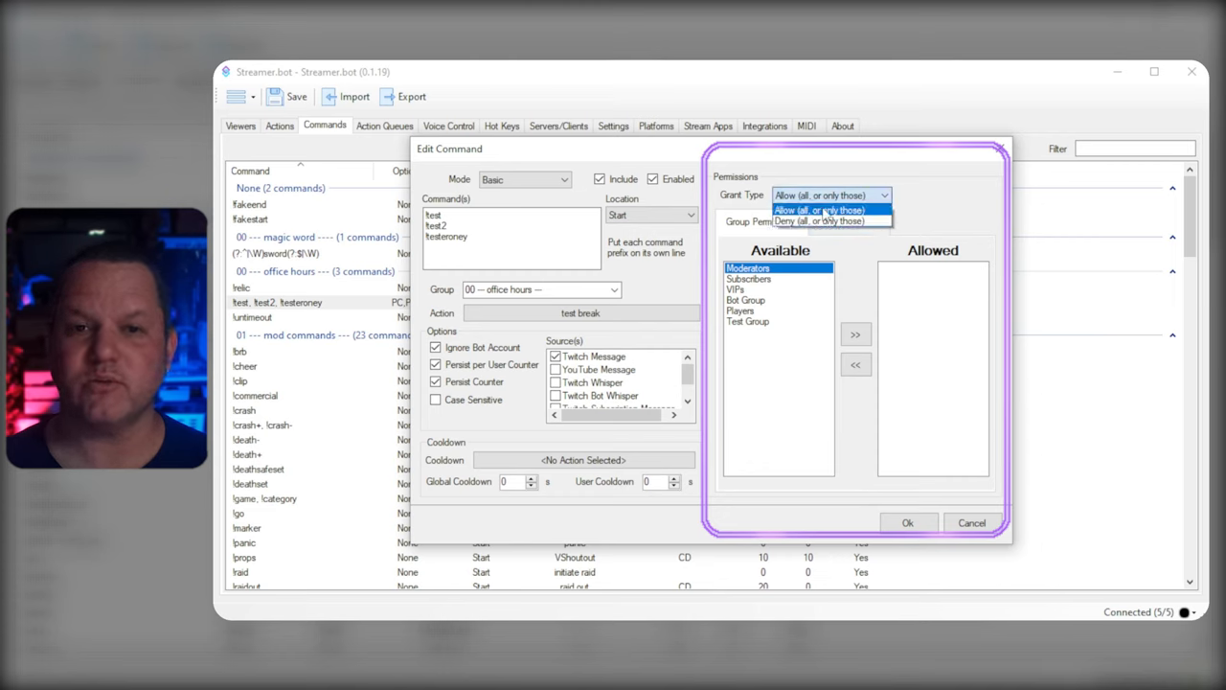
- Remove VIPs from the allowed groups and try the deny-only grant type
click(820, 209)
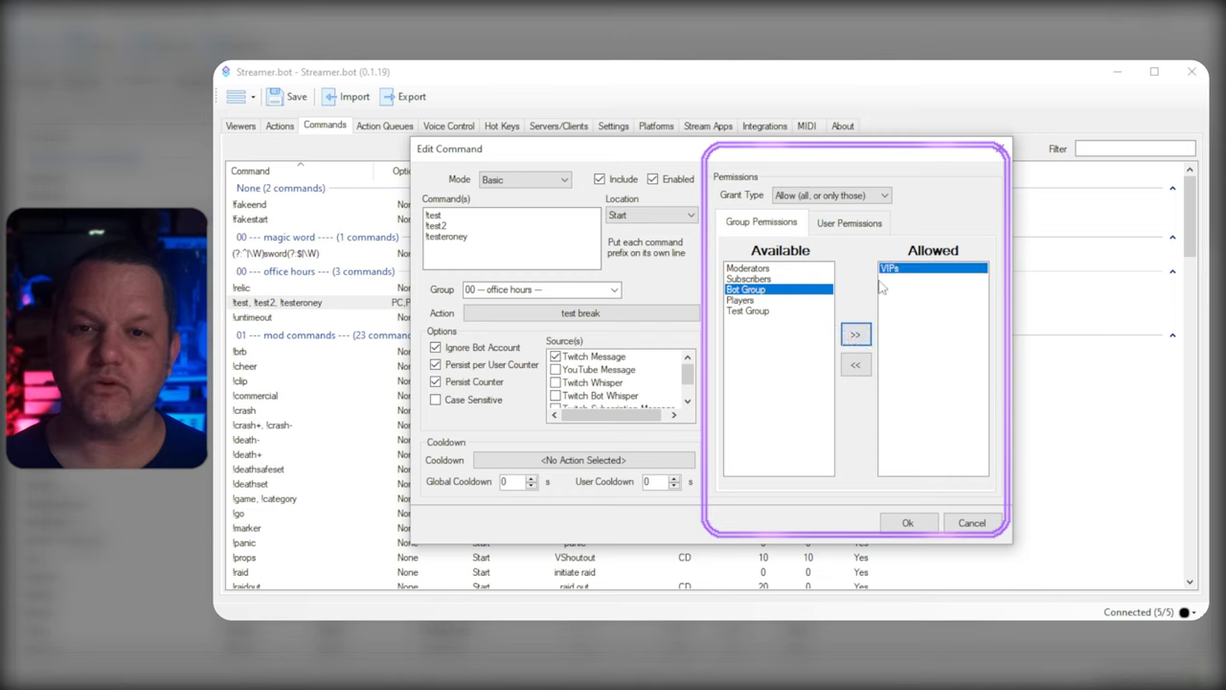
click(854, 334)
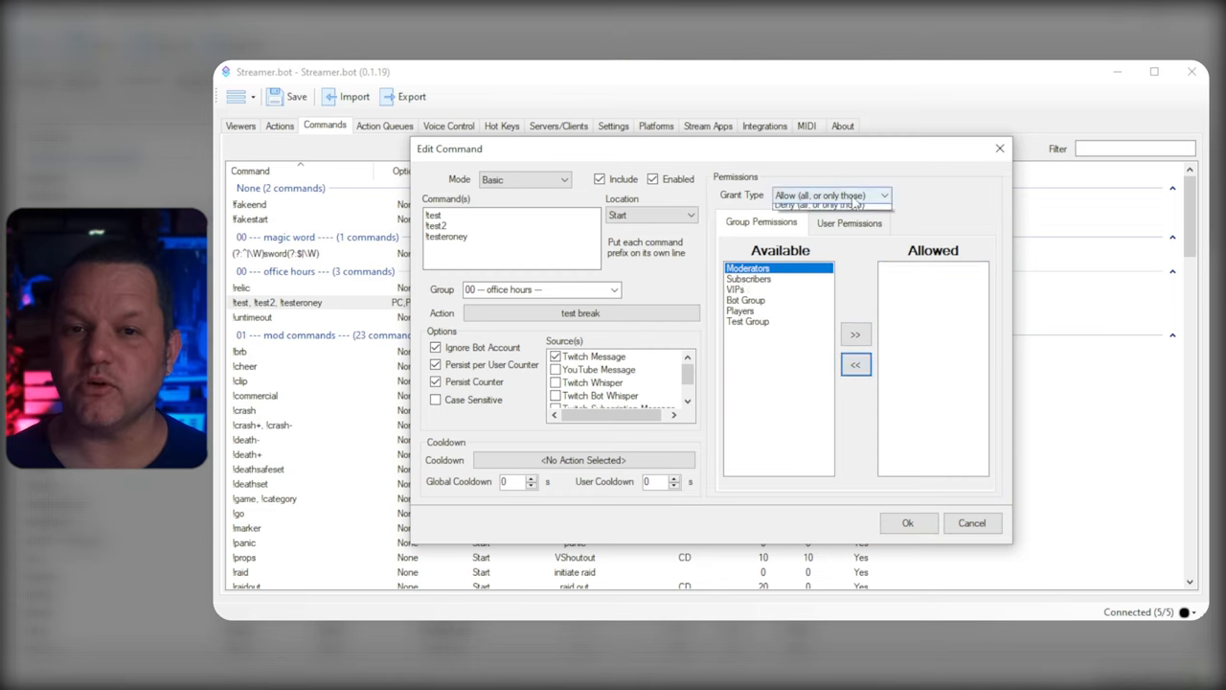
click(828, 195)
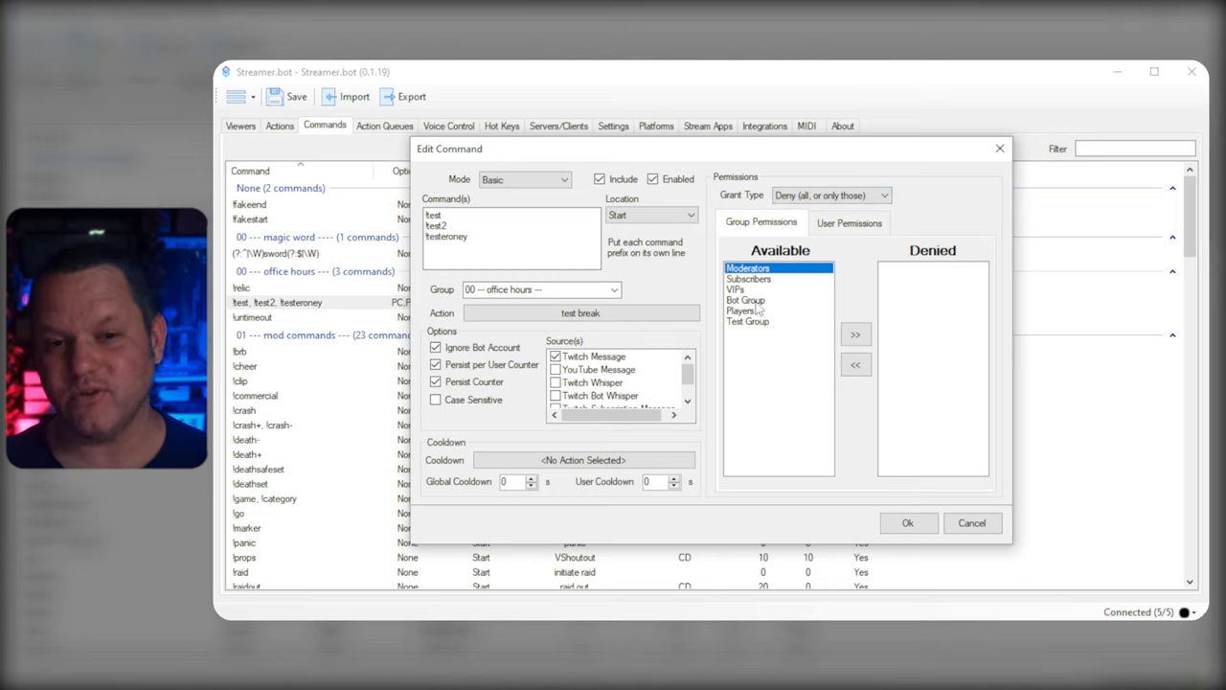
click(854, 333)
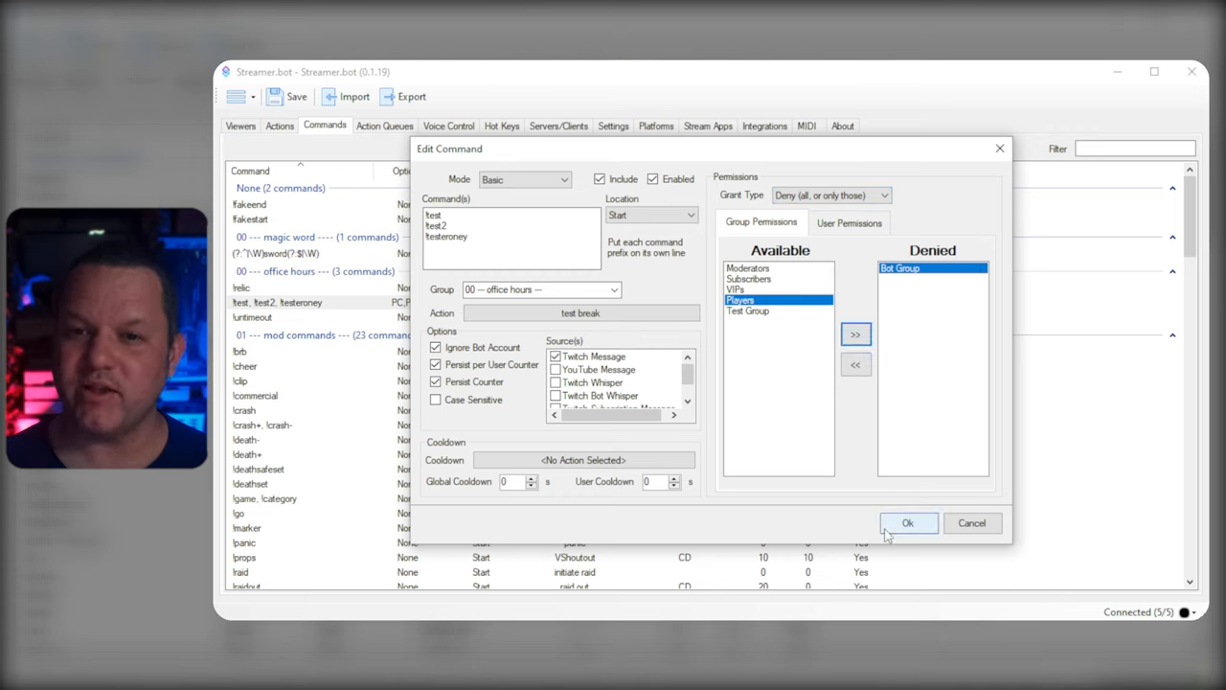
click(855, 364)
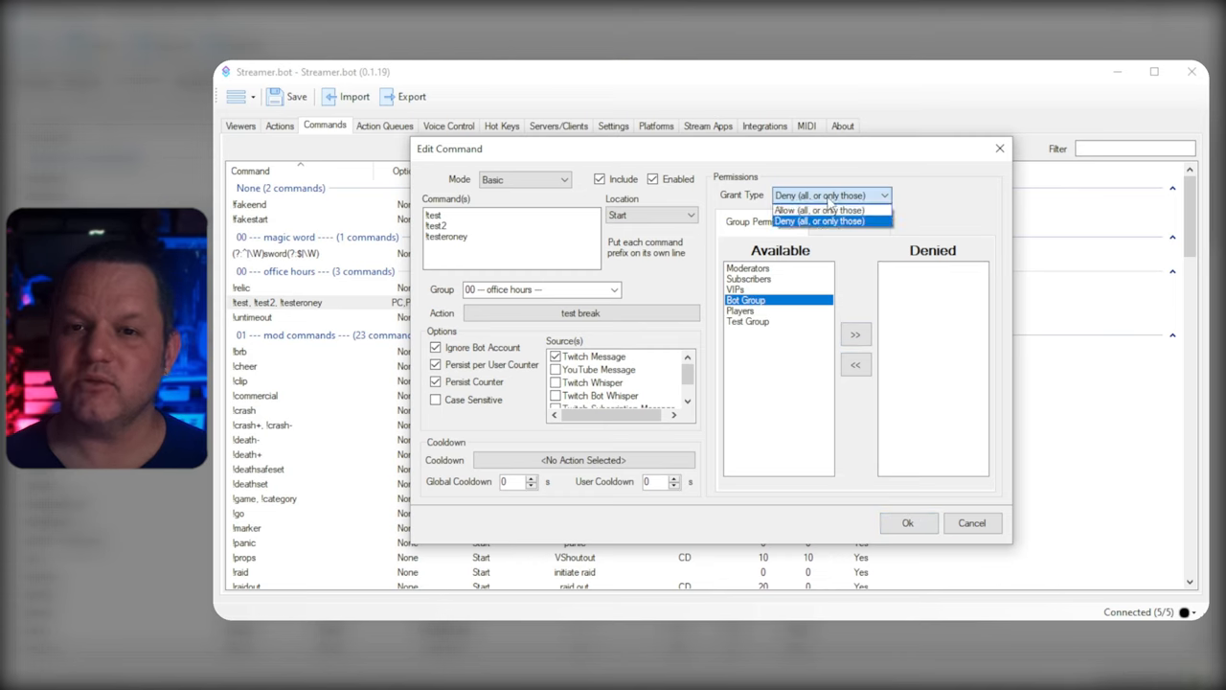
- Set the grant type back to Allow with only Test Group permitted and confirm
click(822, 209)
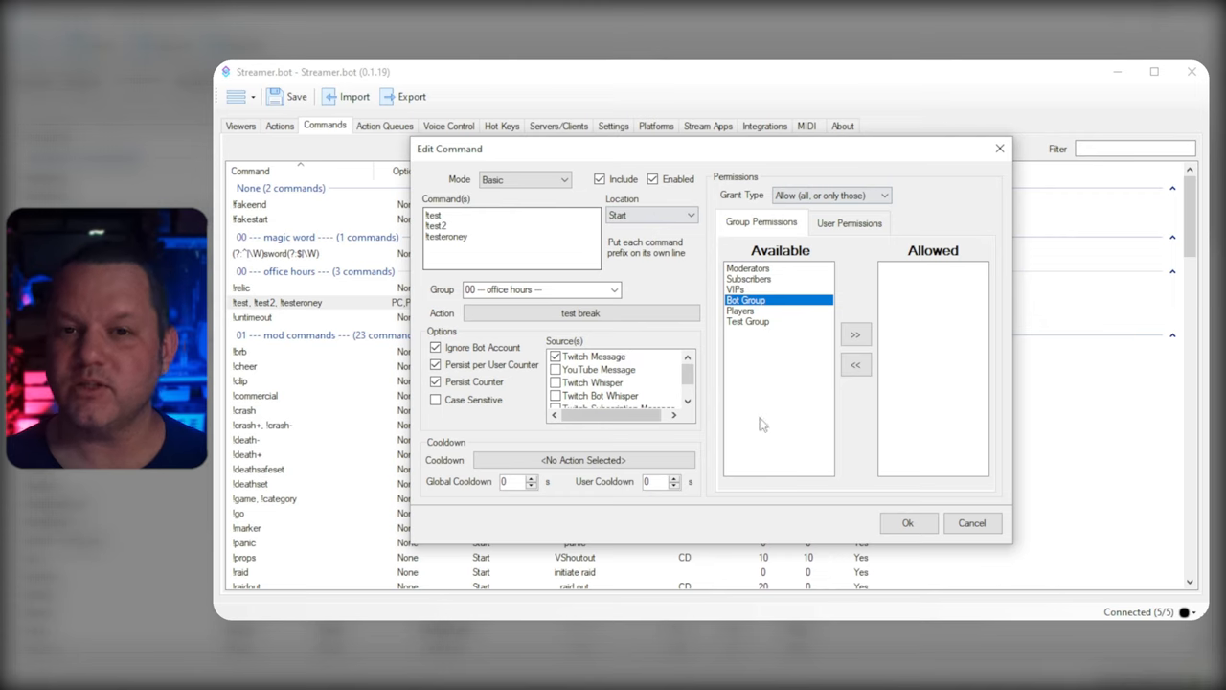
click(747, 322)
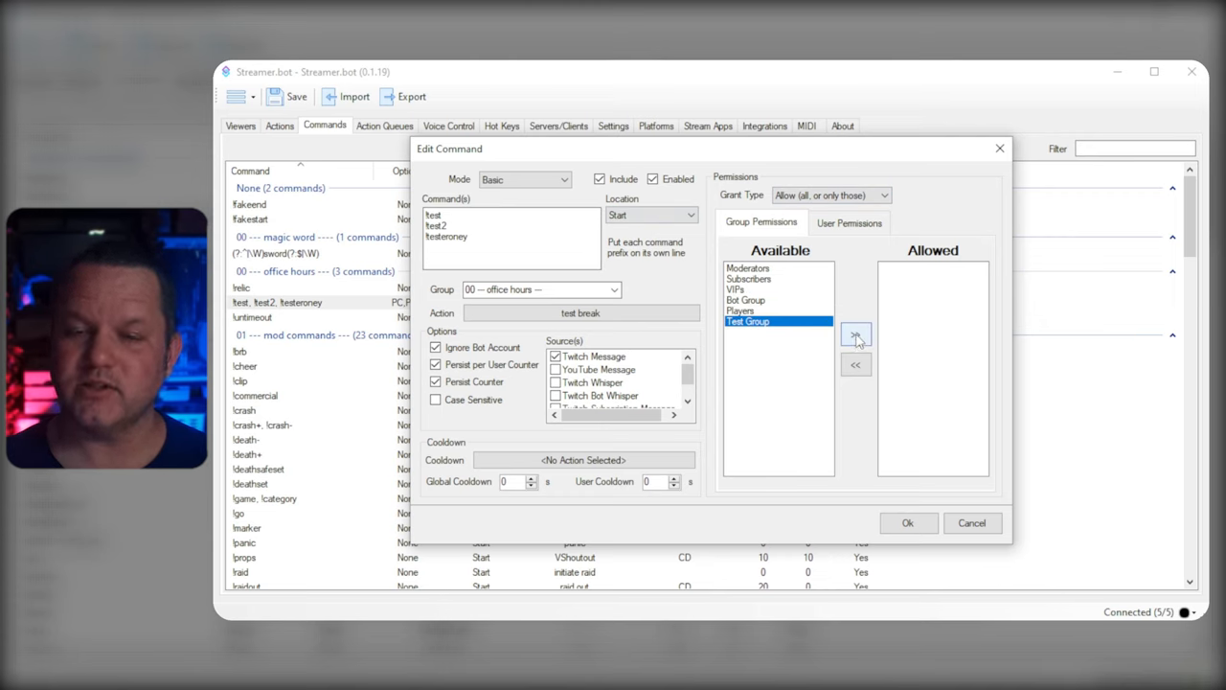
click(855, 334)
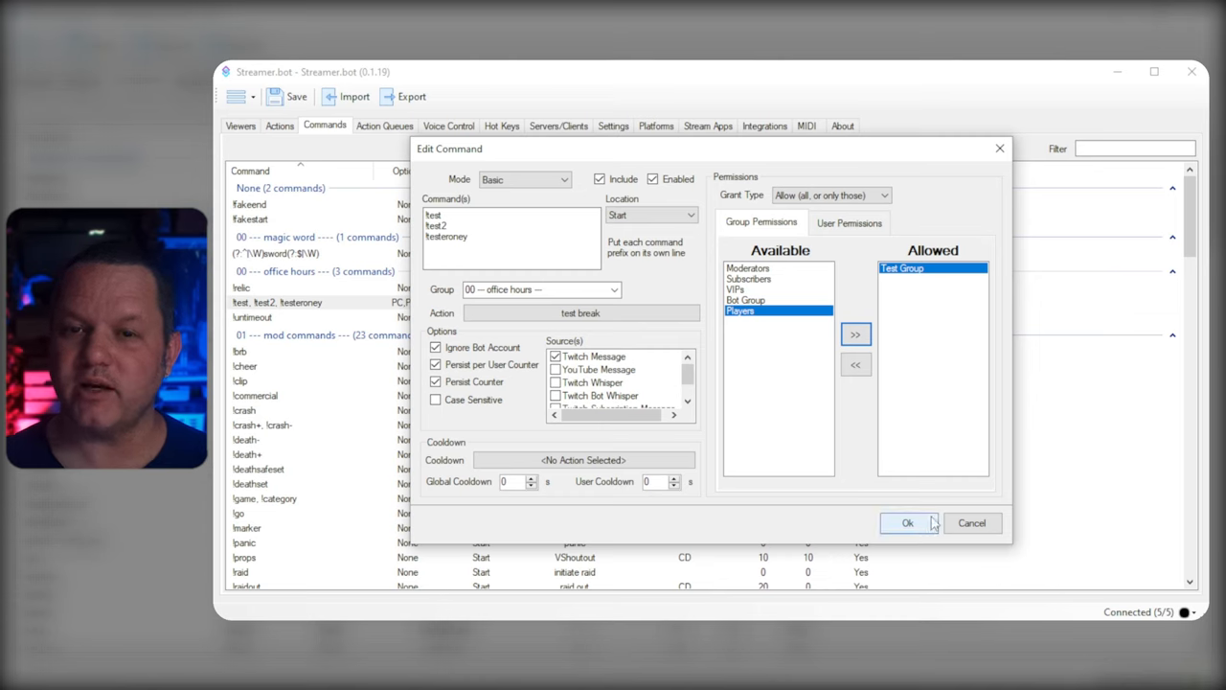
click(908, 521)
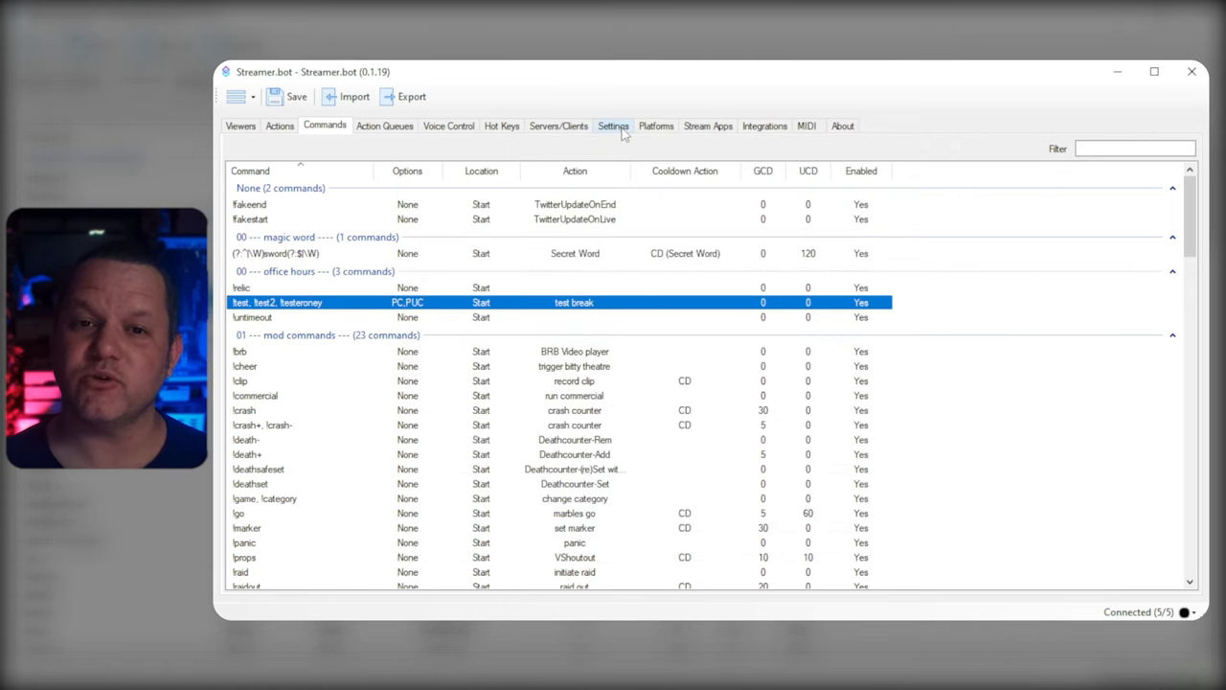
click(614, 126)
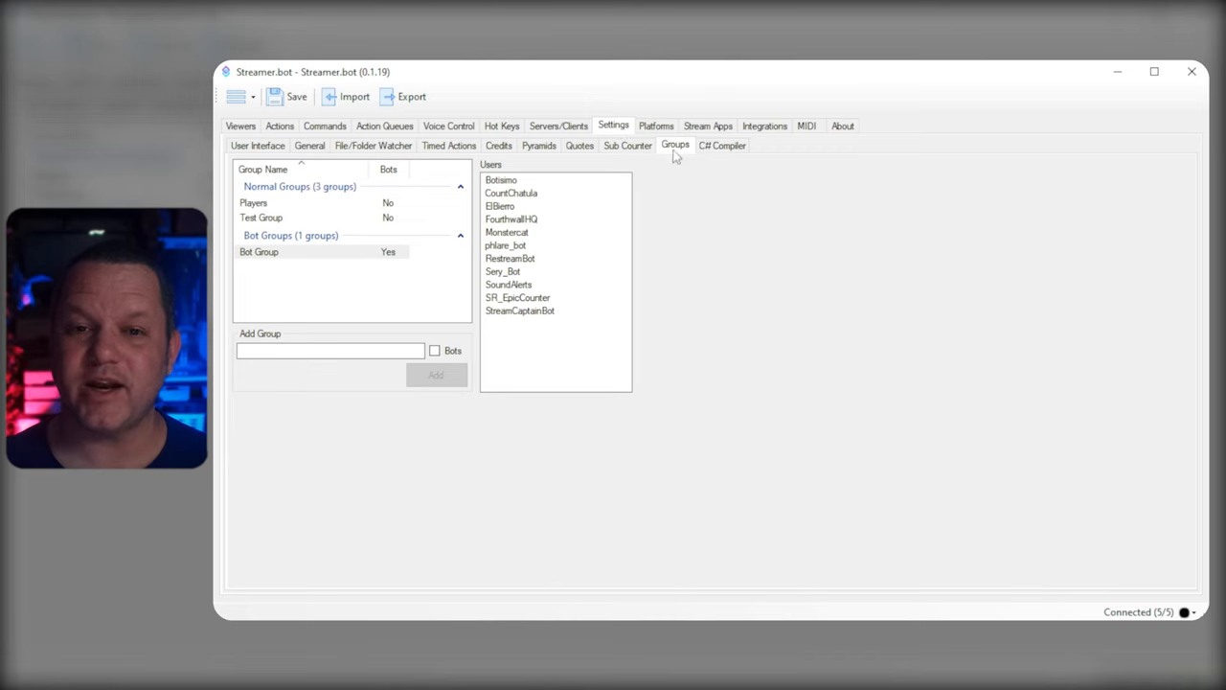
click(322, 251)
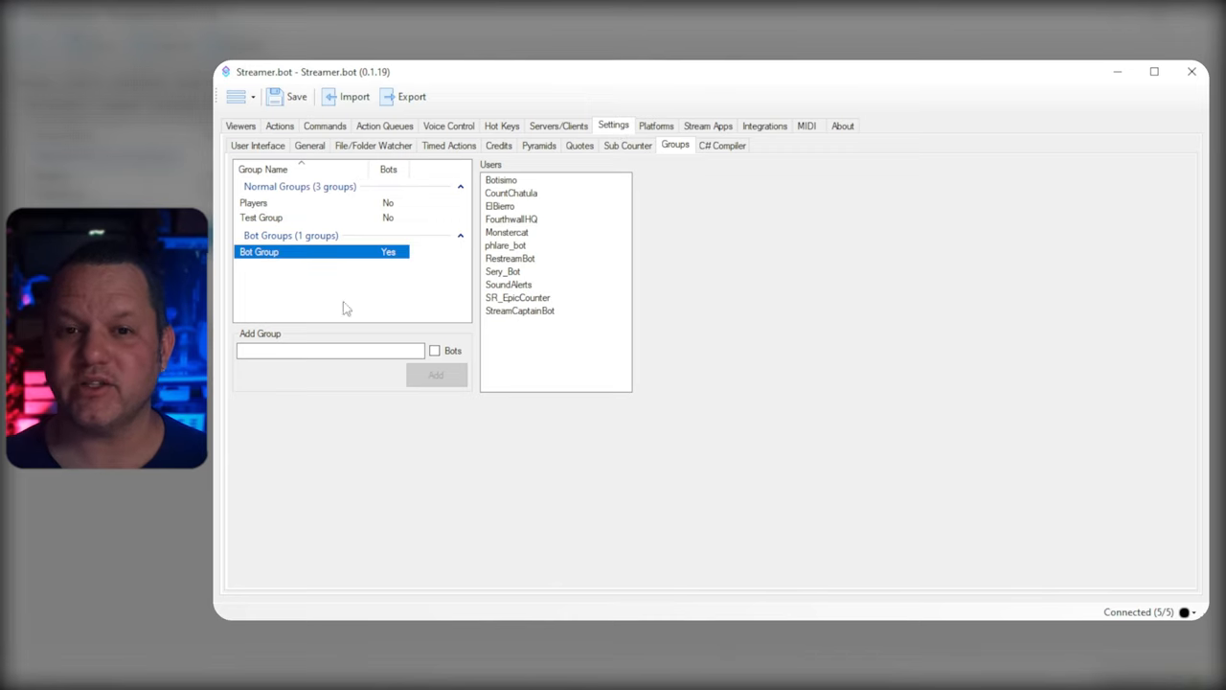
click(280, 126)
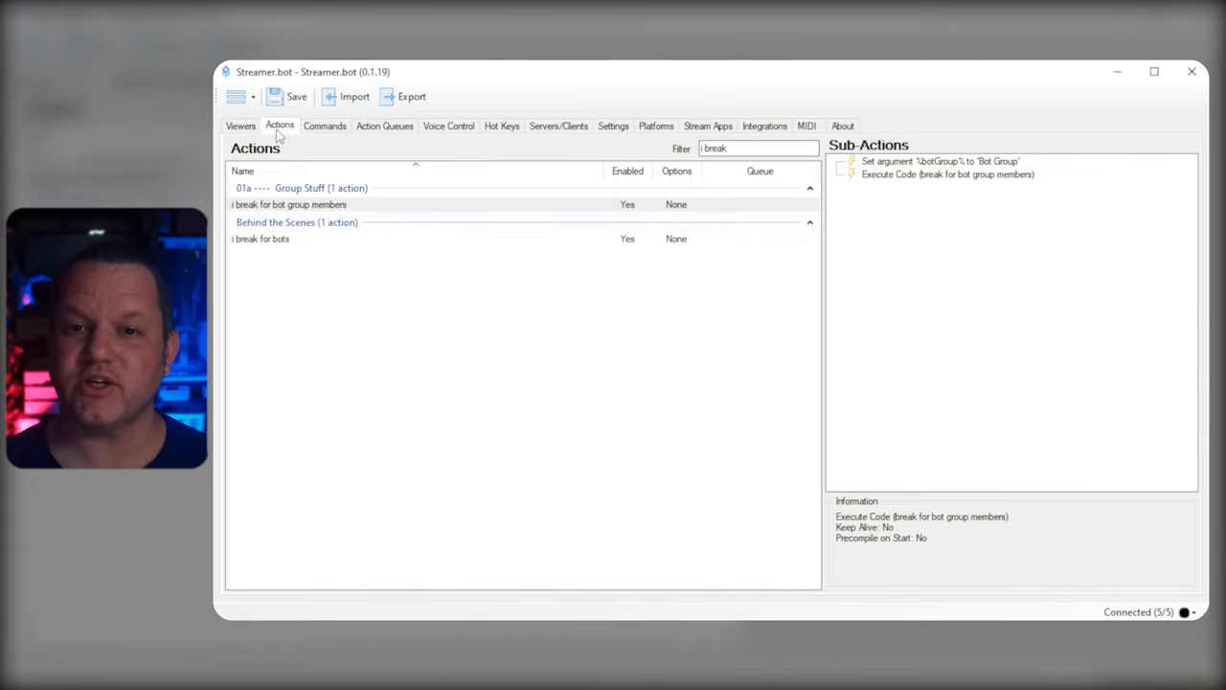
click(261, 237)
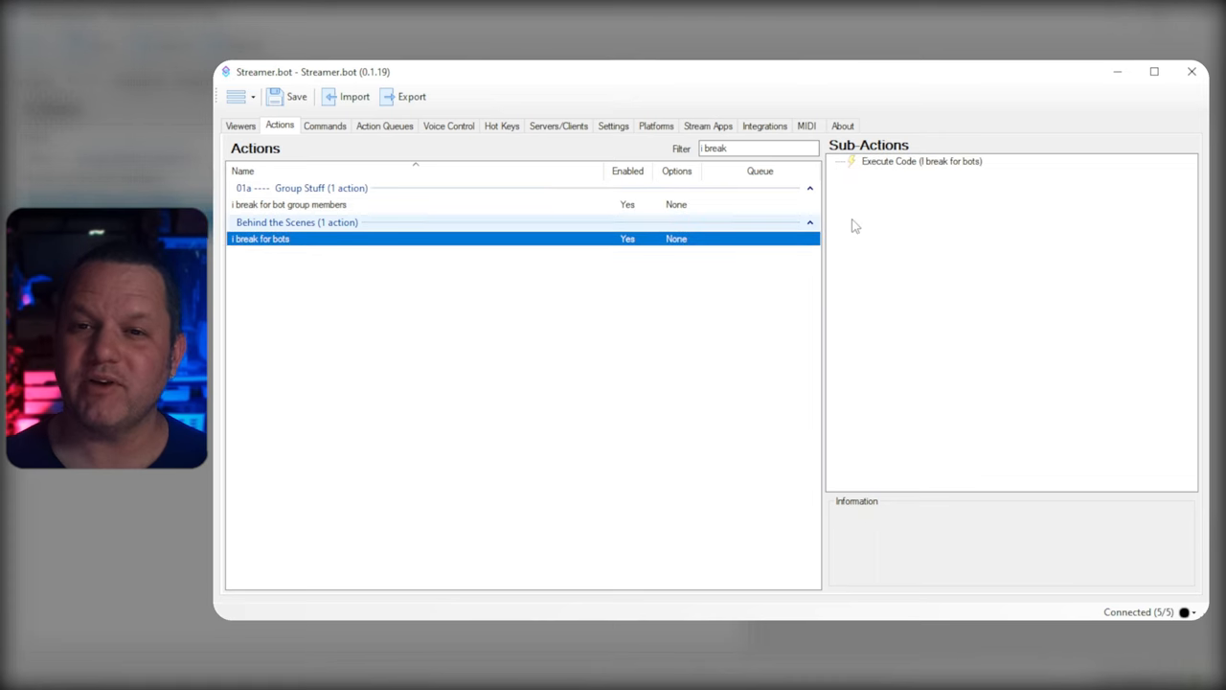
double_click(920, 161)
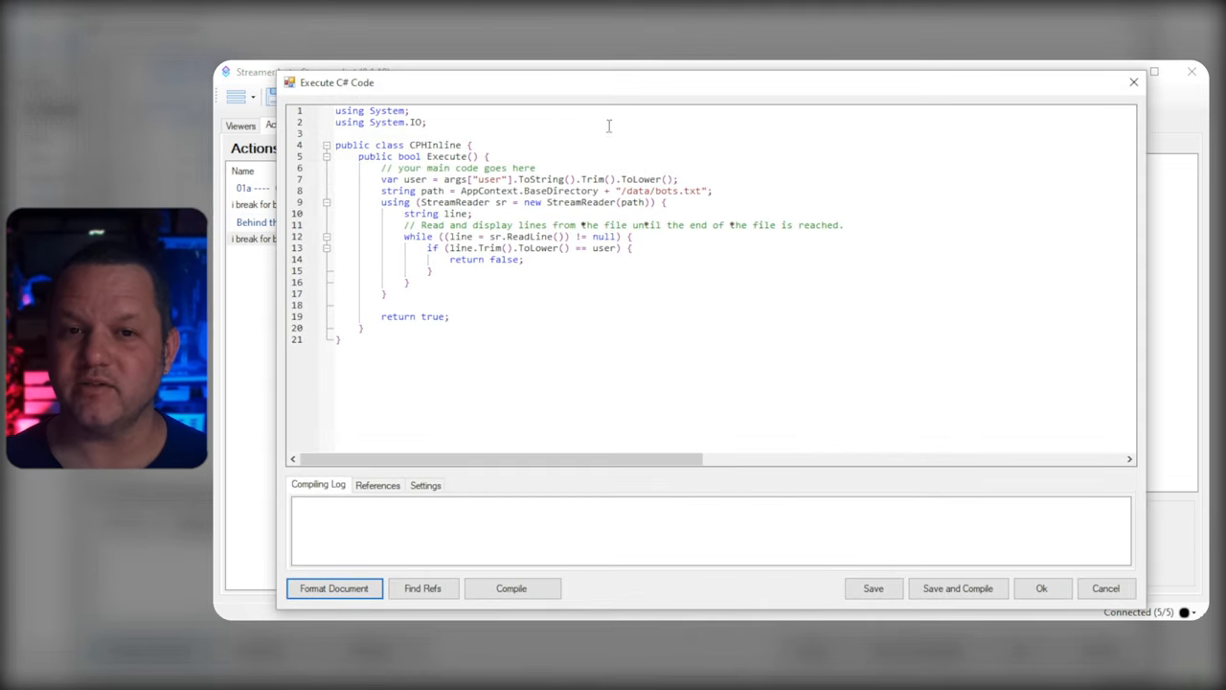
mouse_move(1008, 577)
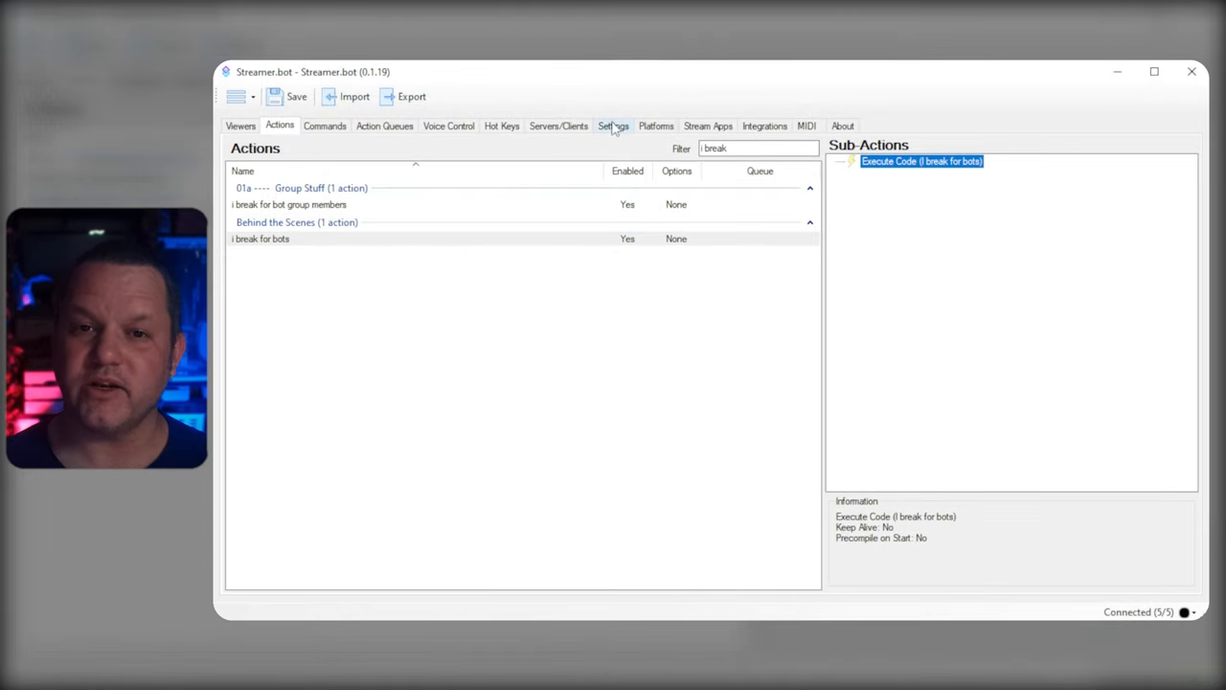
click(613, 127)
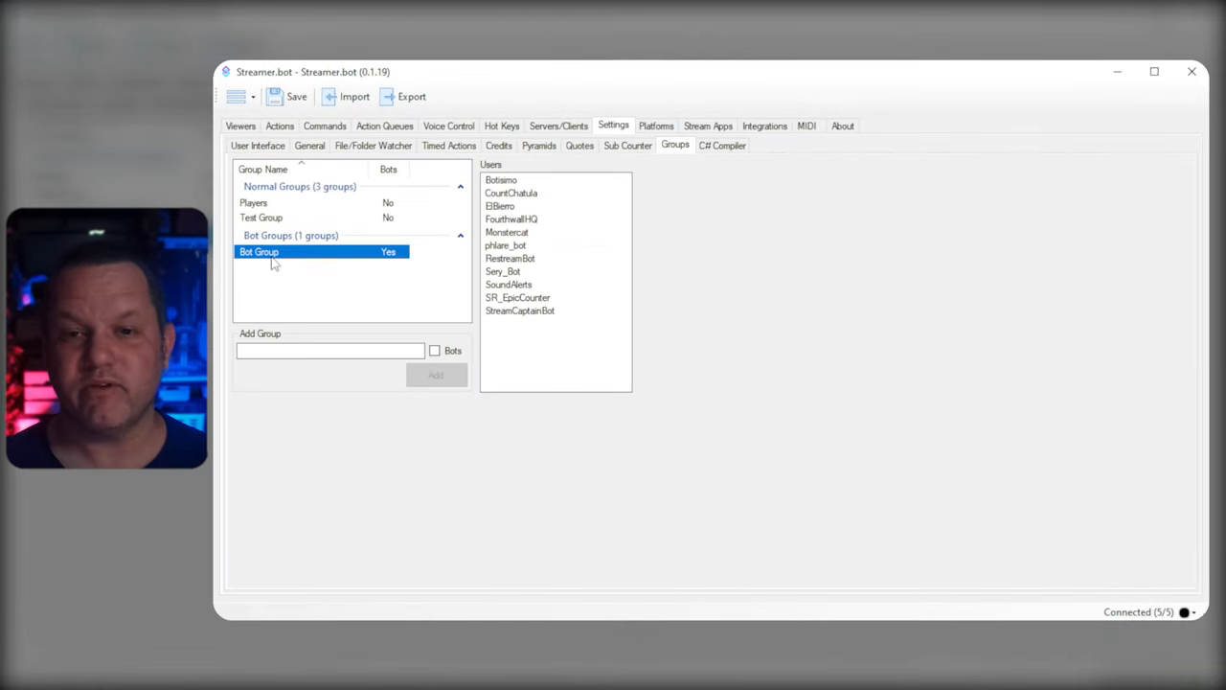
right_click(272, 264)
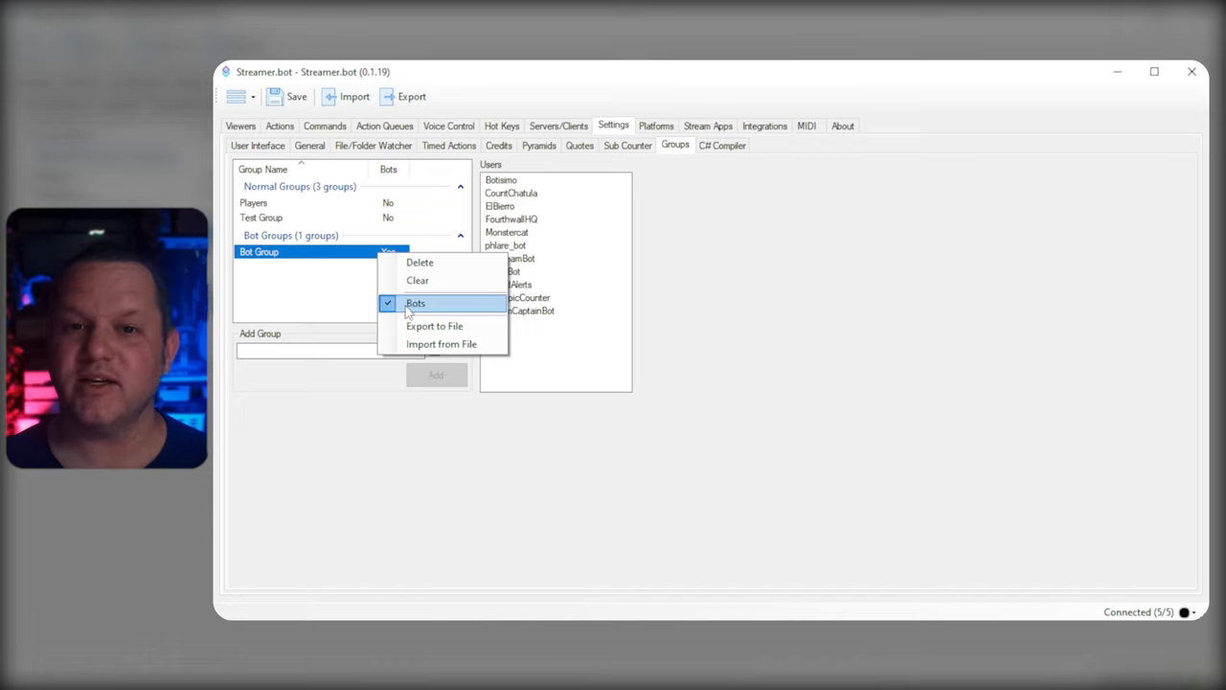
click(416, 302)
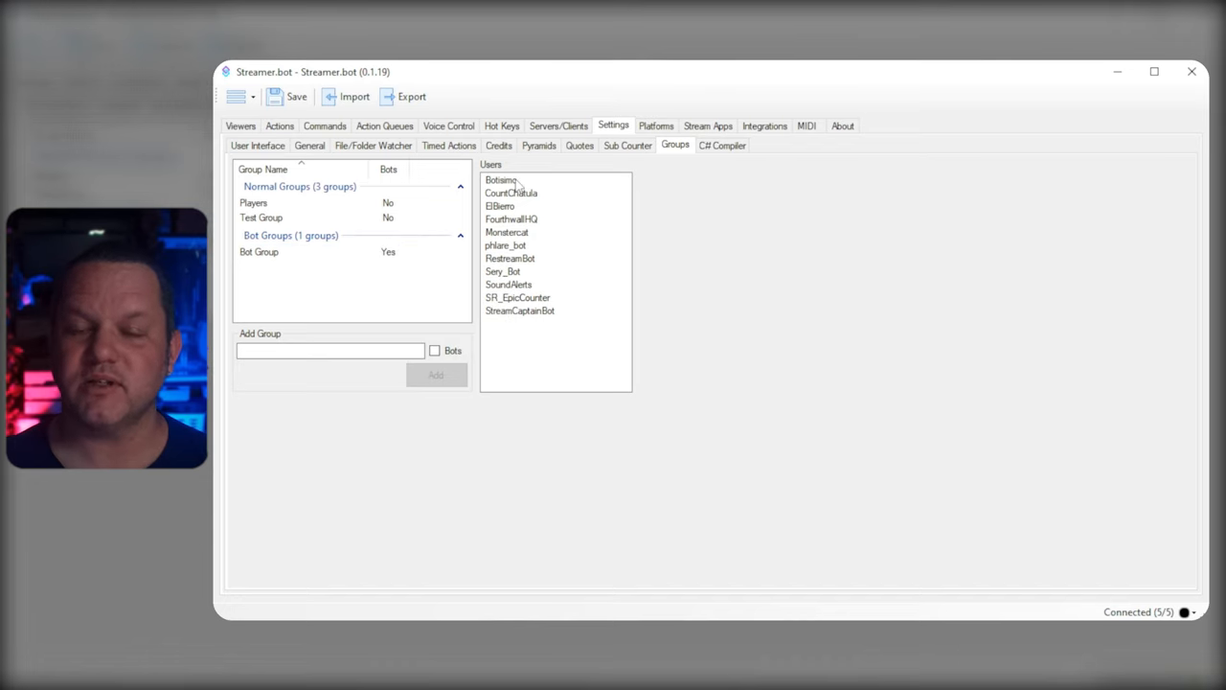
click(280, 127)
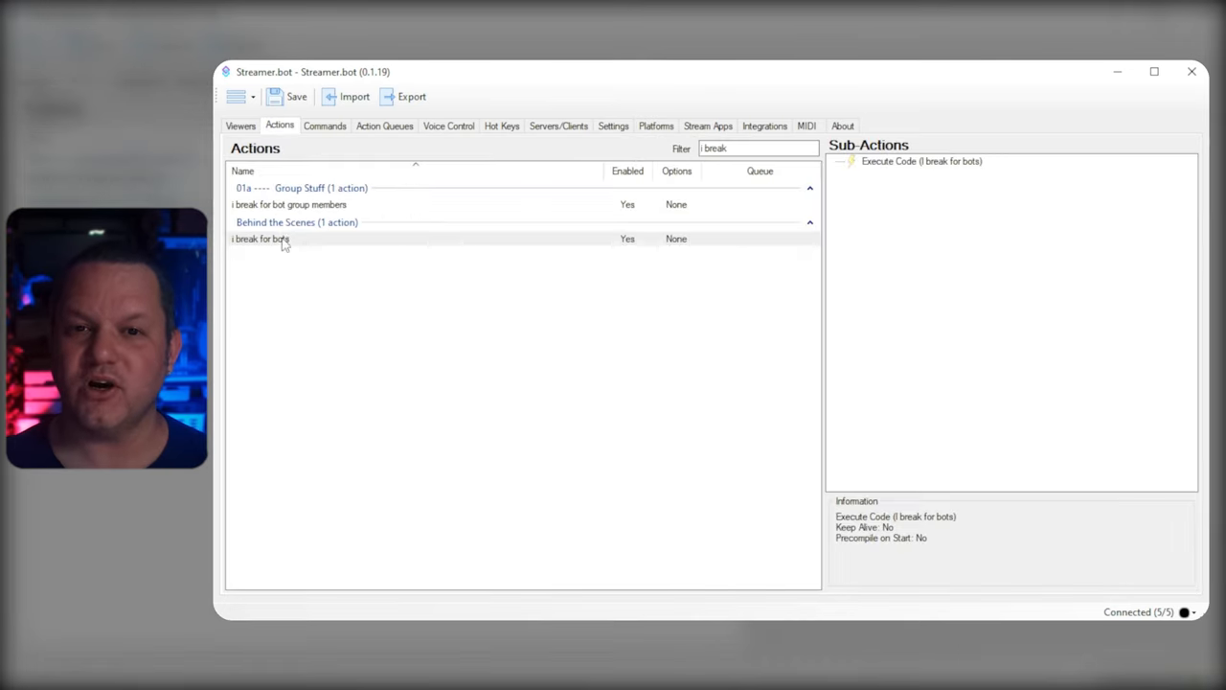
- Review the botGroup argument set to Bot Group and open the group-membership check code
click(289, 204)
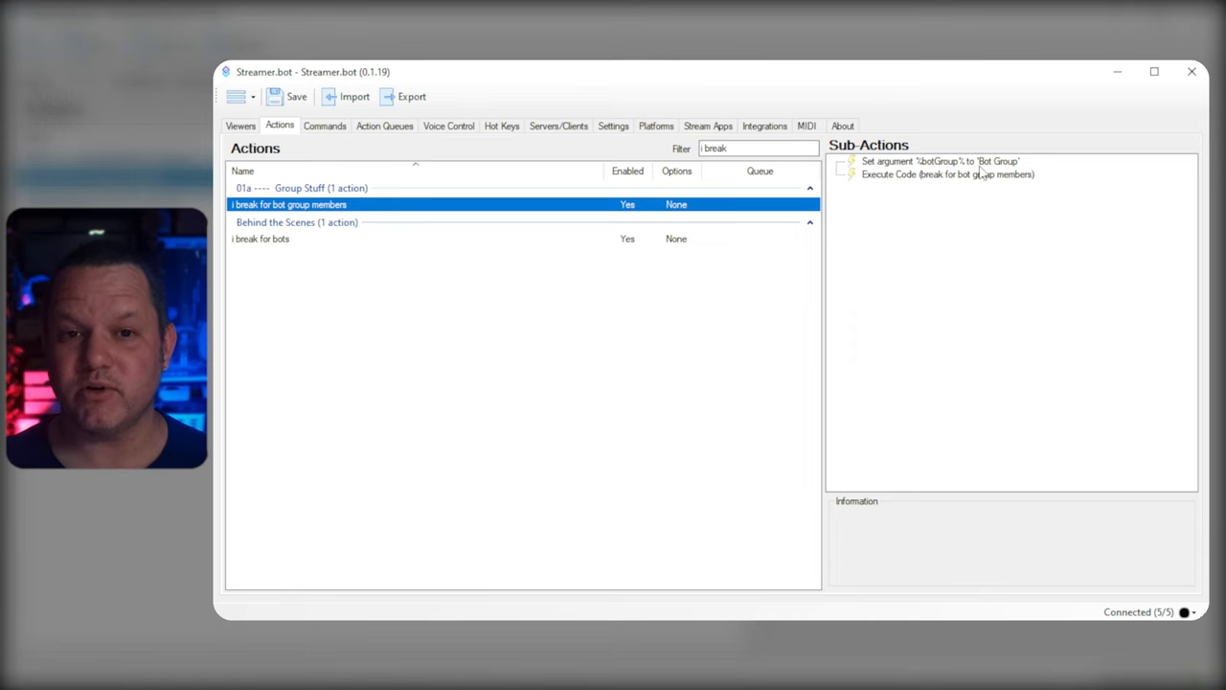
mouse_move(879, 165)
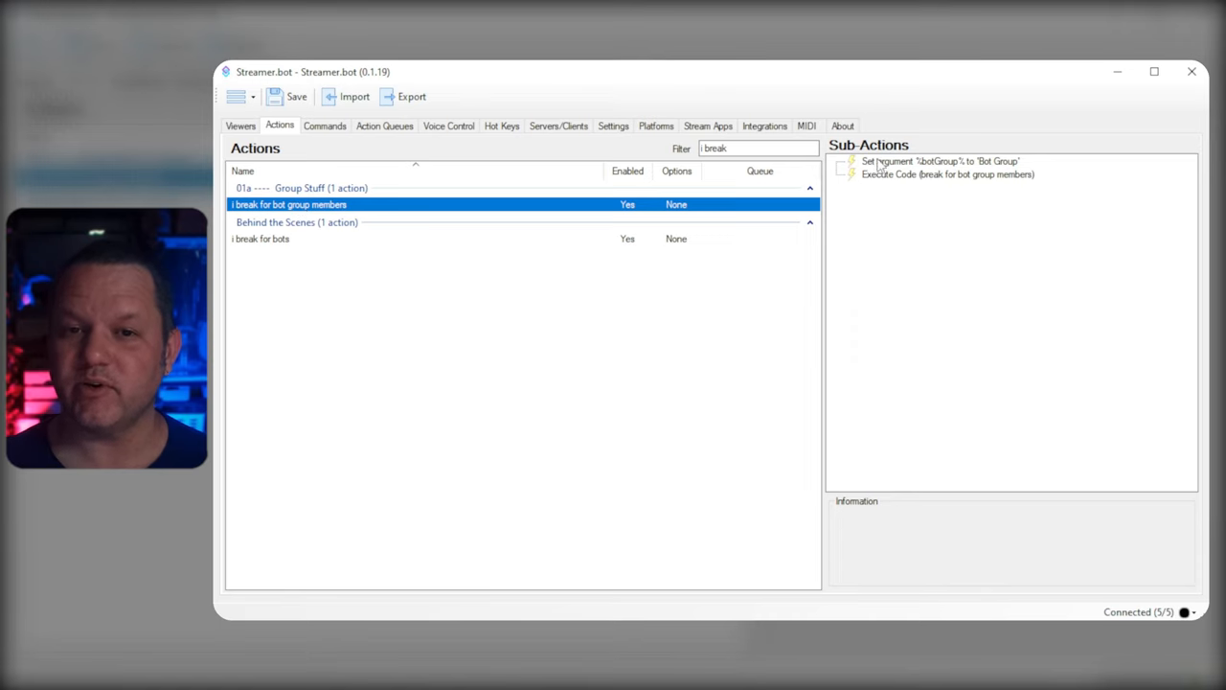
mouse_move(912, 167)
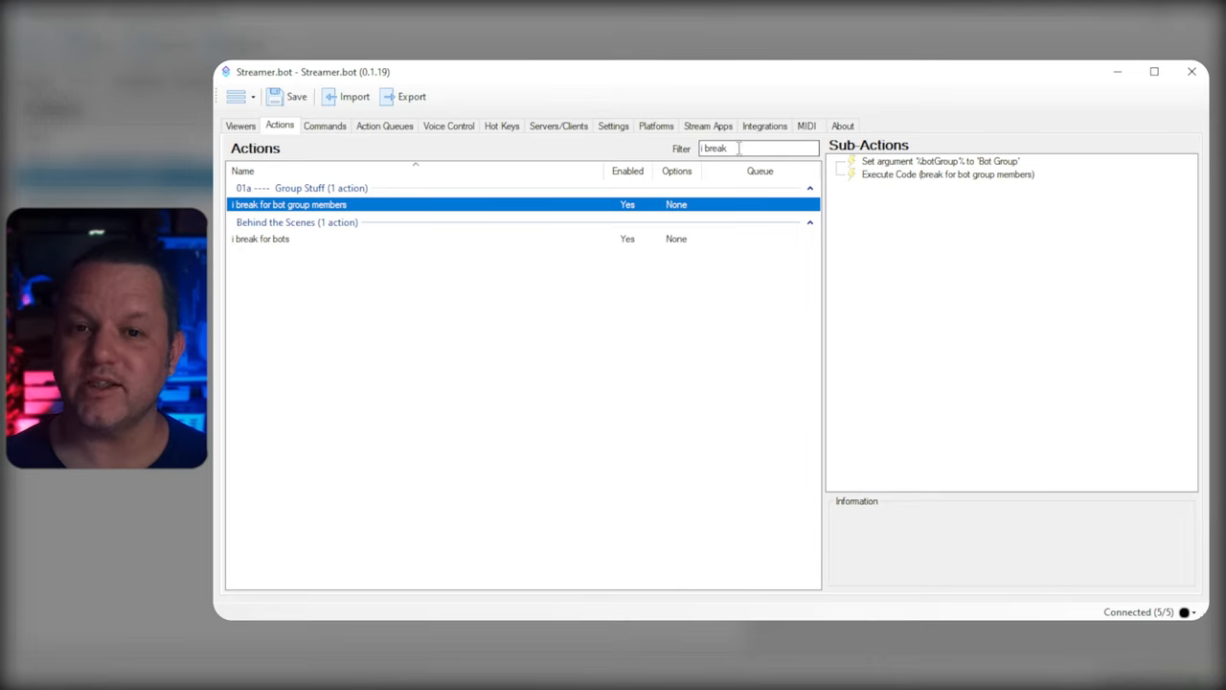
click(939, 161)
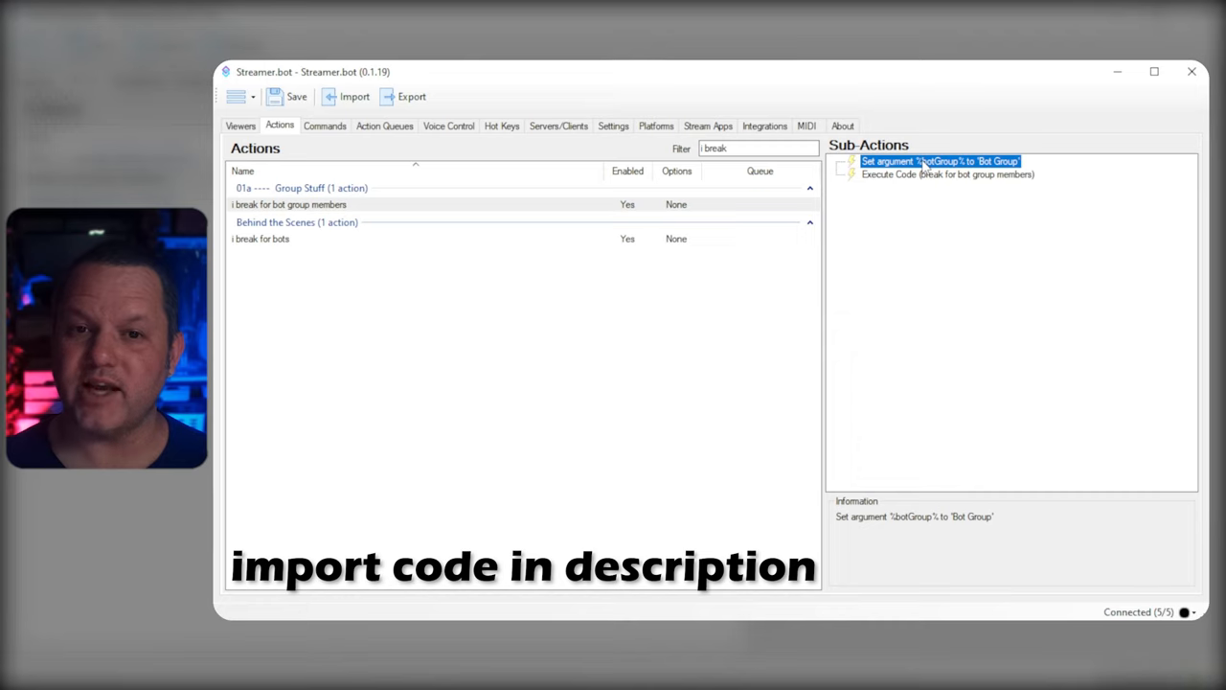
mouse_move(900, 202)
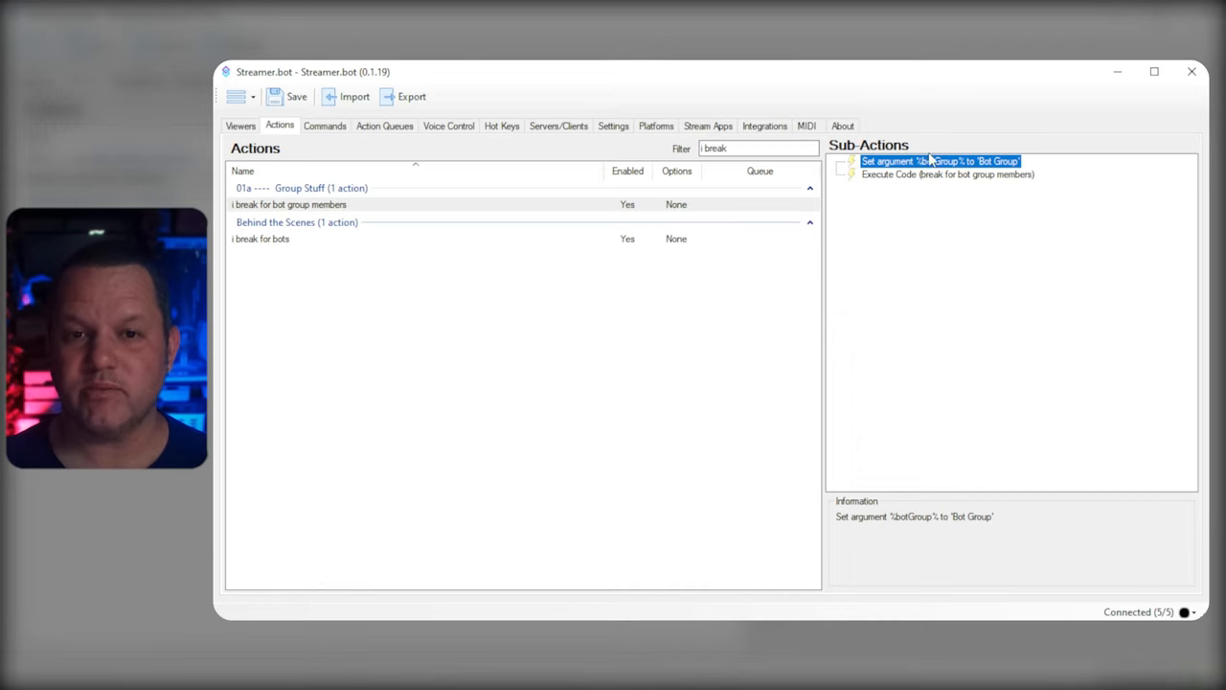
double_click(939, 161)
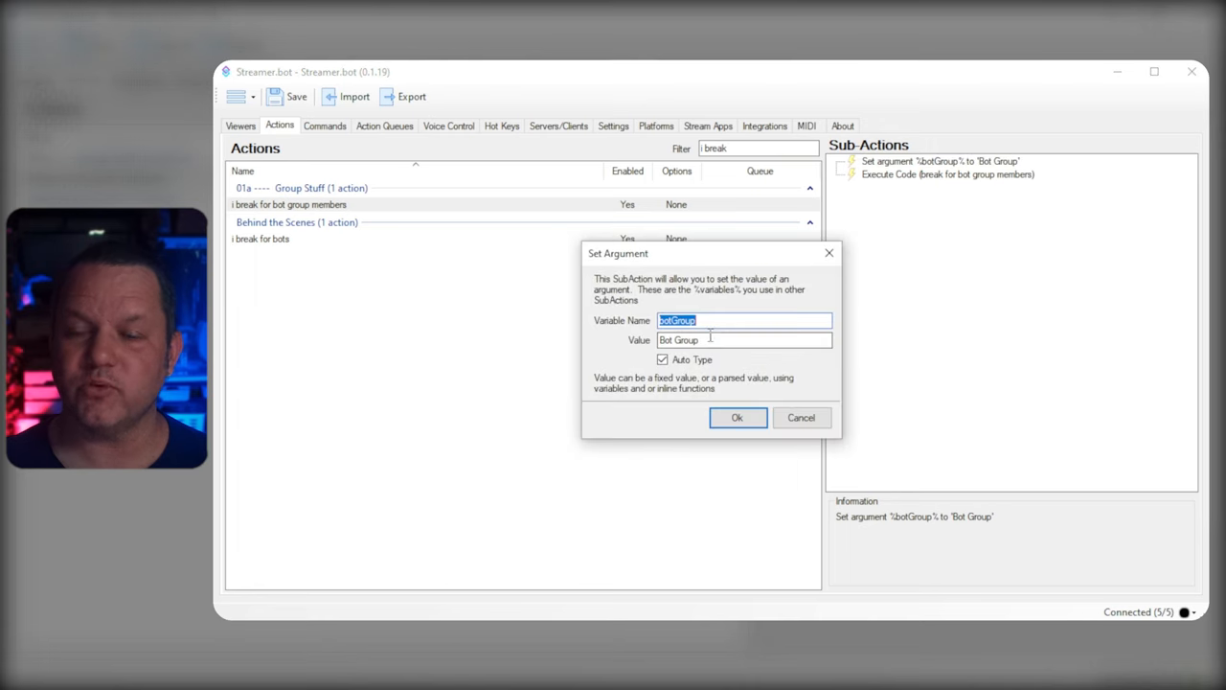
click(736, 417)
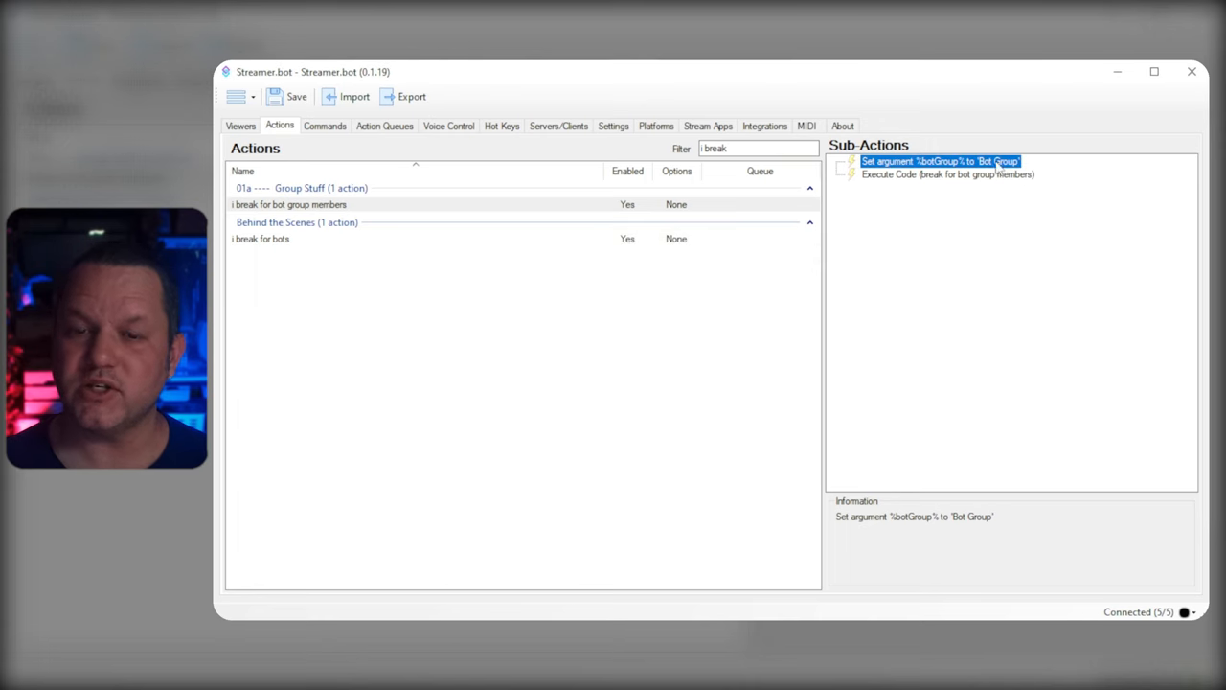
double_click(946, 173)
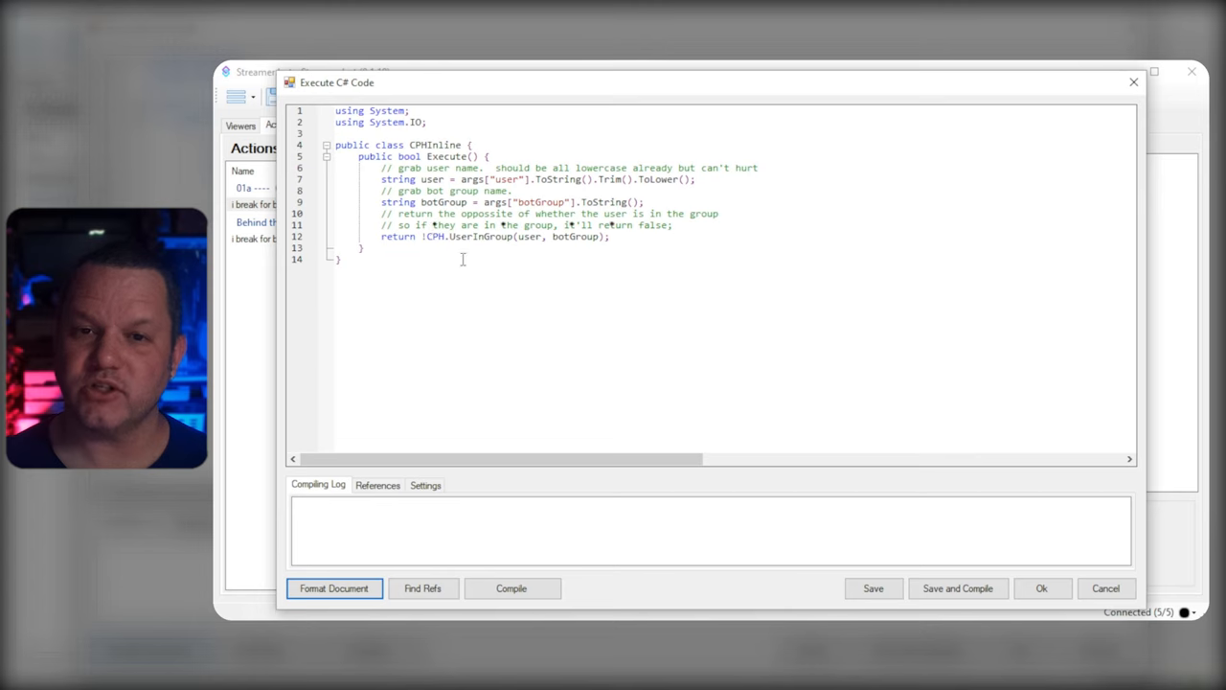
mouse_move(502, 374)
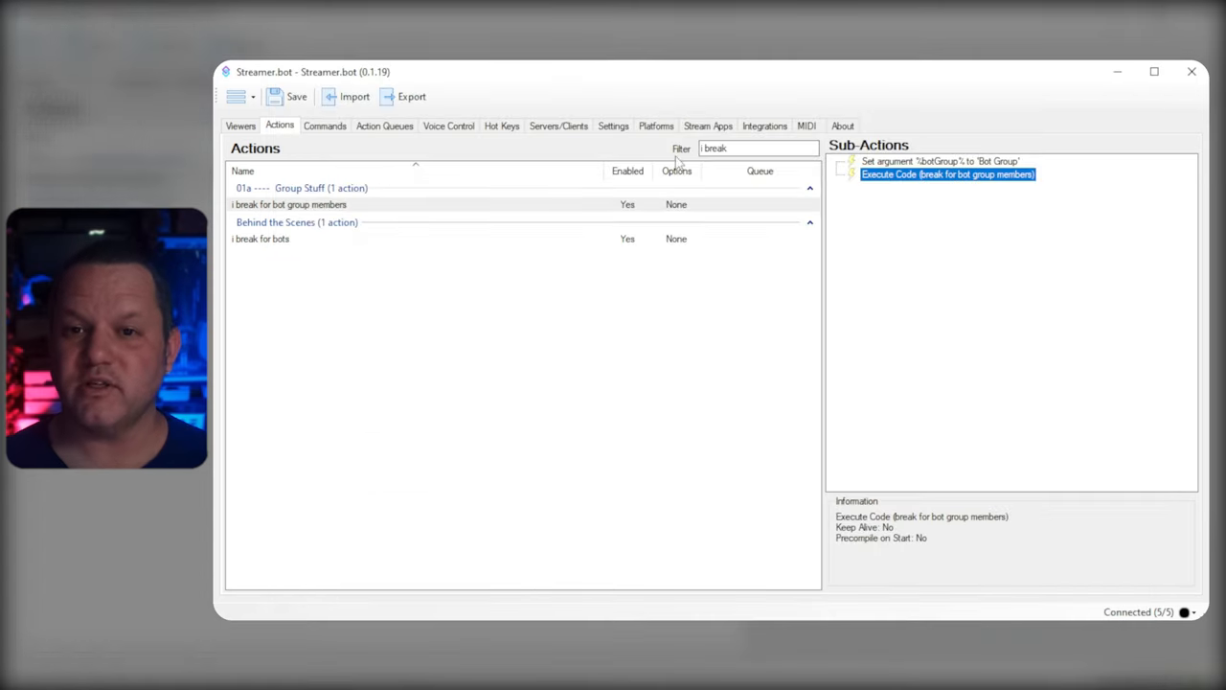
- Filter actions by 'test' and edit the test break Twitch message text to 'hell'
text(test)
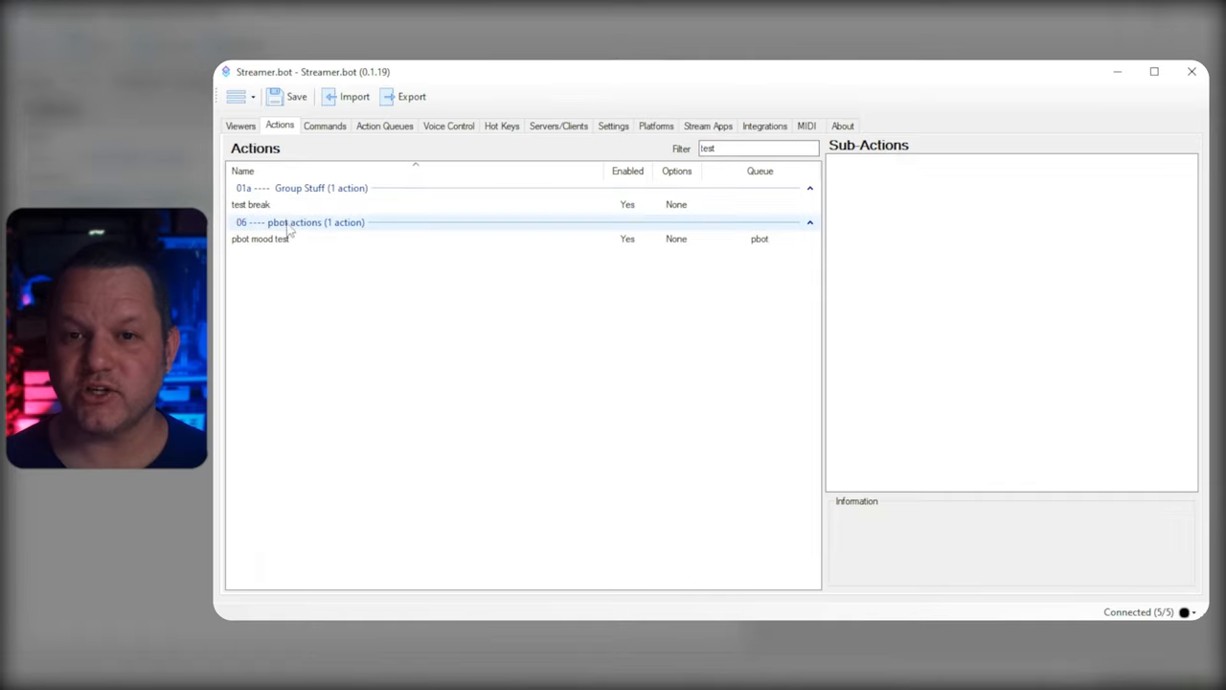
click(269, 203)
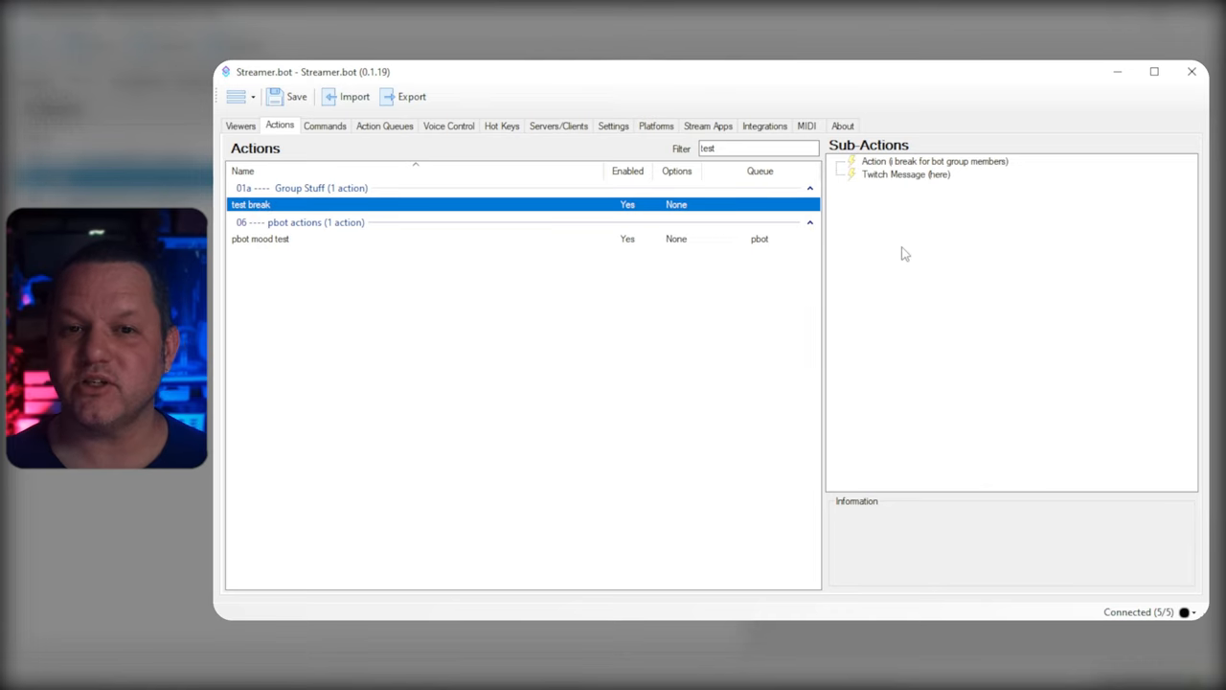
click(935, 161)
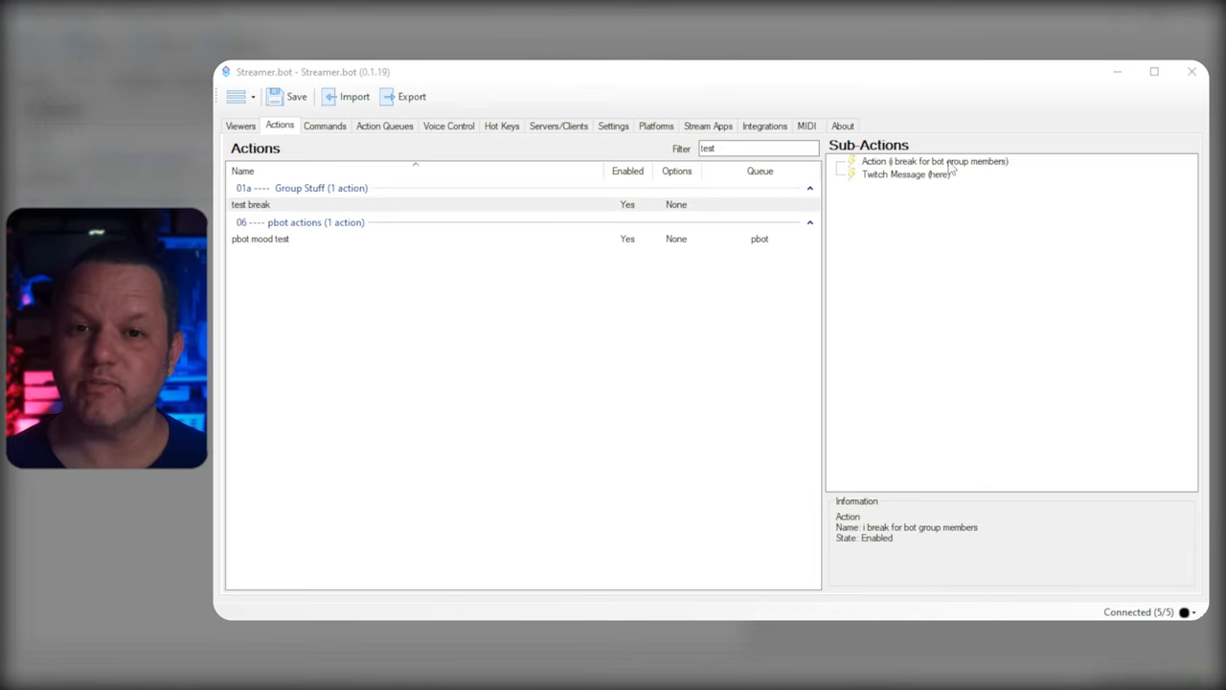
double_click(935, 161)
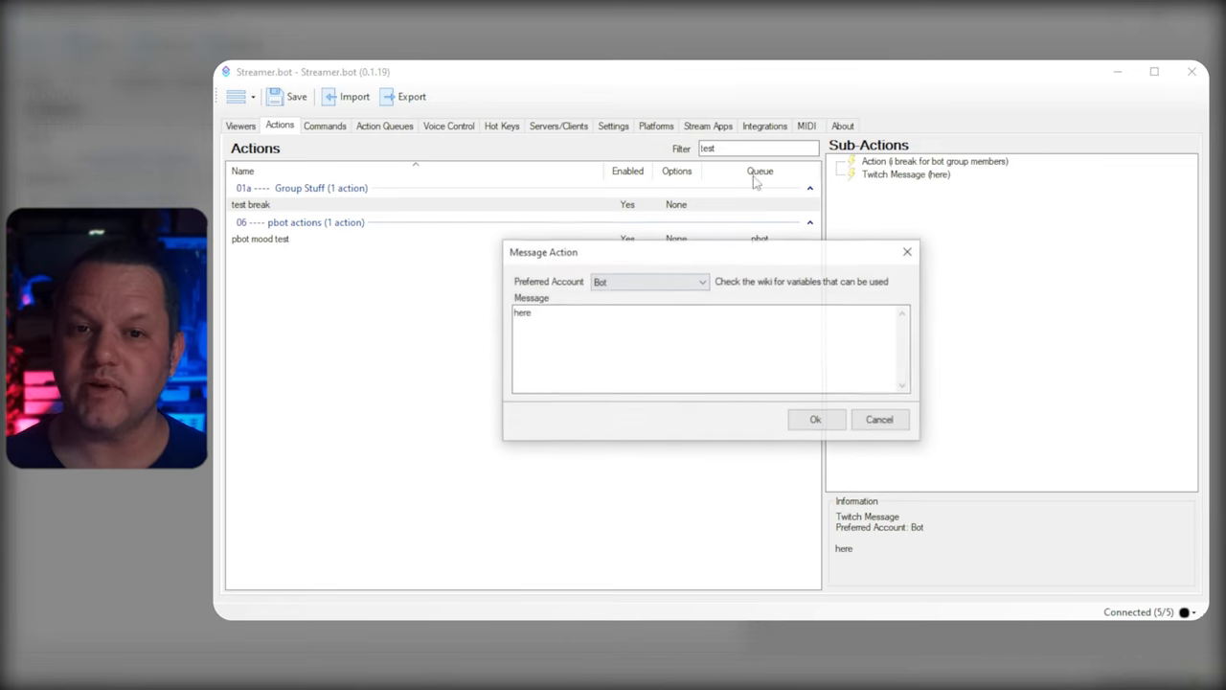
text(hell)
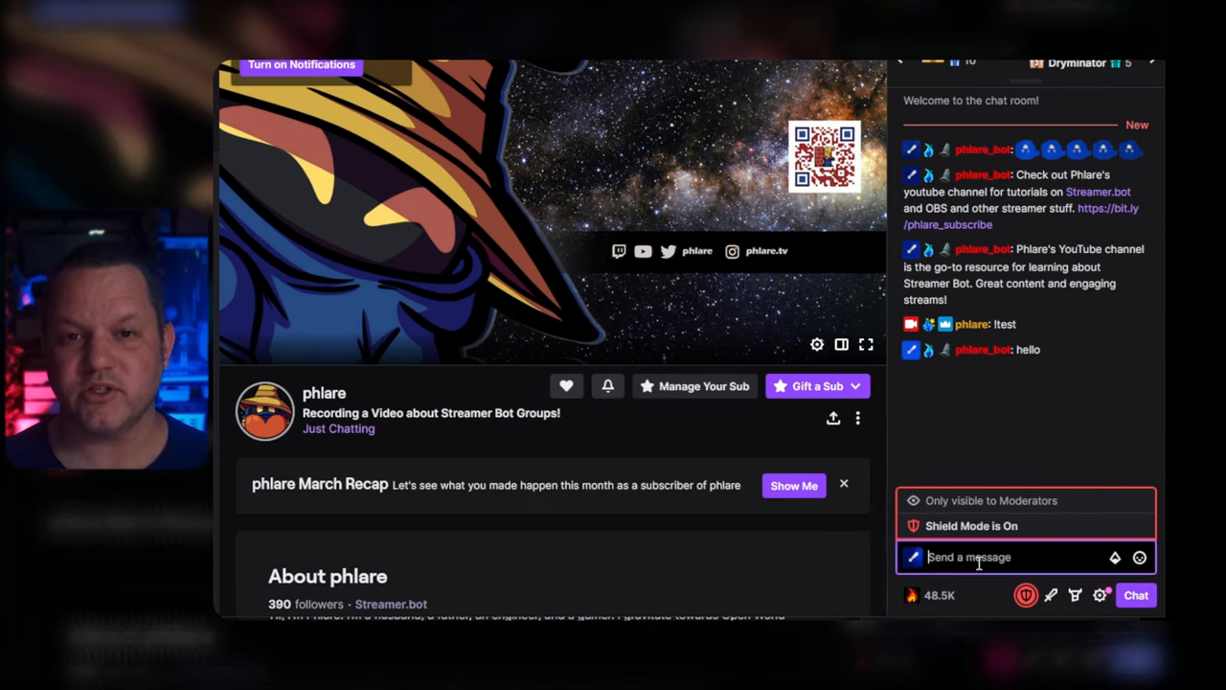
- Send !test in Twitch chat from the bot account, which gets no hello reply
text(!test)
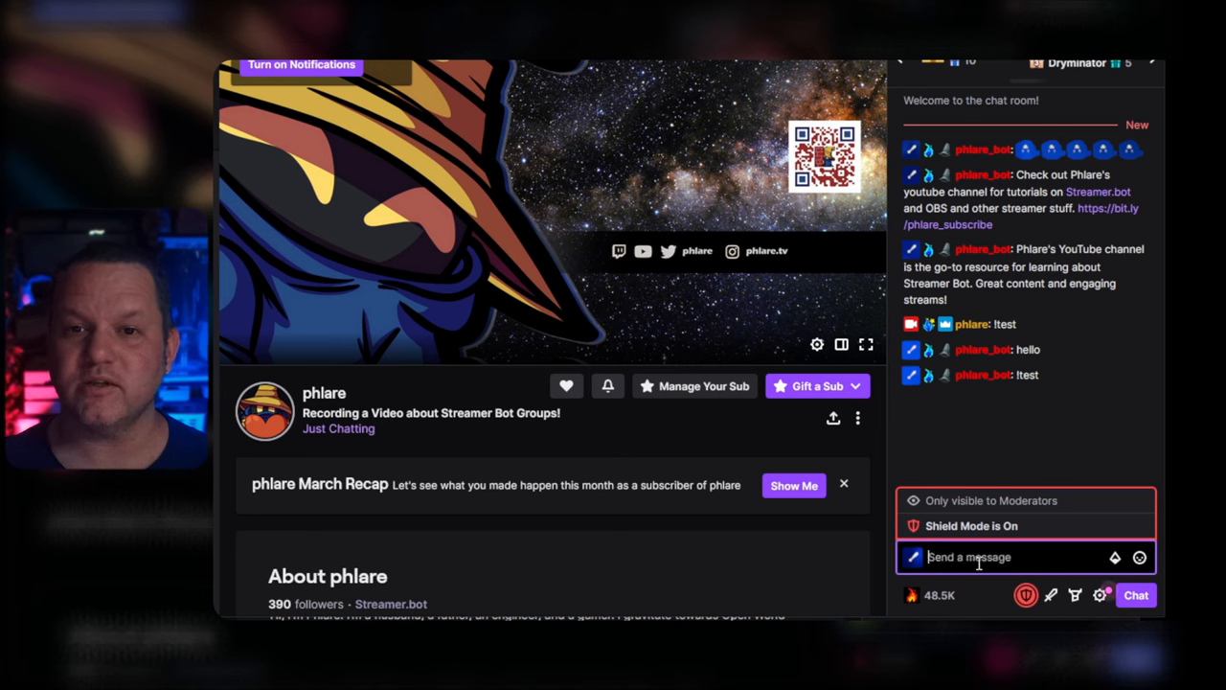
text(!te)
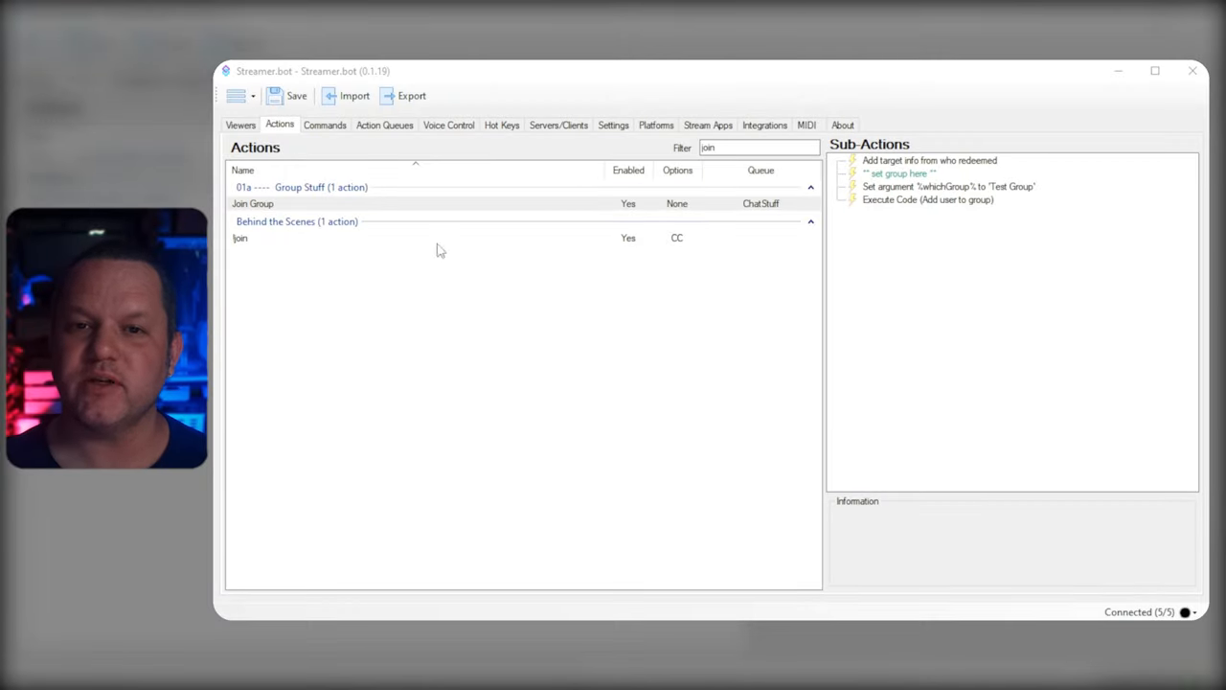
- Review Join Group's redeemer target, whichGroup set to Test Group, and its add-user code
click(253, 203)
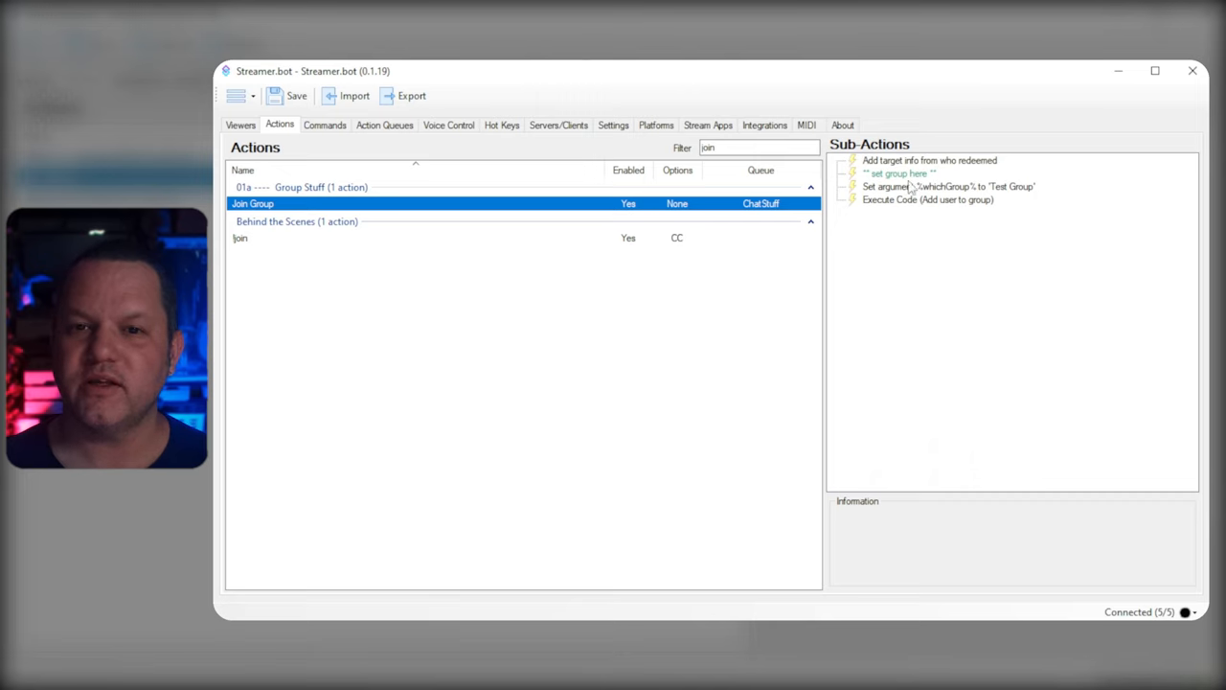
click(929, 161)
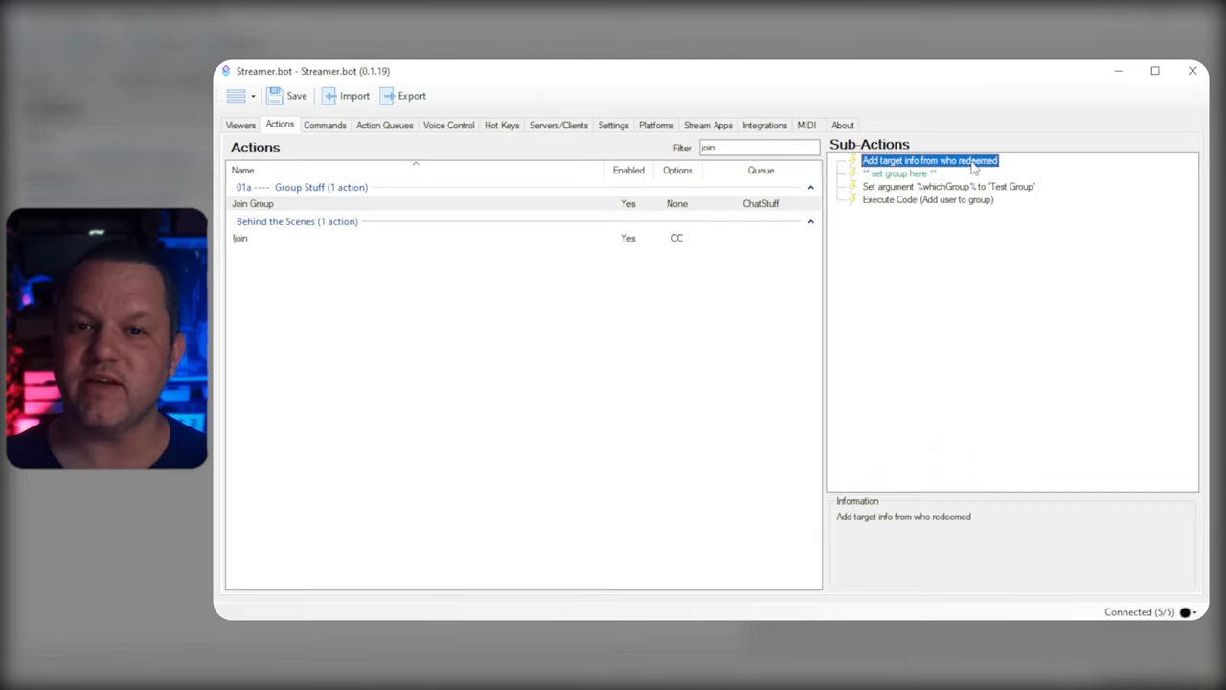
mouse_move(974, 195)
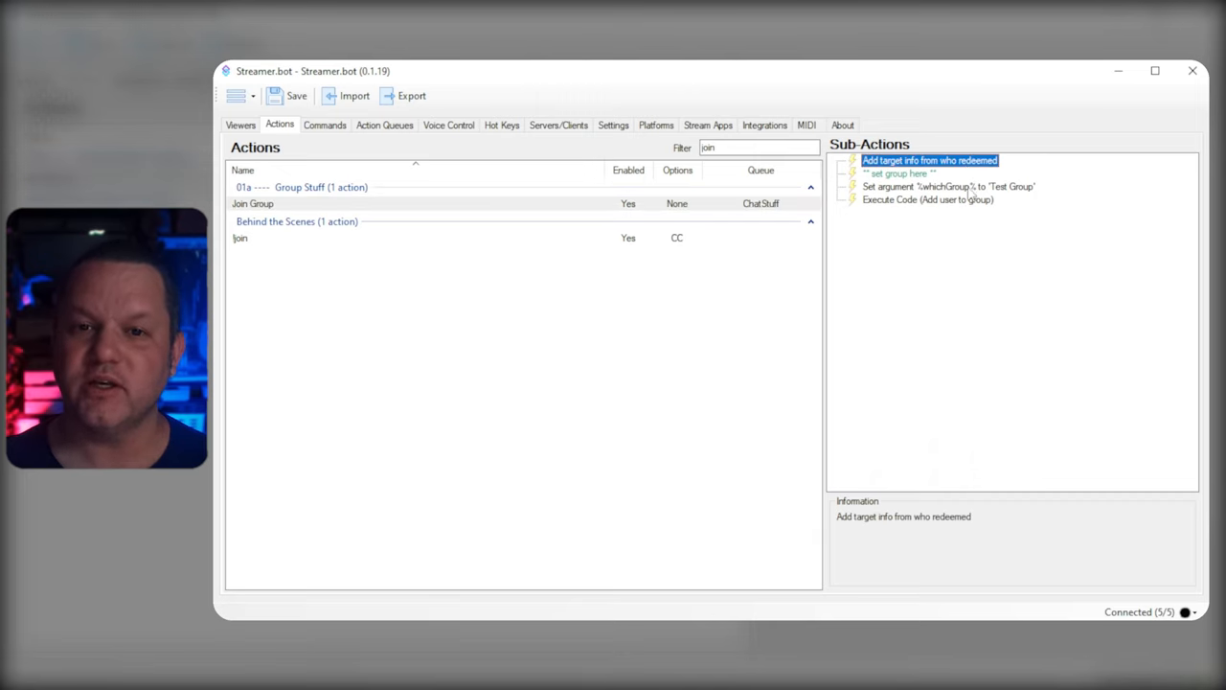
click(947, 185)
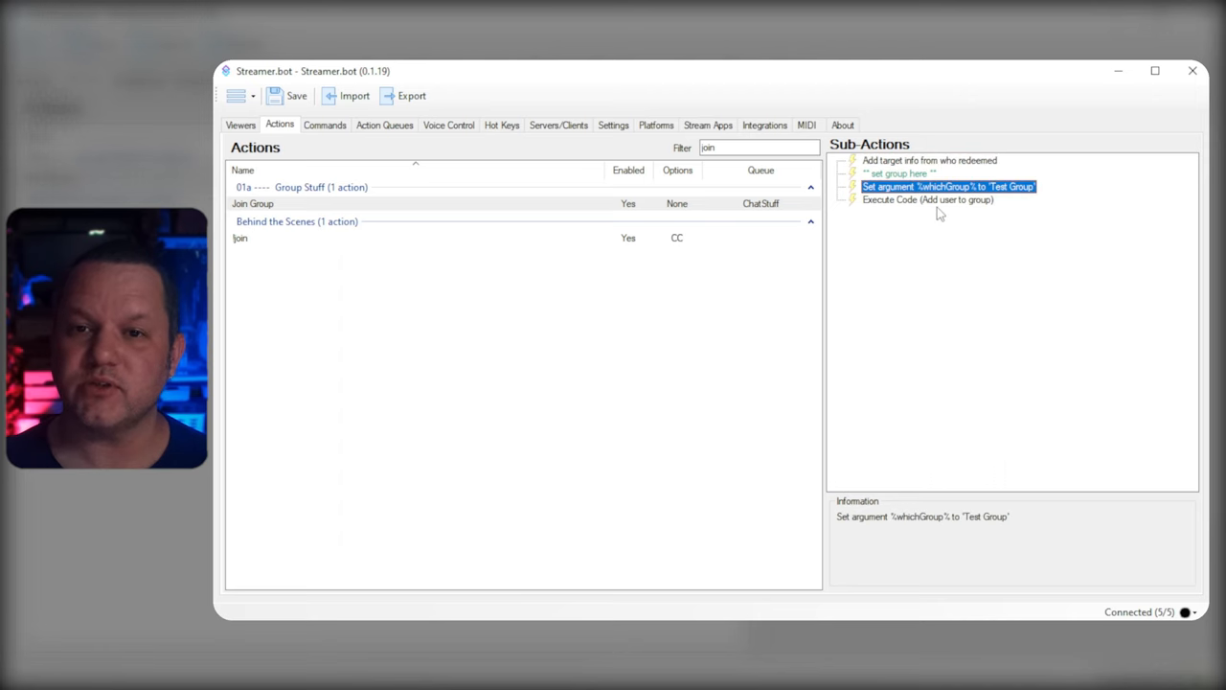
click(927, 199)
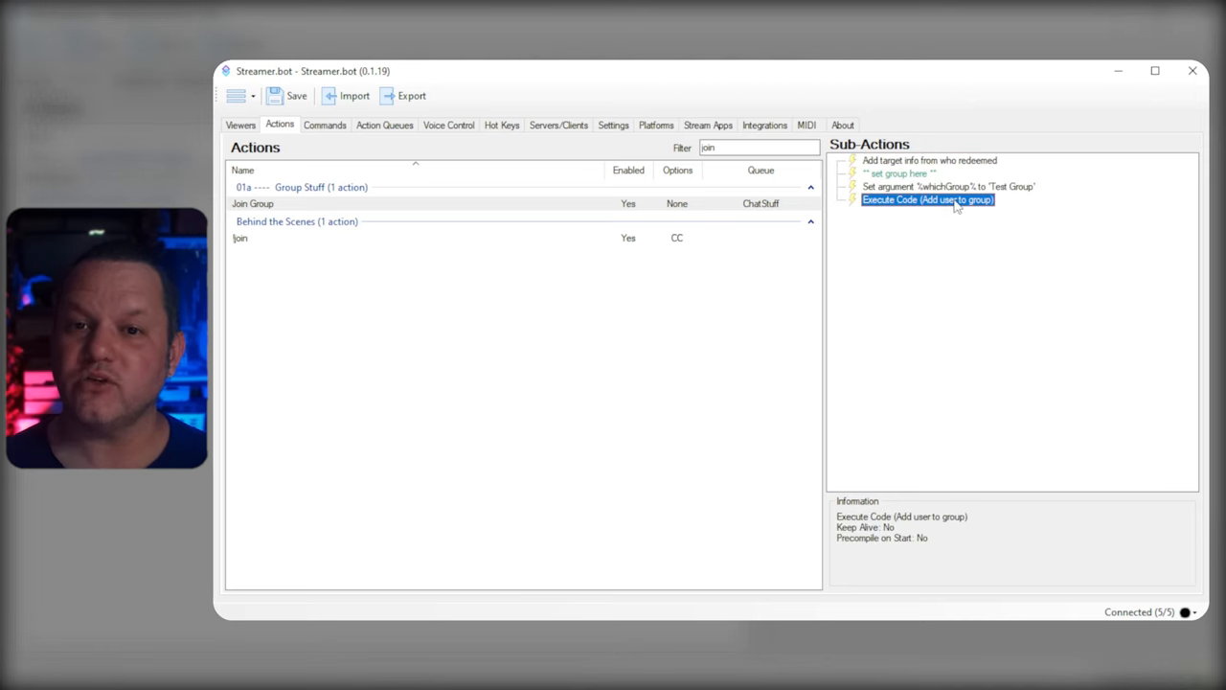
double_click(927, 199)
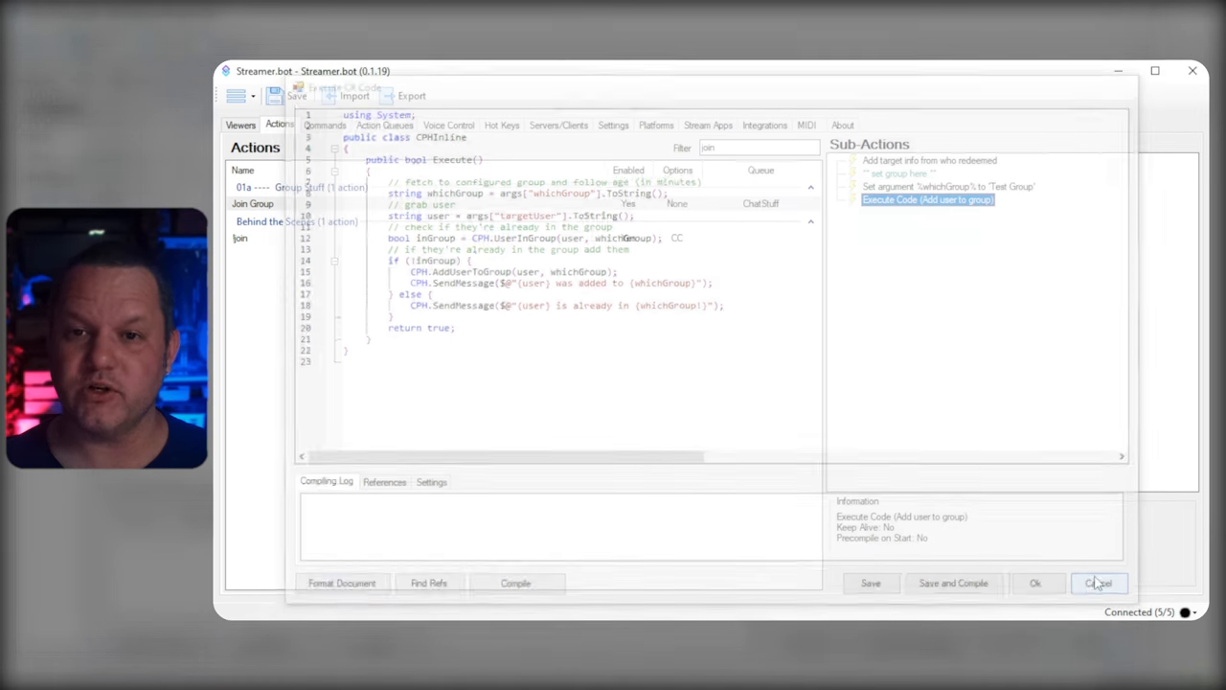
click(1100, 583)
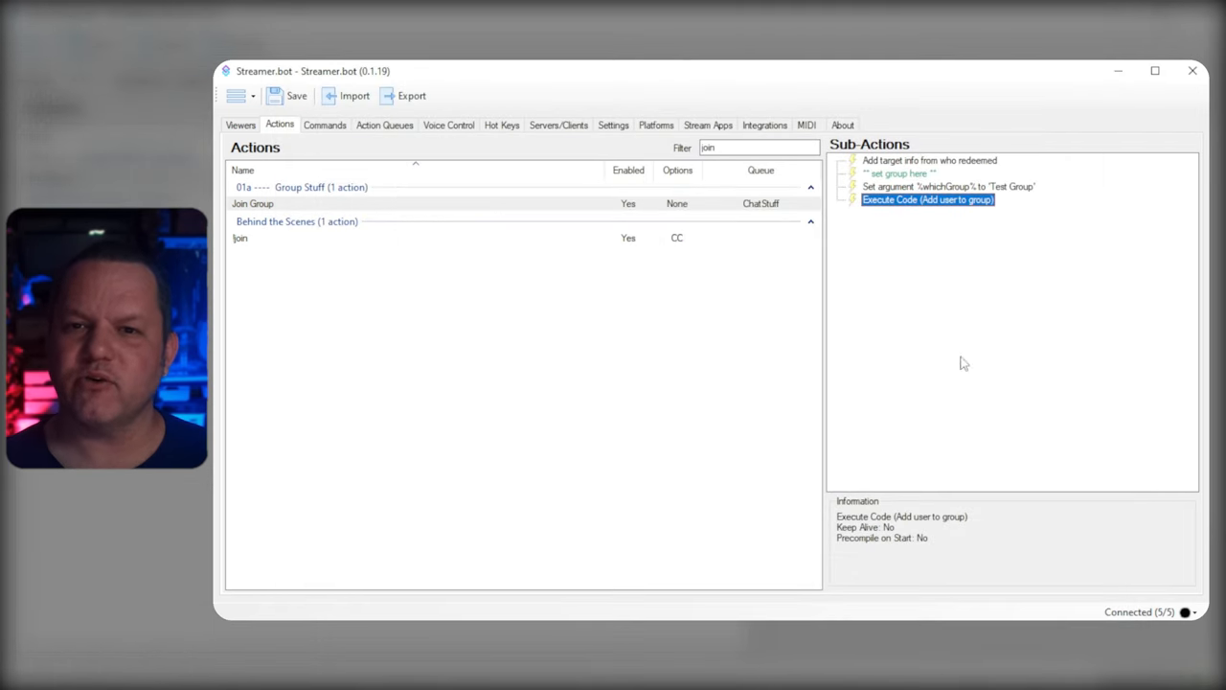
mouse_move(521, 259)
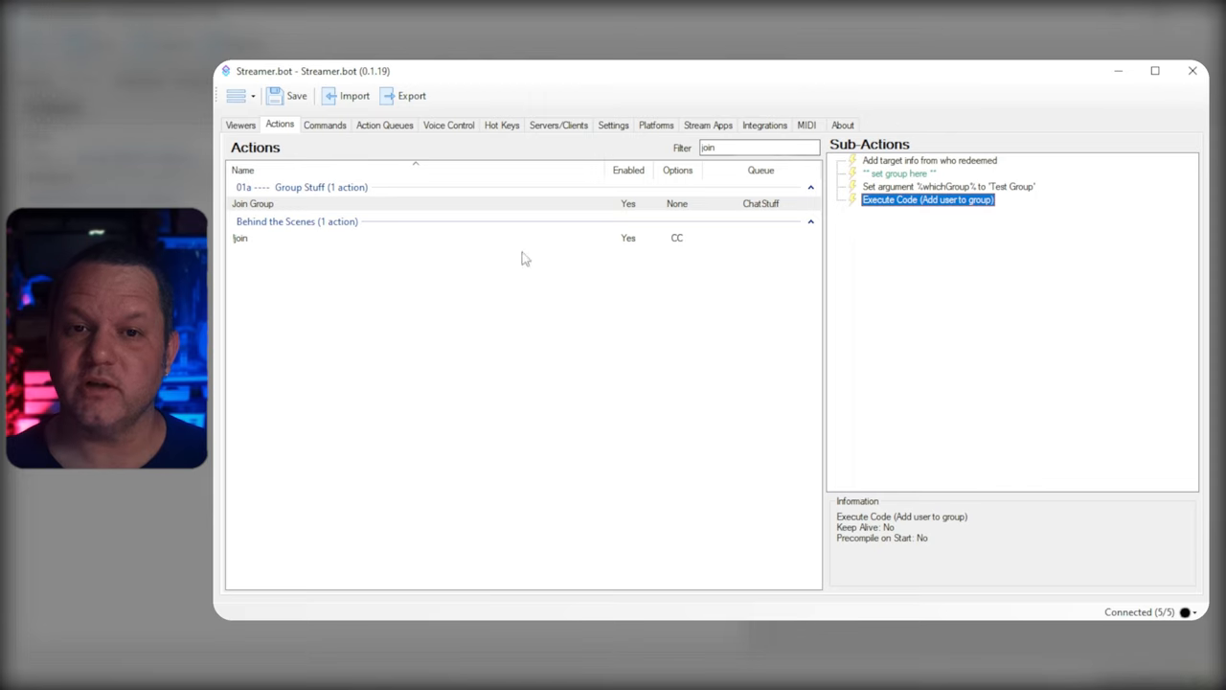
click(759, 145)
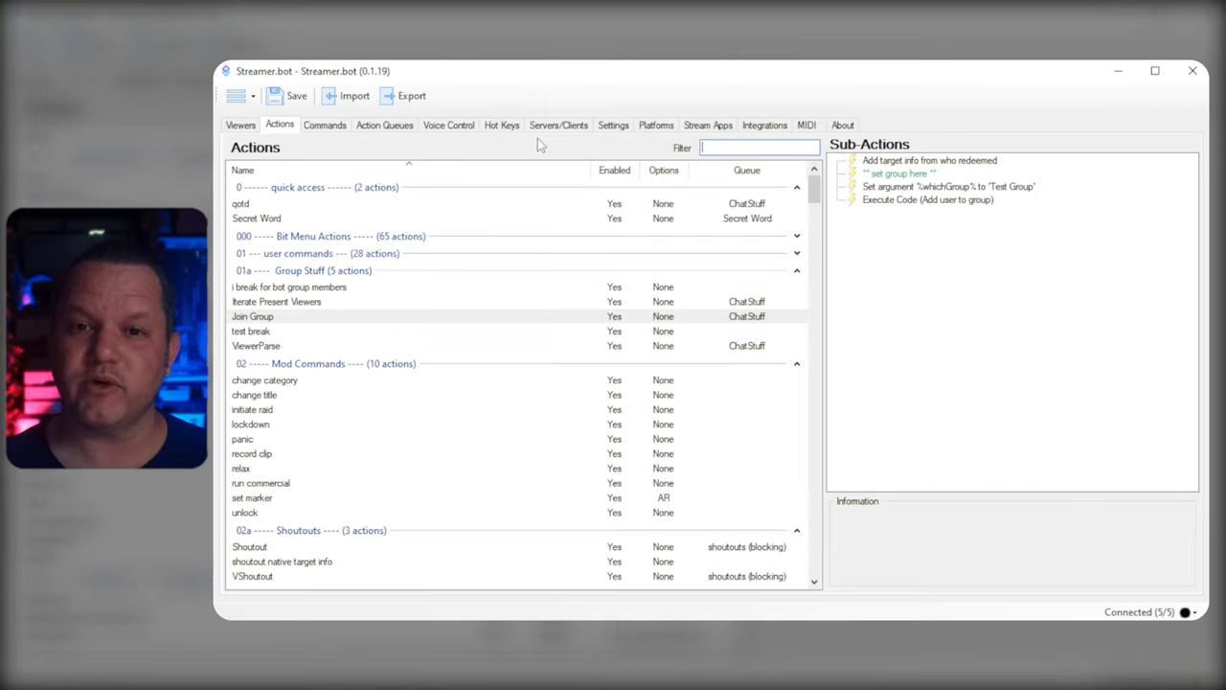
- Filter actions by 'itera' to show Iterate Present Viewers' steps, then by 'viewer'
text(itera)
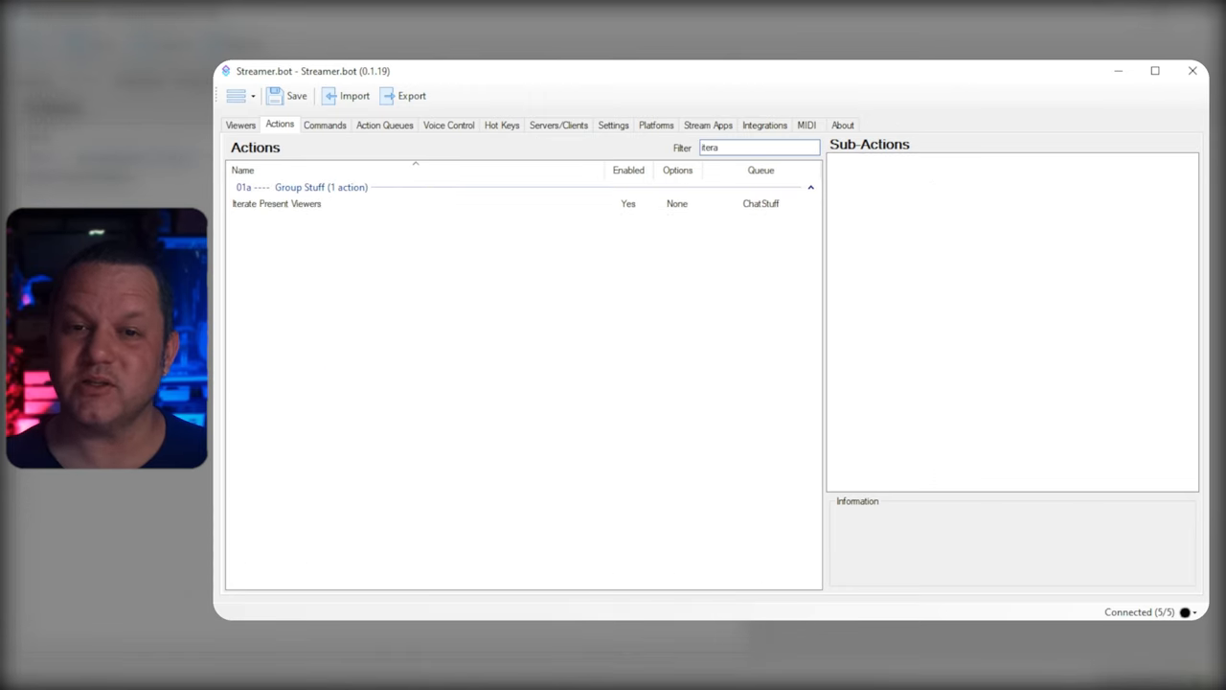
mouse_move(268, 203)
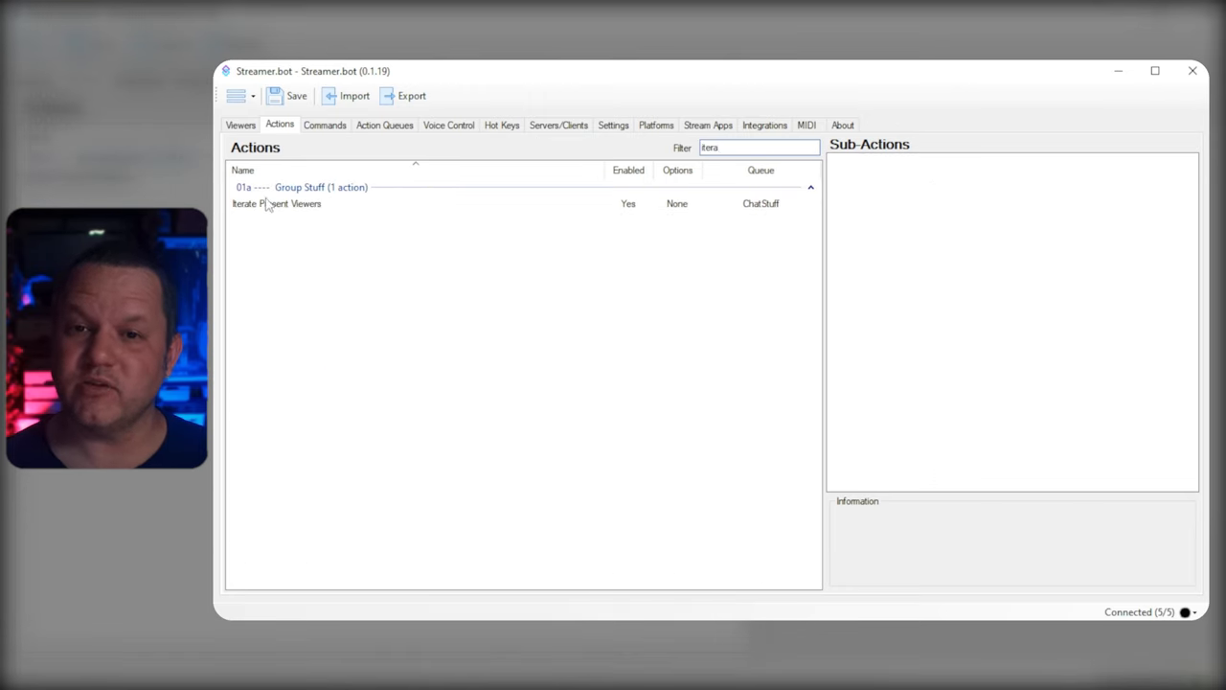
click(276, 203)
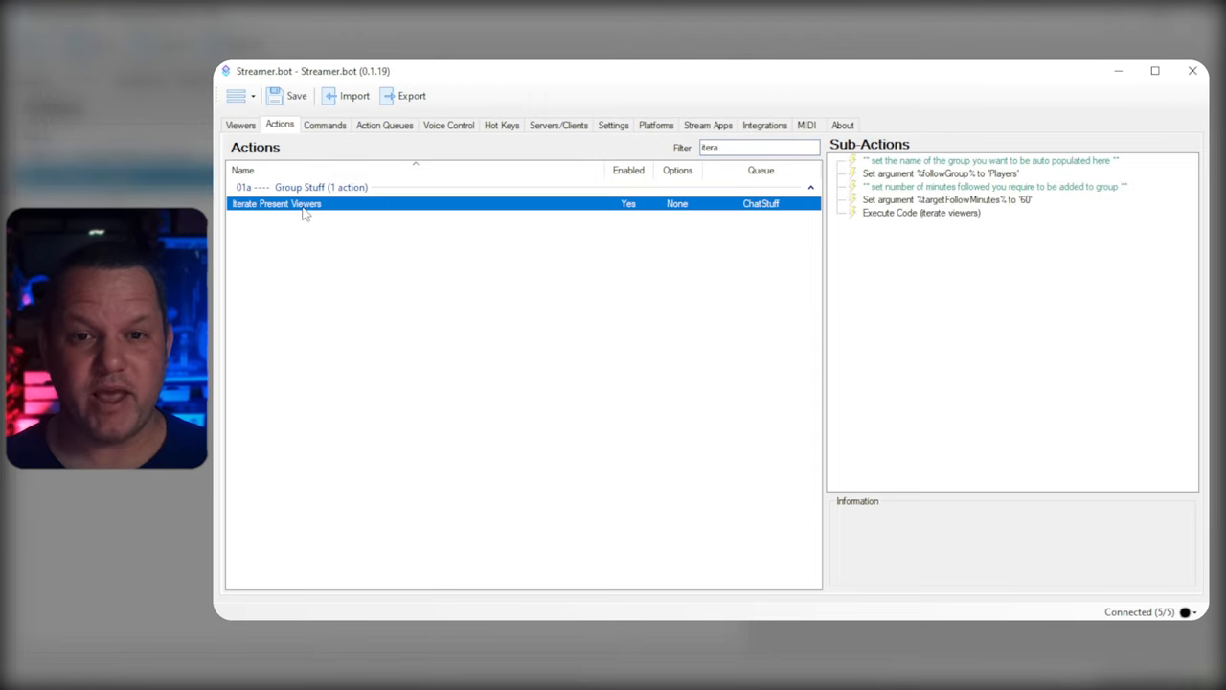
mouse_move(950, 268)
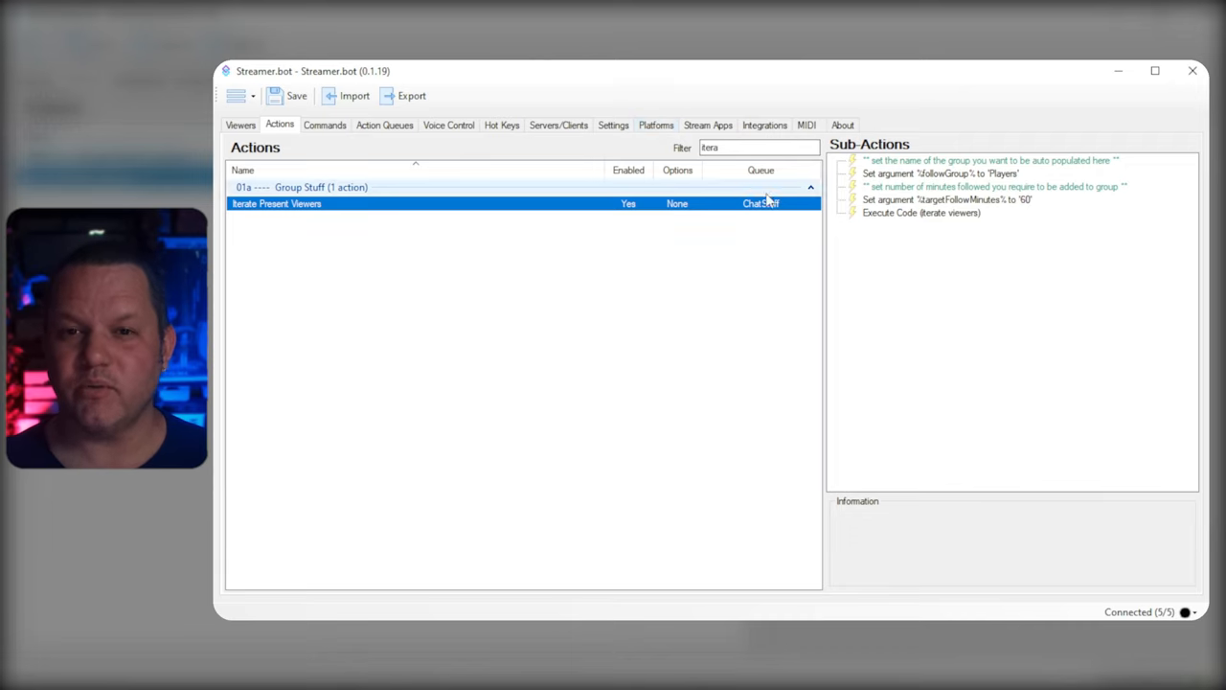
text(viewer)
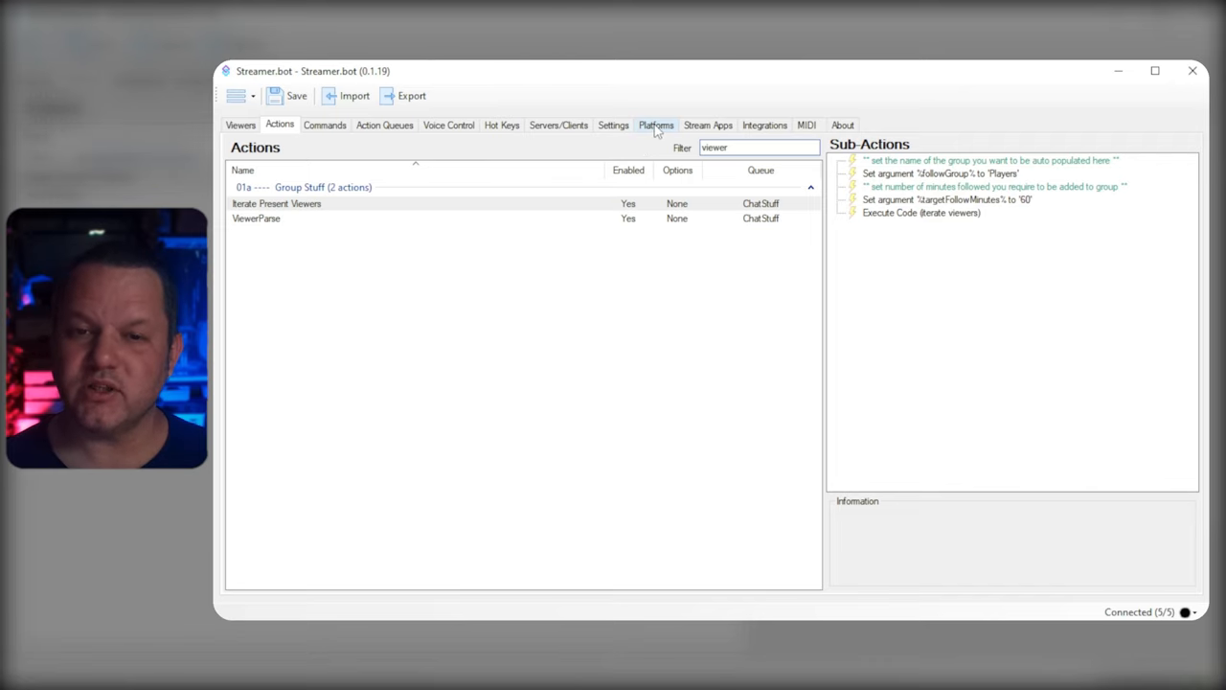
click(655, 124)
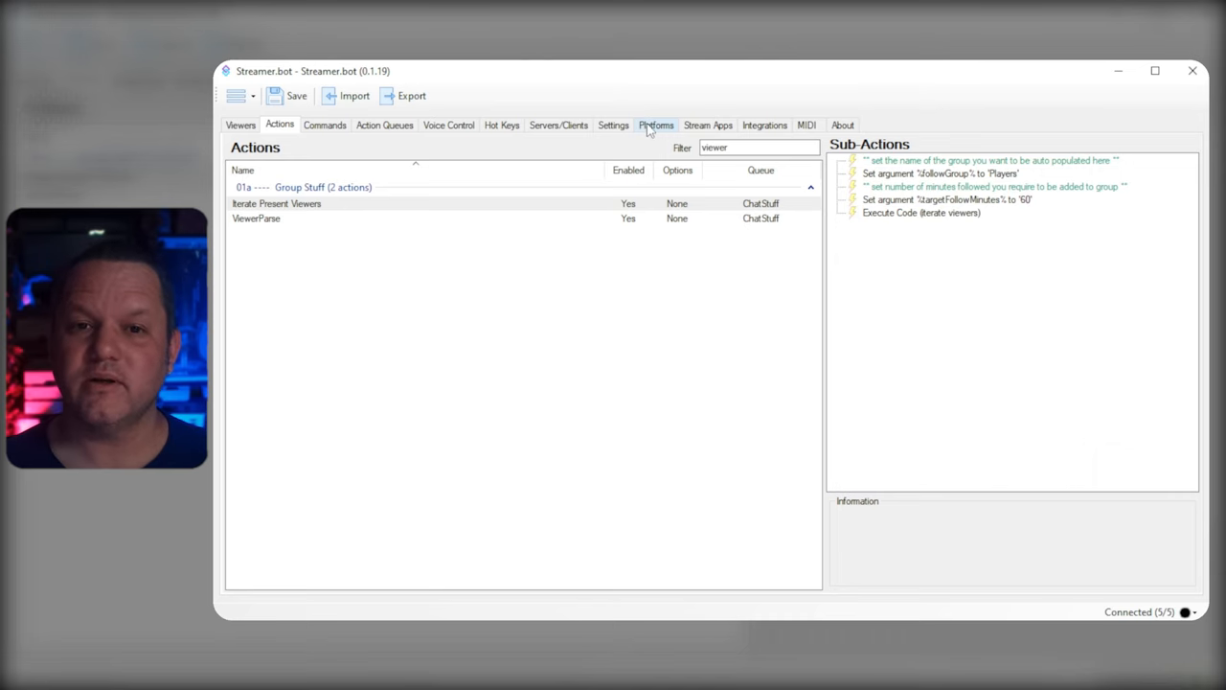
click(655, 125)
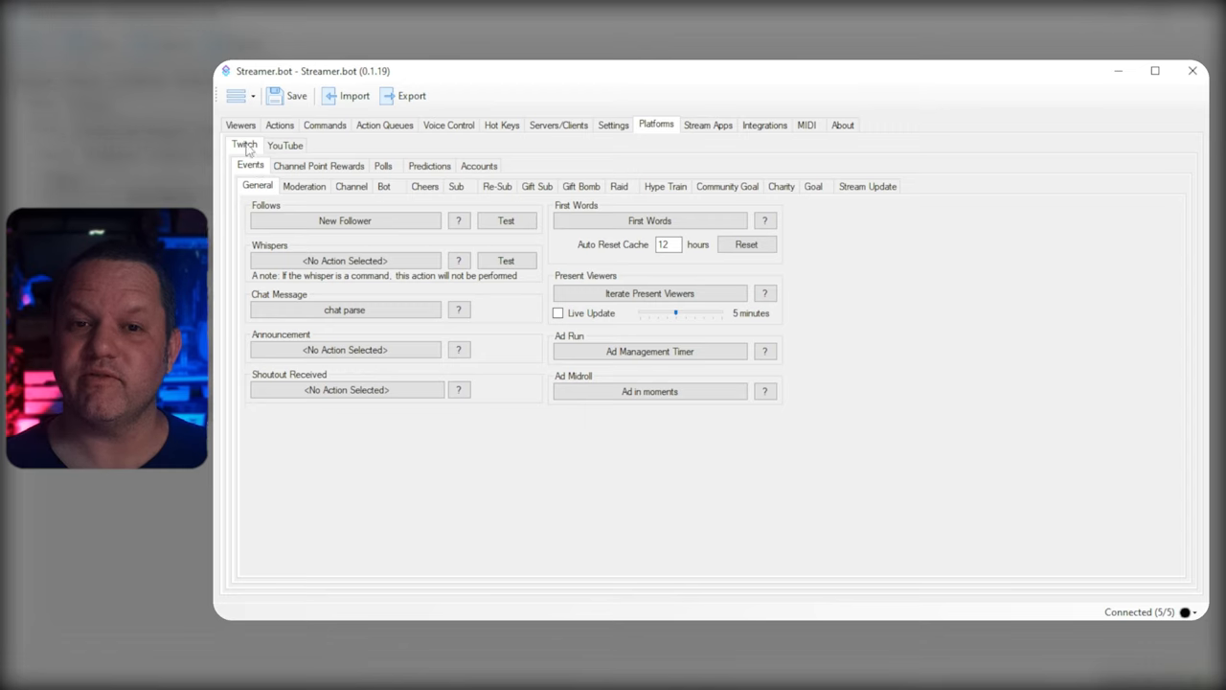
mouse_move(669, 330)
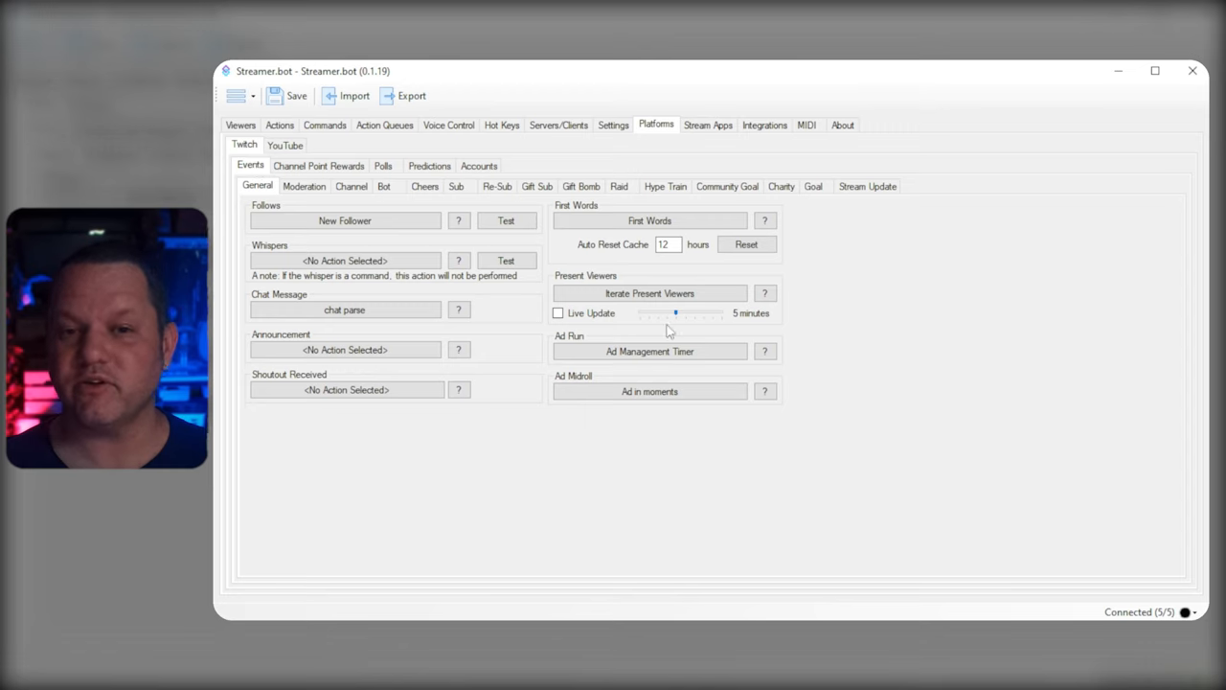
click(650, 293)
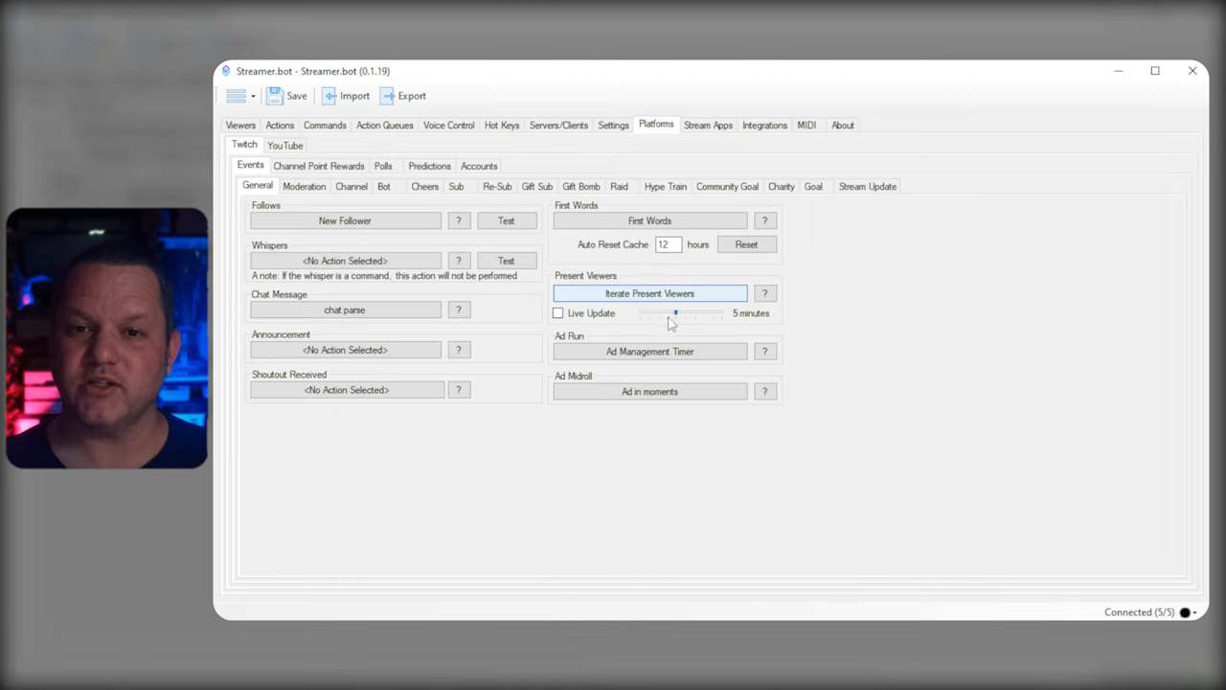
click(650, 293)
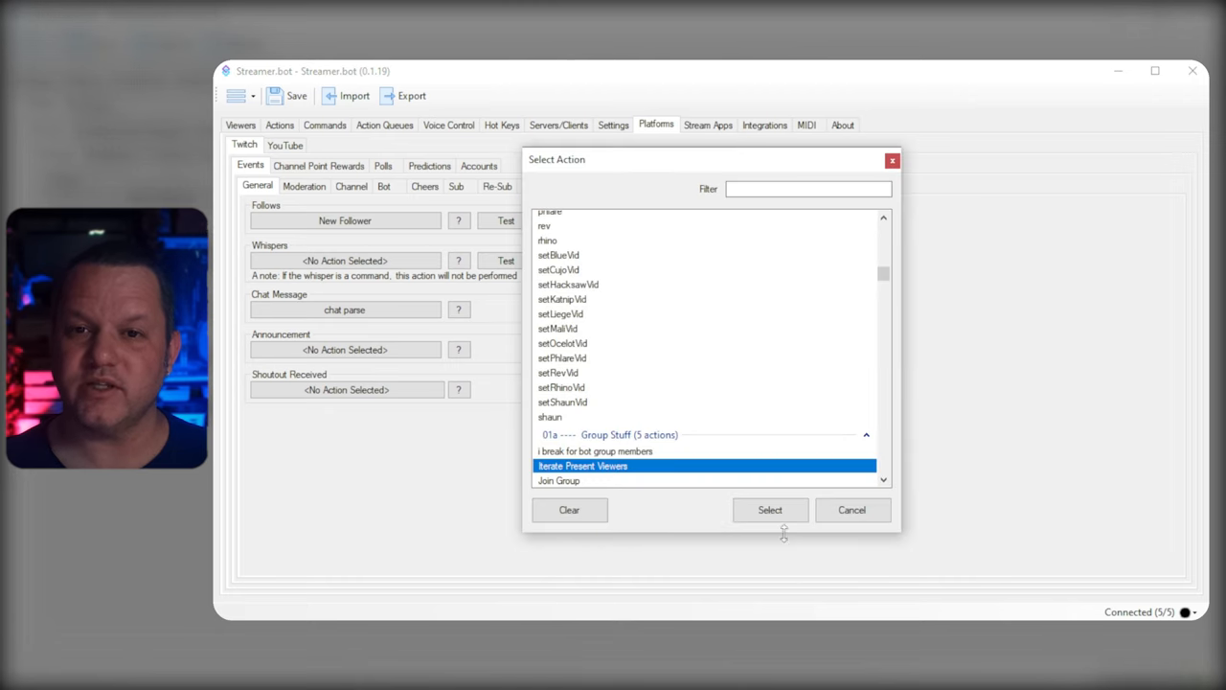
click(770, 510)
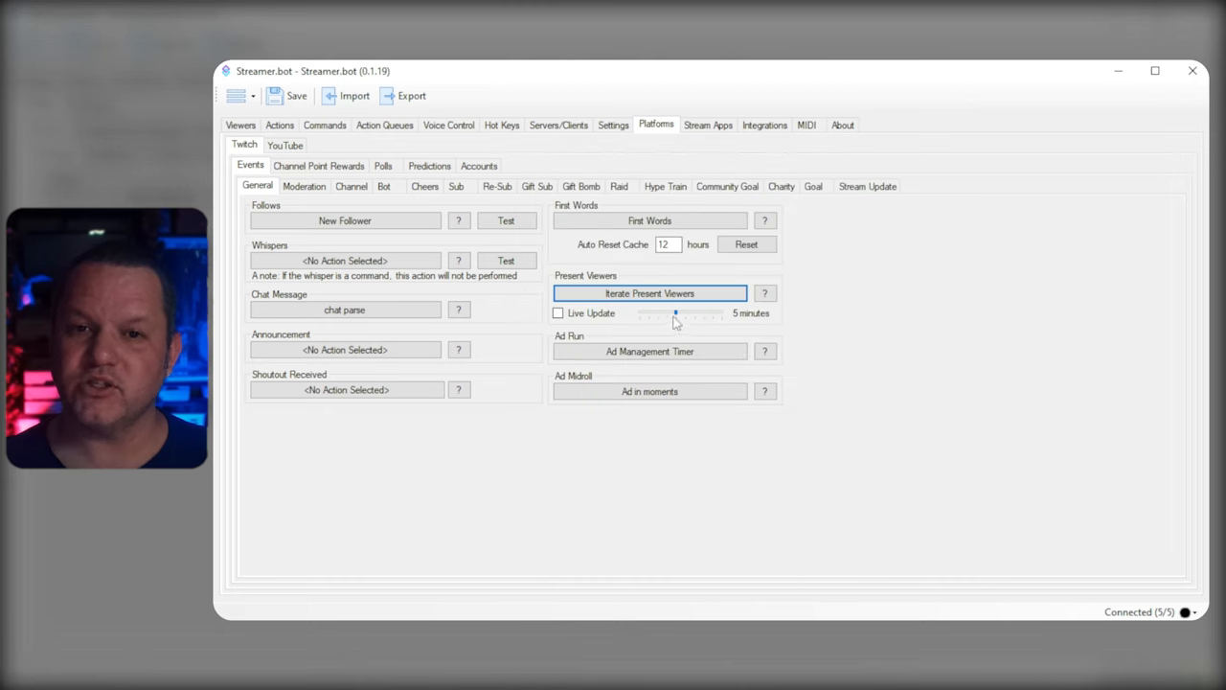
mouse_move(674, 318)
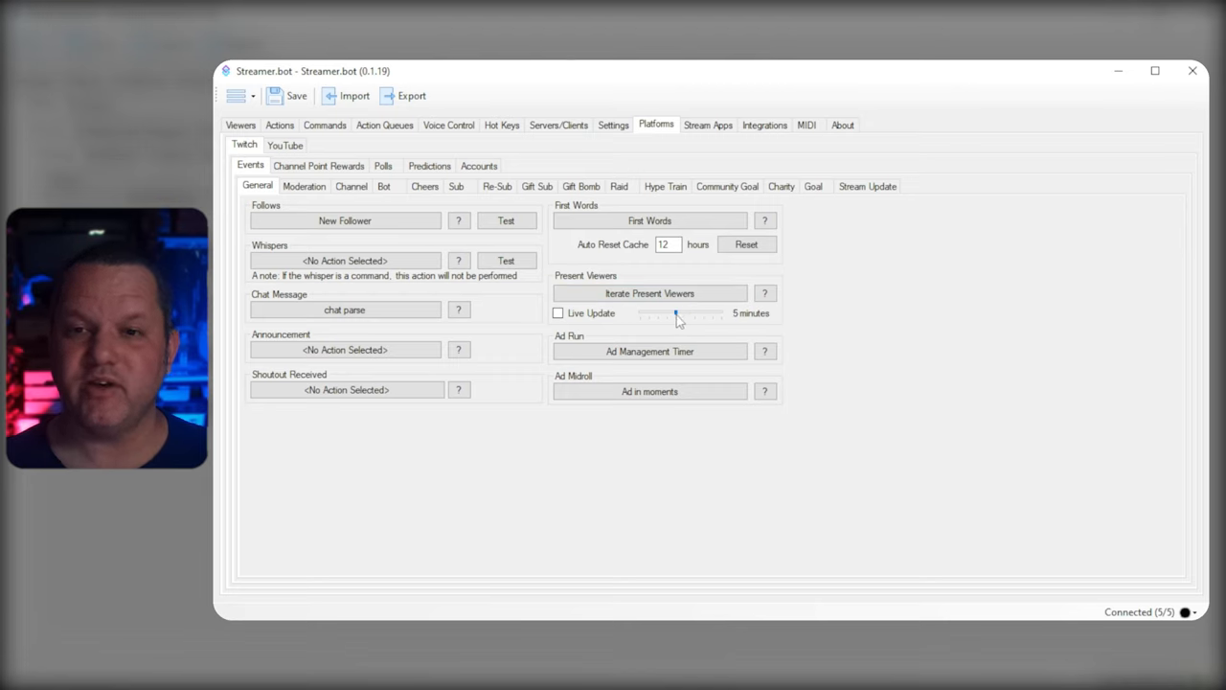
mouse_move(573, 215)
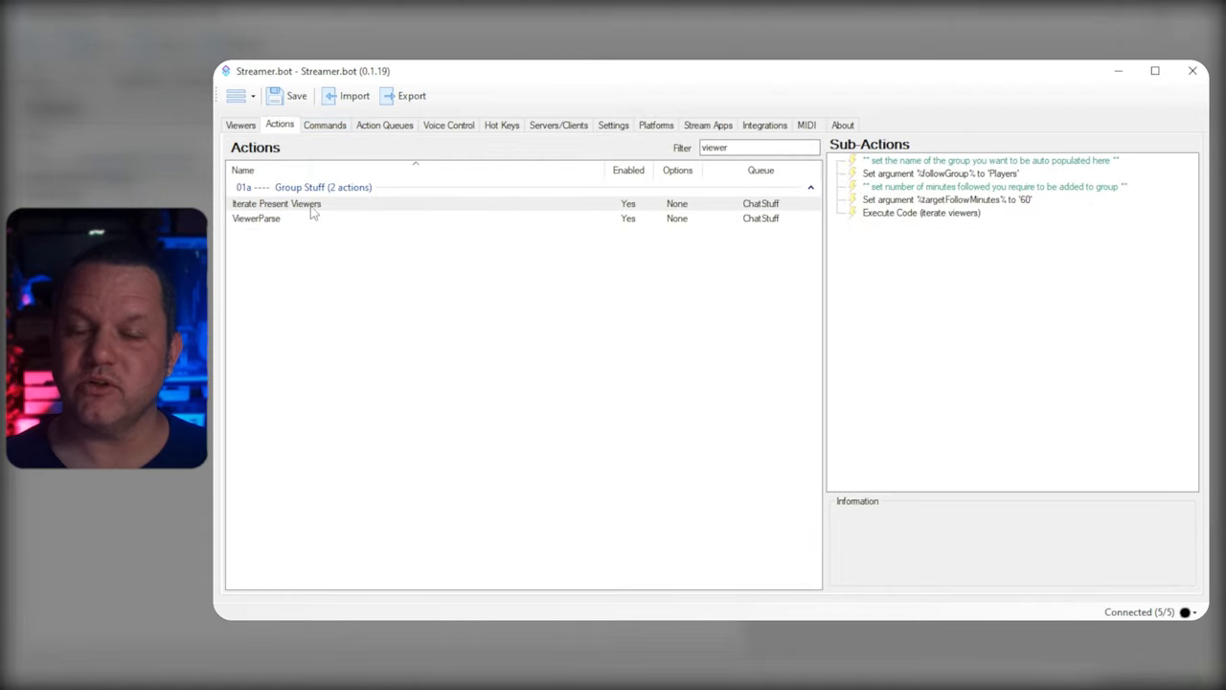
click(275, 203)
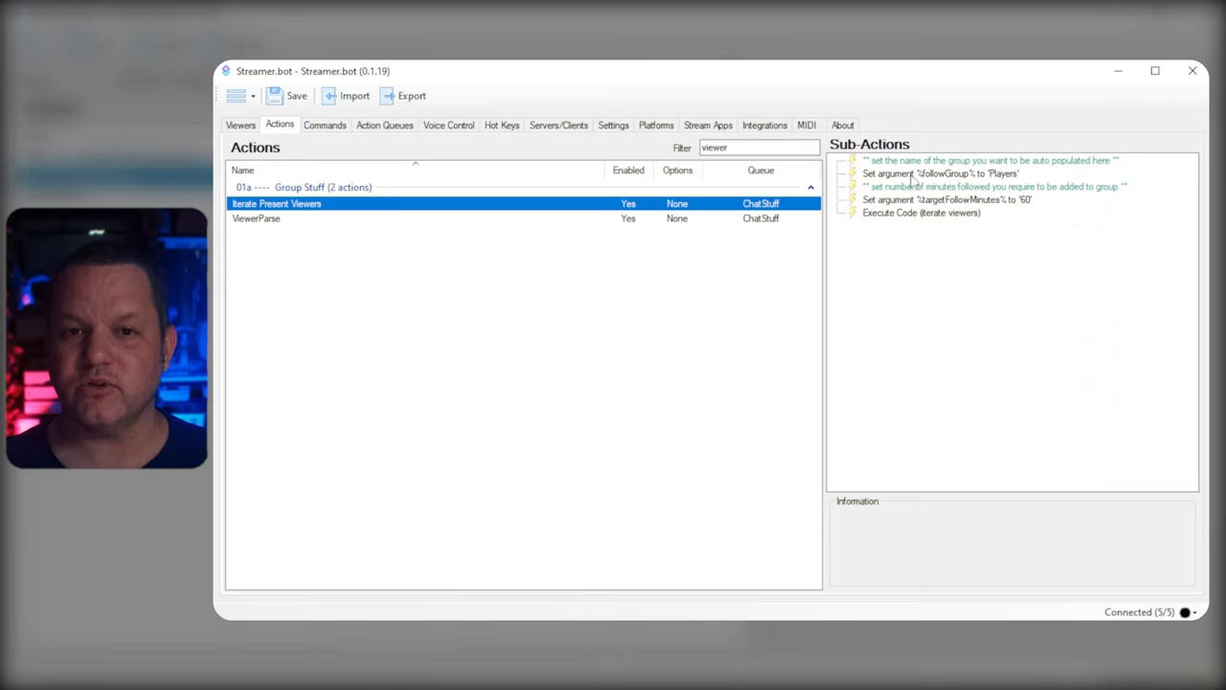
click(939, 172)
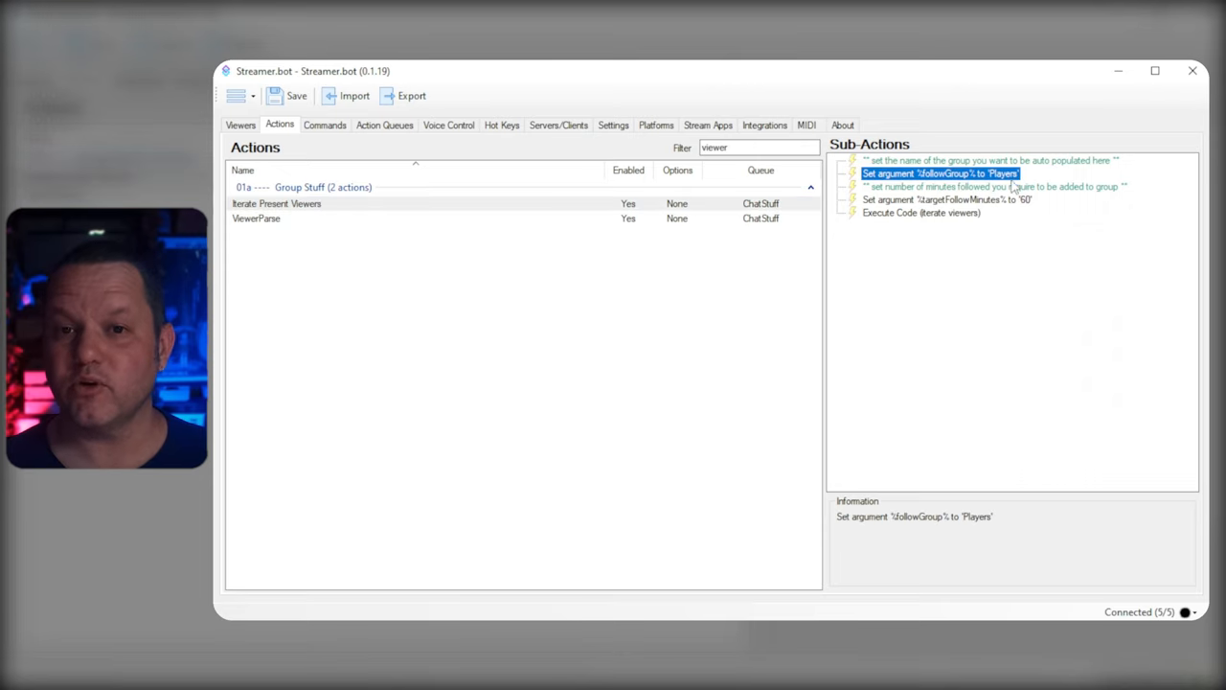
double_click(939, 173)
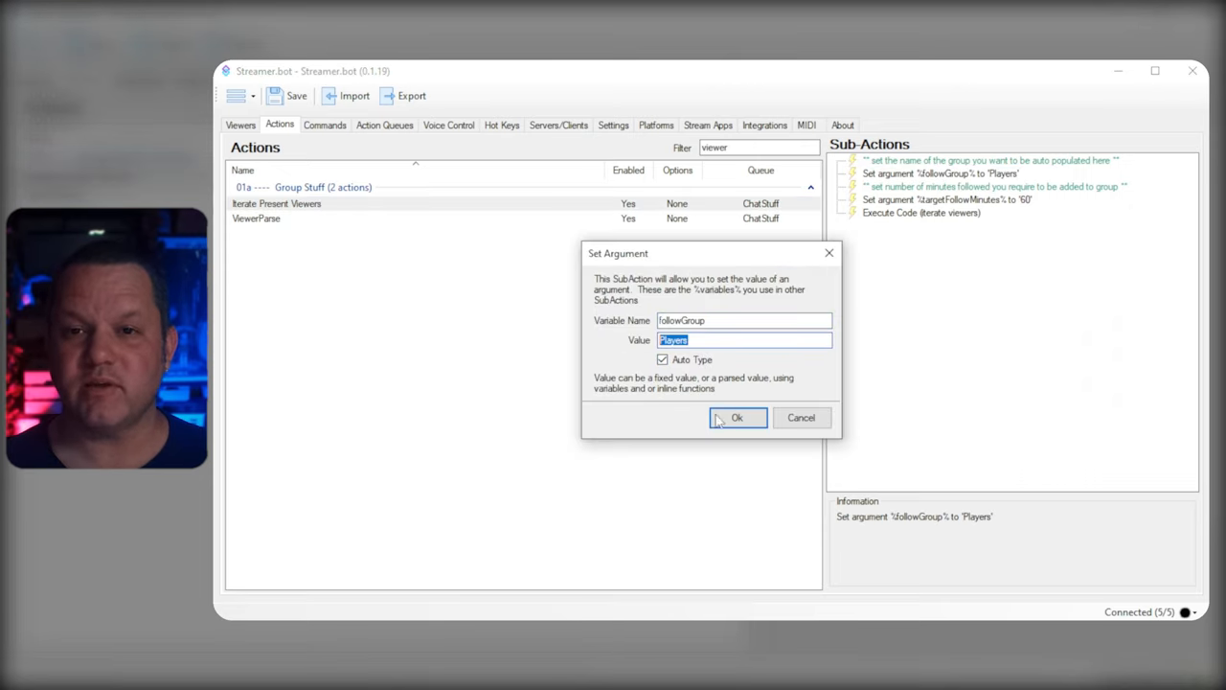
click(736, 418)
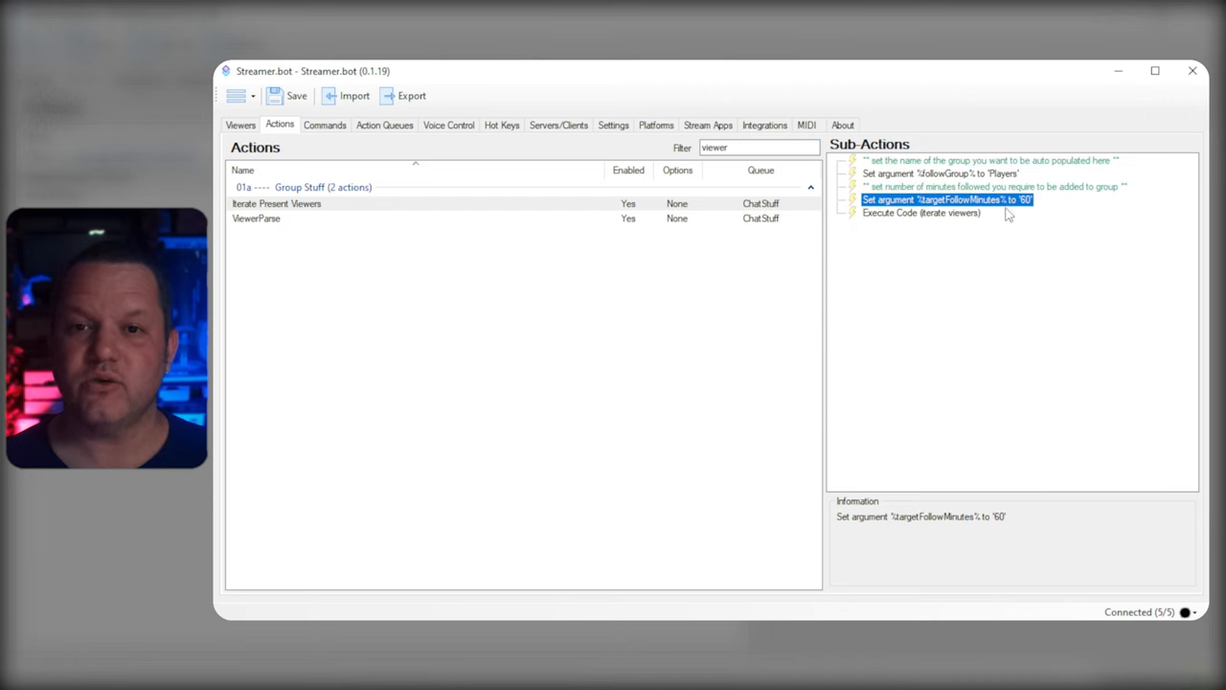
double_click(946, 199)
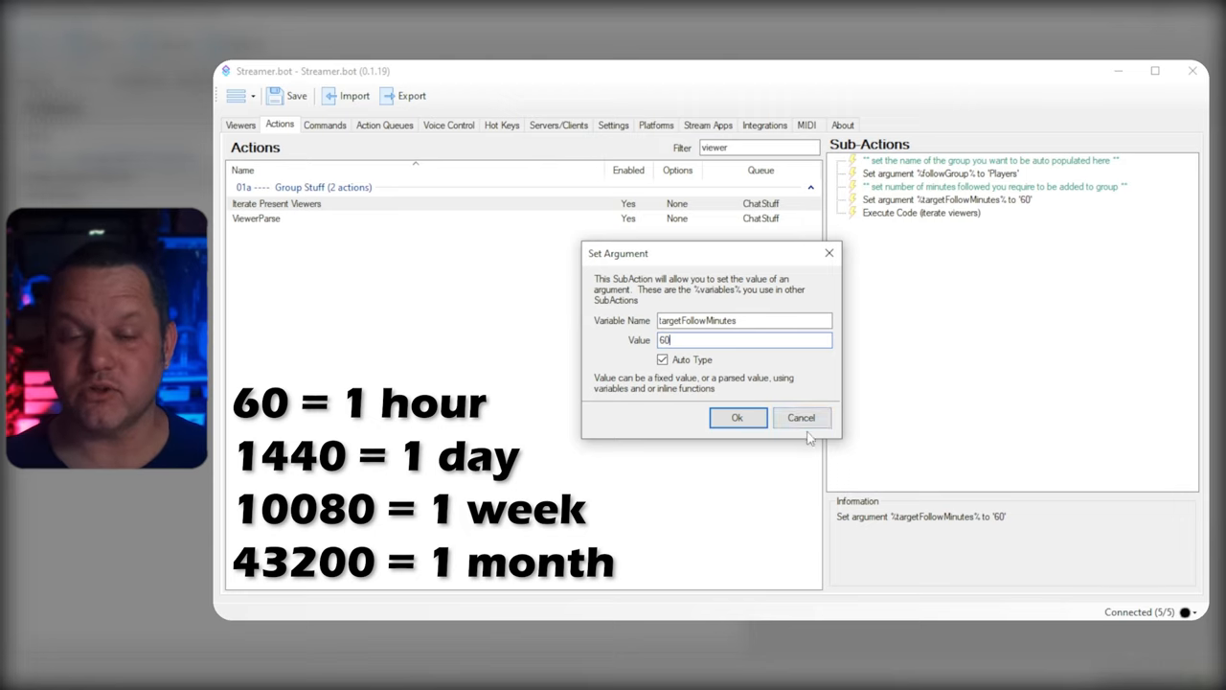
click(736, 418)
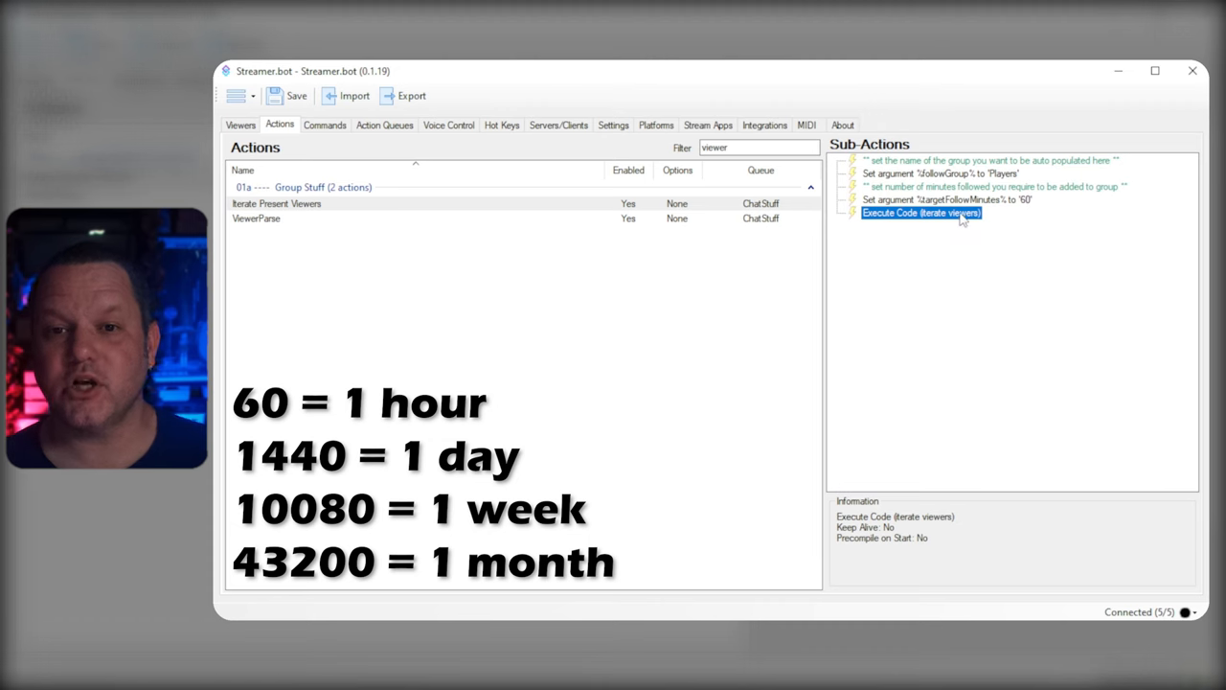
double_click(920, 213)
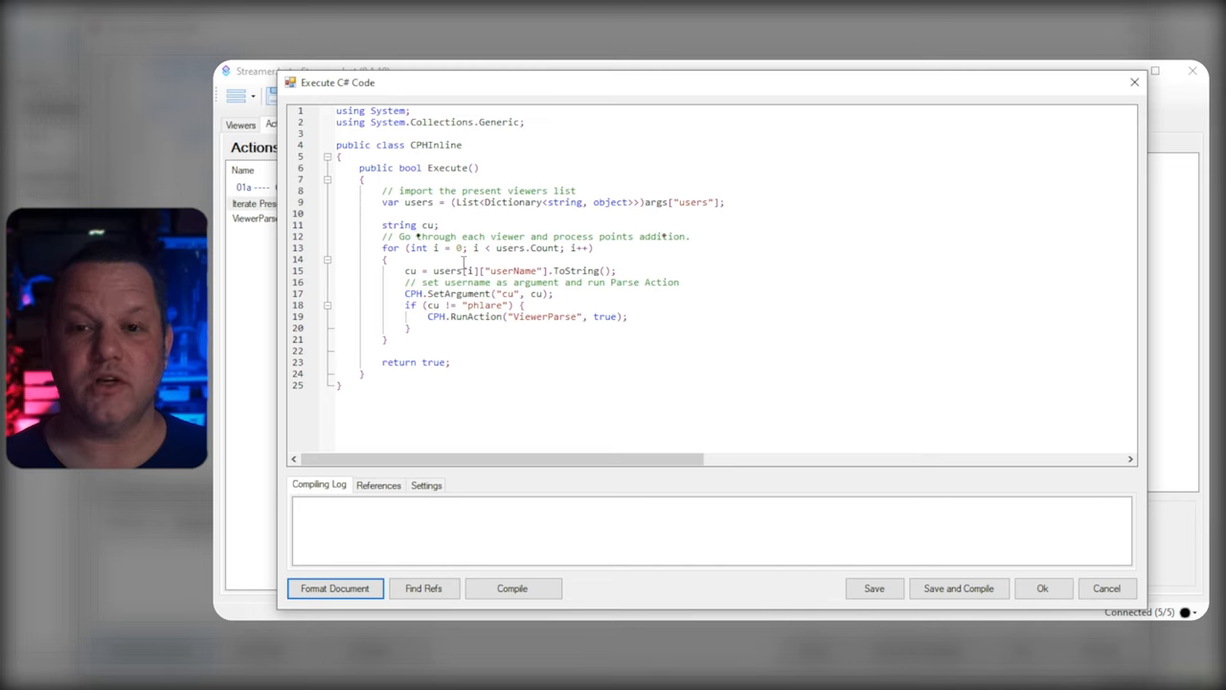
double_click(547, 316)
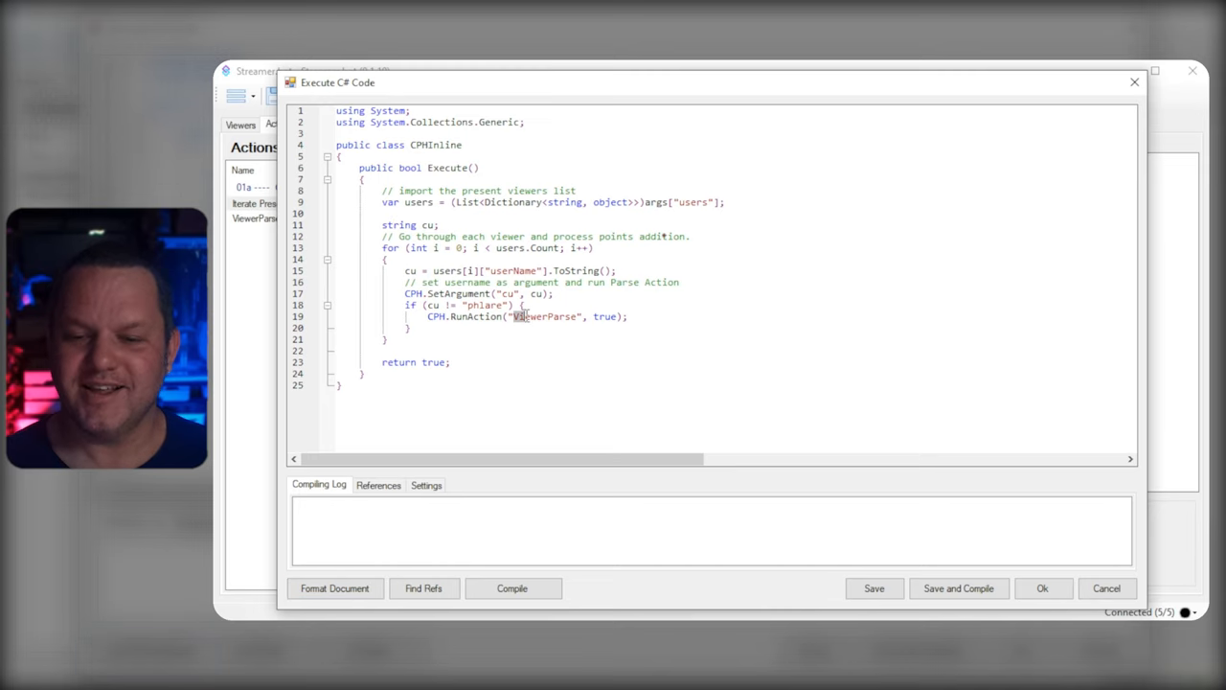
double_click(546, 316)
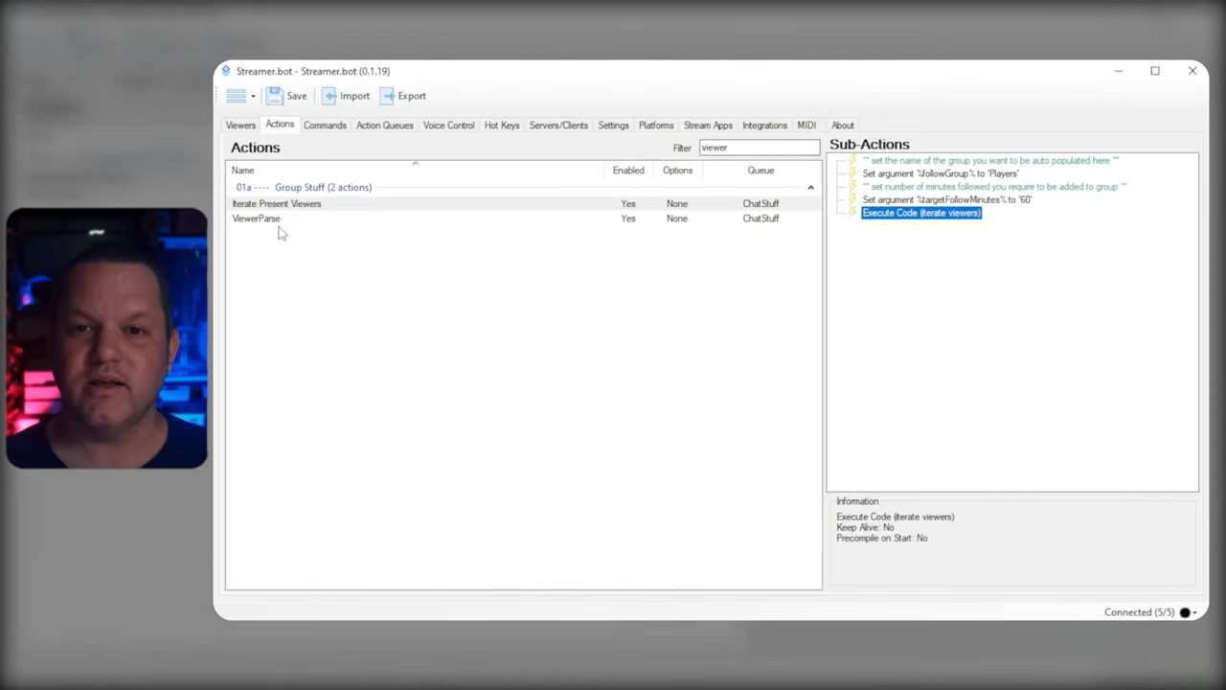
- Inspect ViewerParse's follow-age lookup and open its Check Follow Age and Add To Group code
click(257, 218)
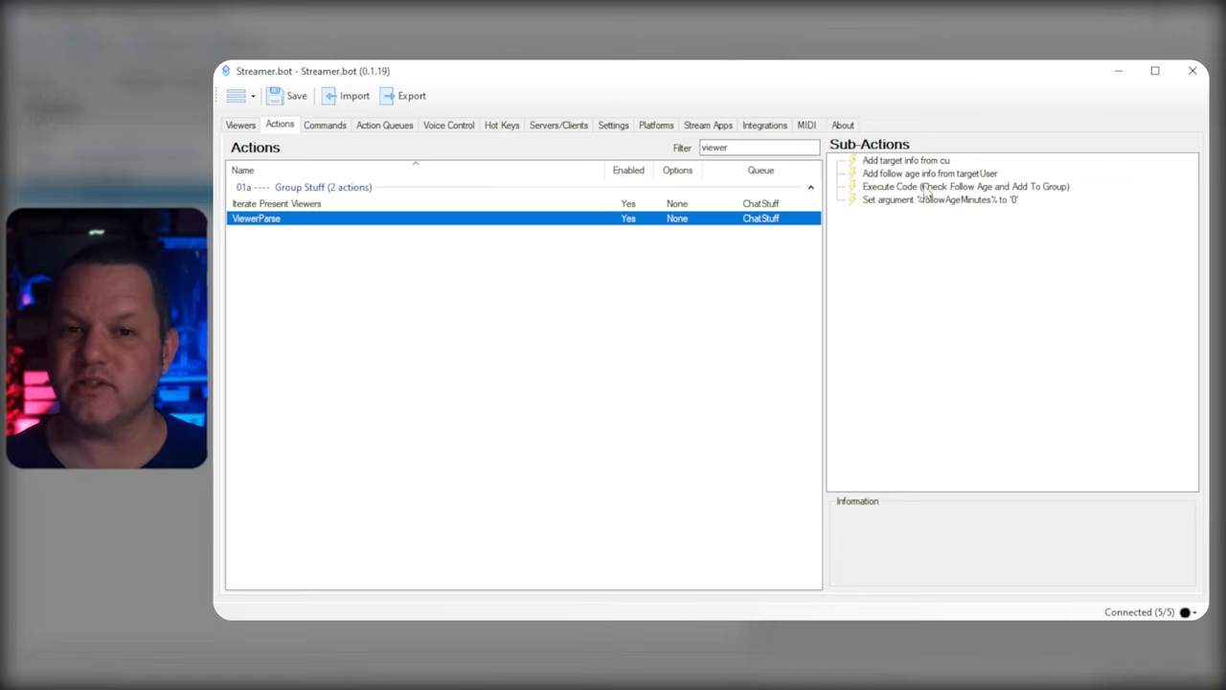
double_click(930, 173)
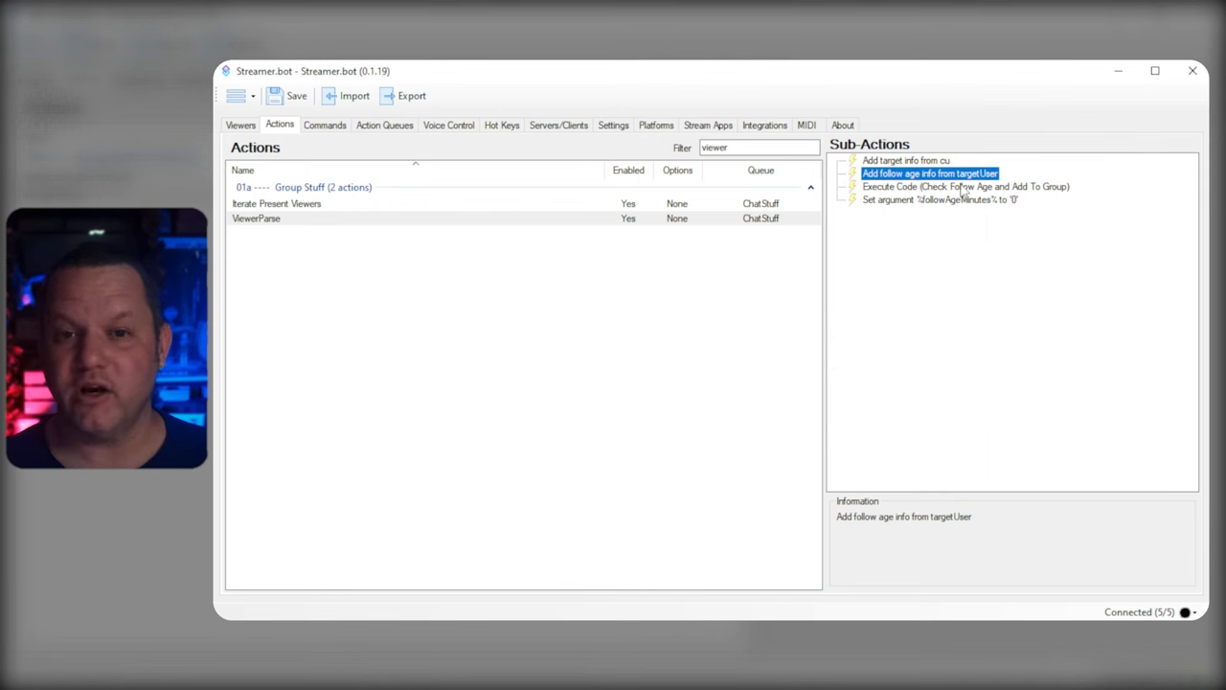
double_click(965, 185)
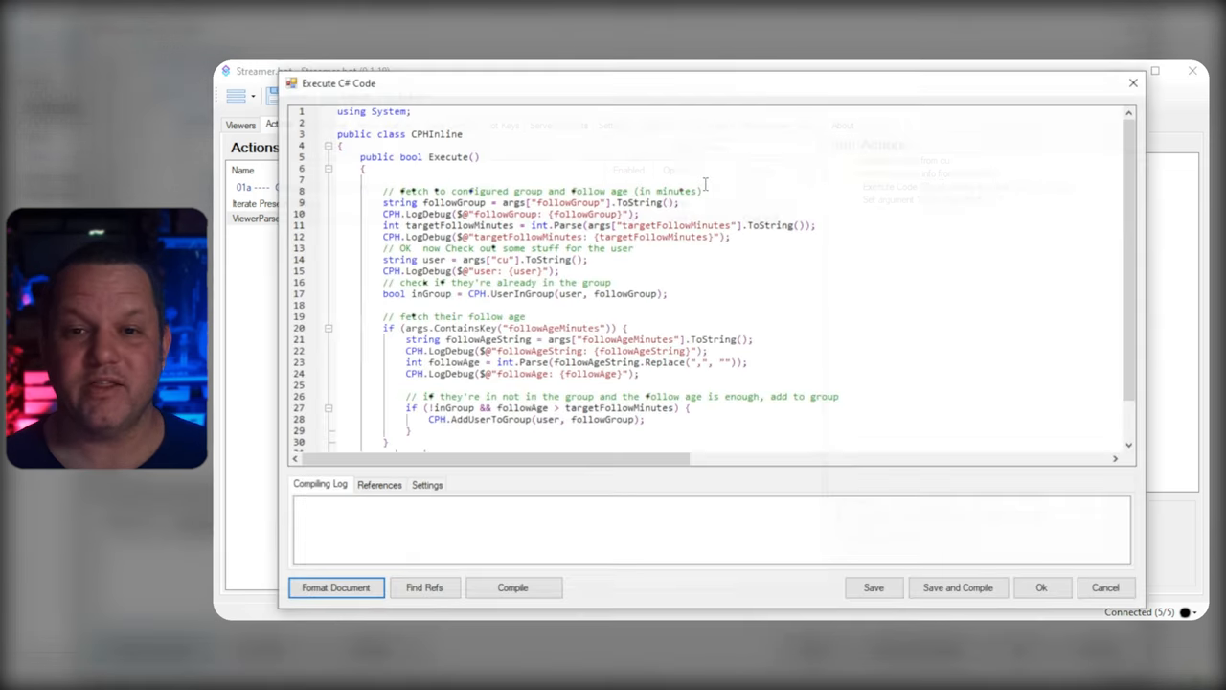
click(335, 586)
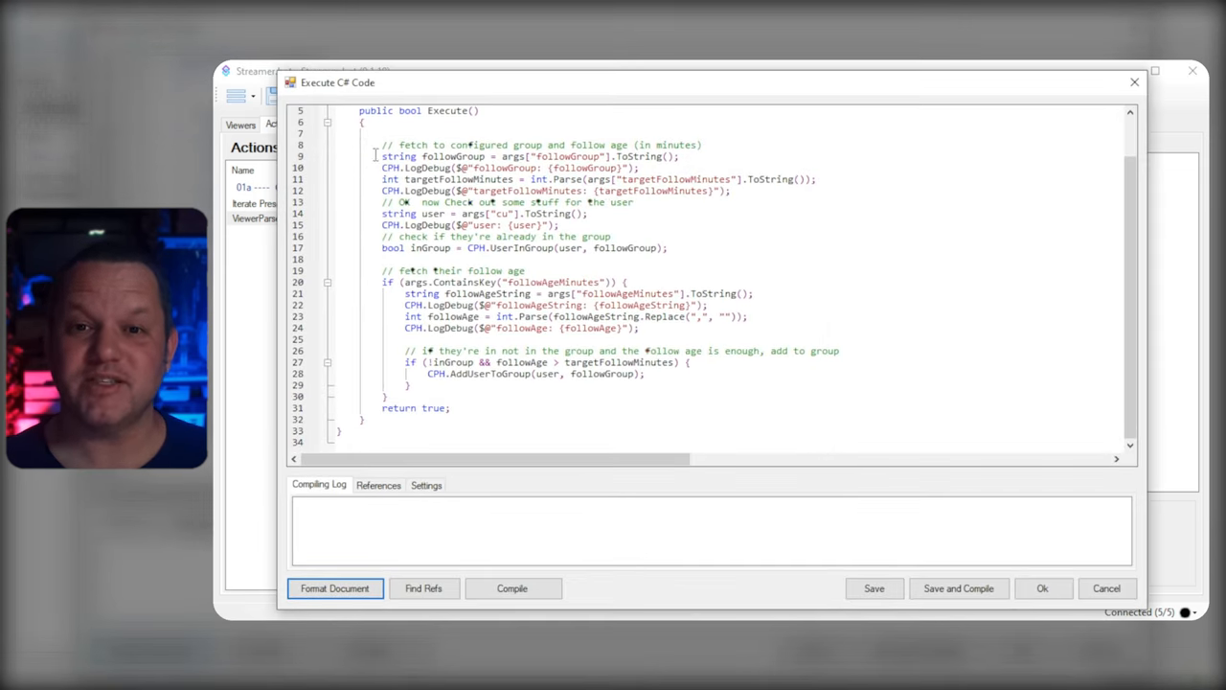